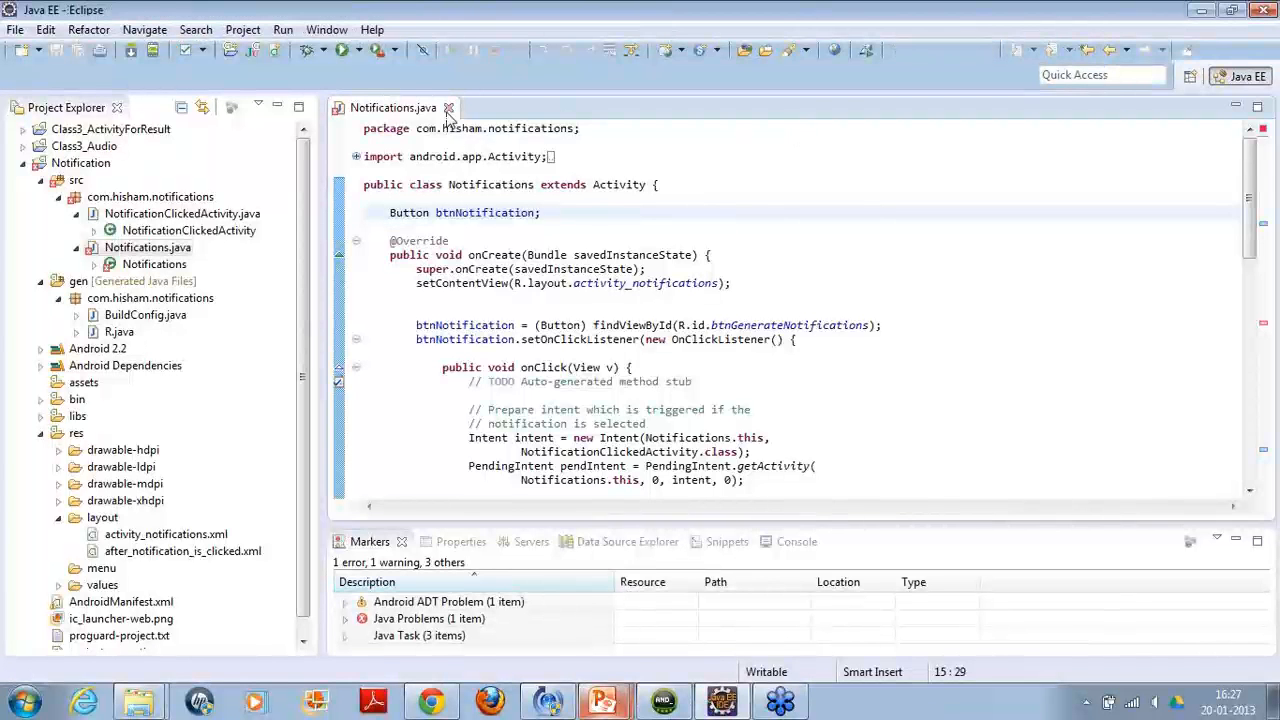
# Close the Notifications file and start the New Android Application Project wizard.
pyautogui.click(448, 108)
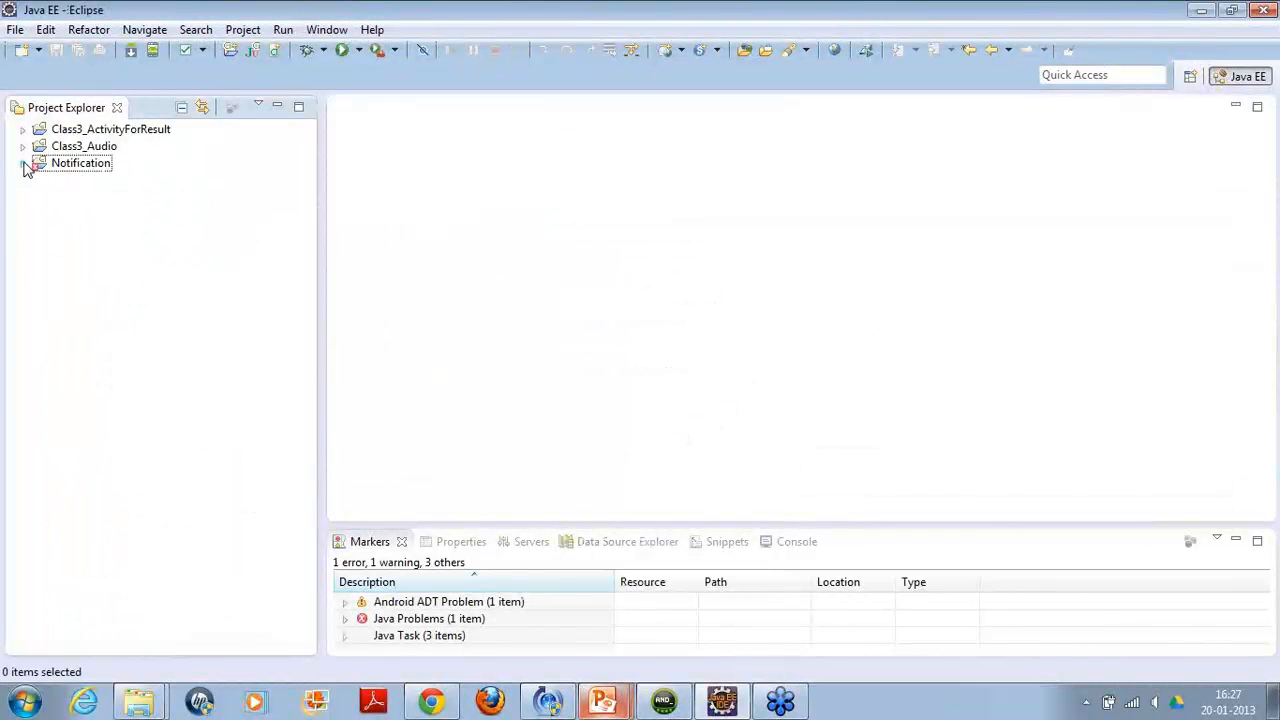
pyautogui.click(12, 30)
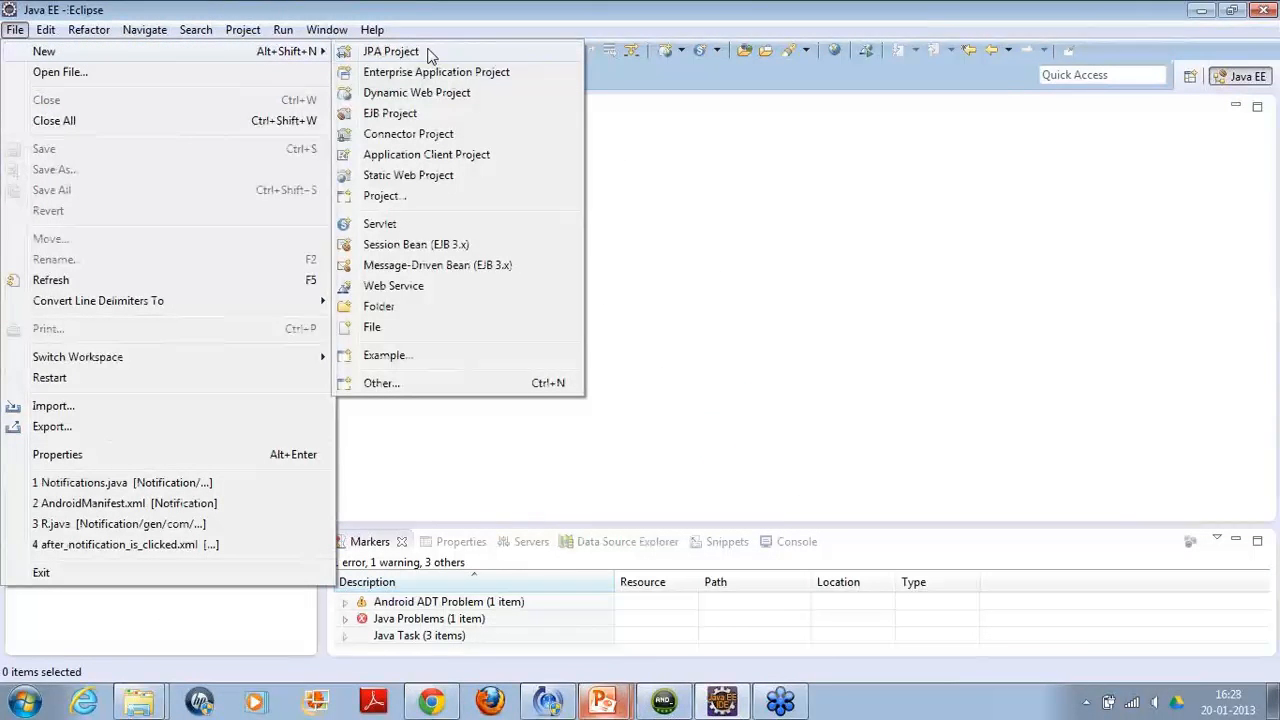
pyautogui.moveTo(426, 390)
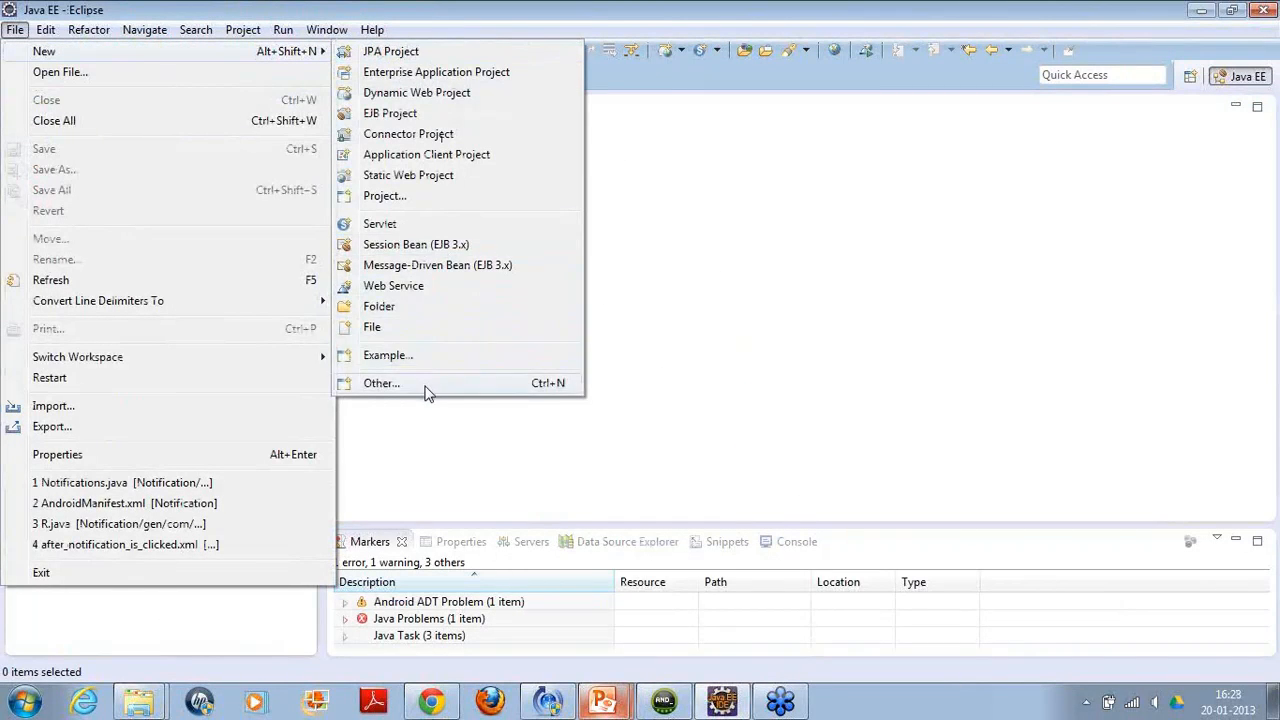
pyautogui.click(380, 384)
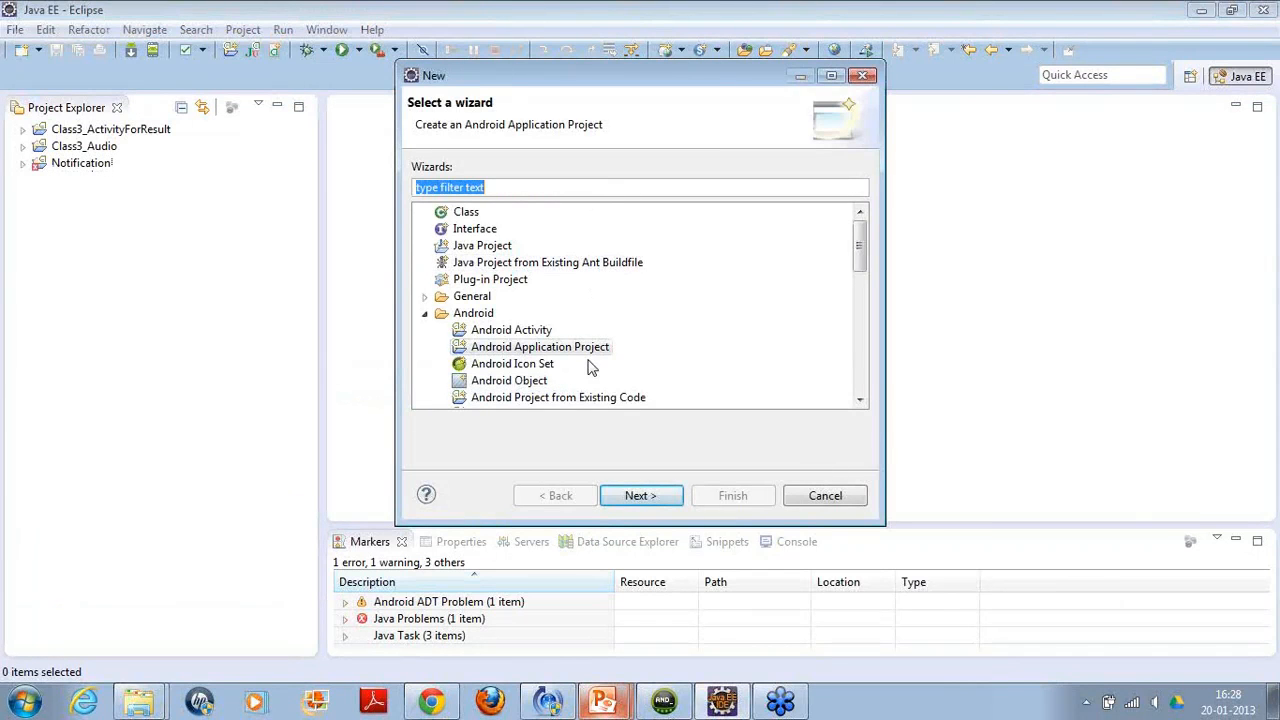
pyautogui.click(640, 496)
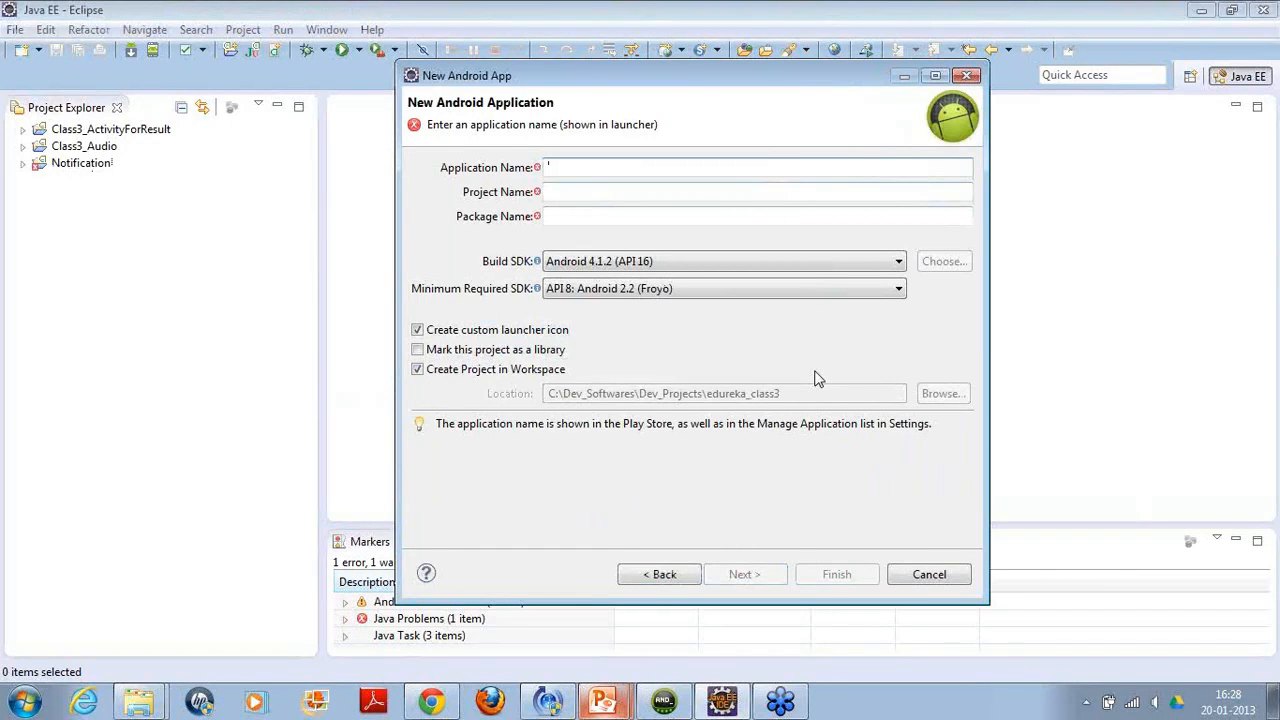
# Name the project SampleActivityTransaction, set Build SDK to Android 2.2 and finish the wizard.
pyautogui.write('Sampie')
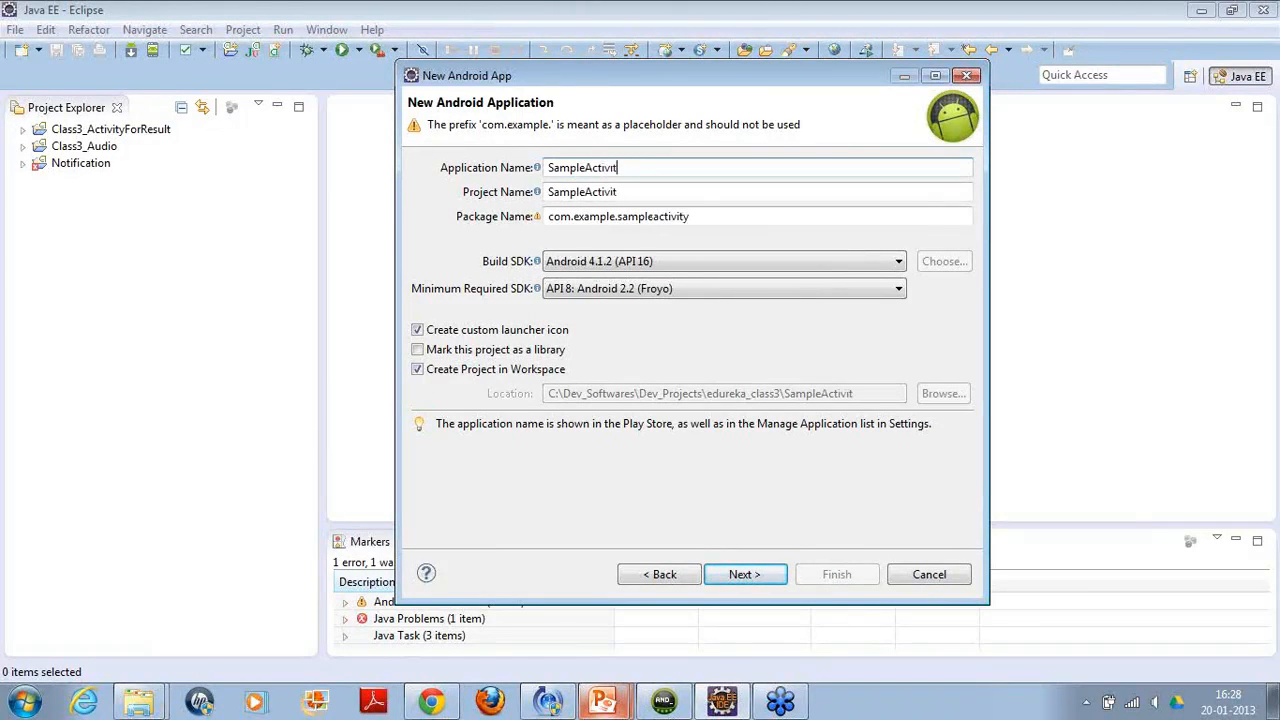
pyautogui.write('yTransaction')
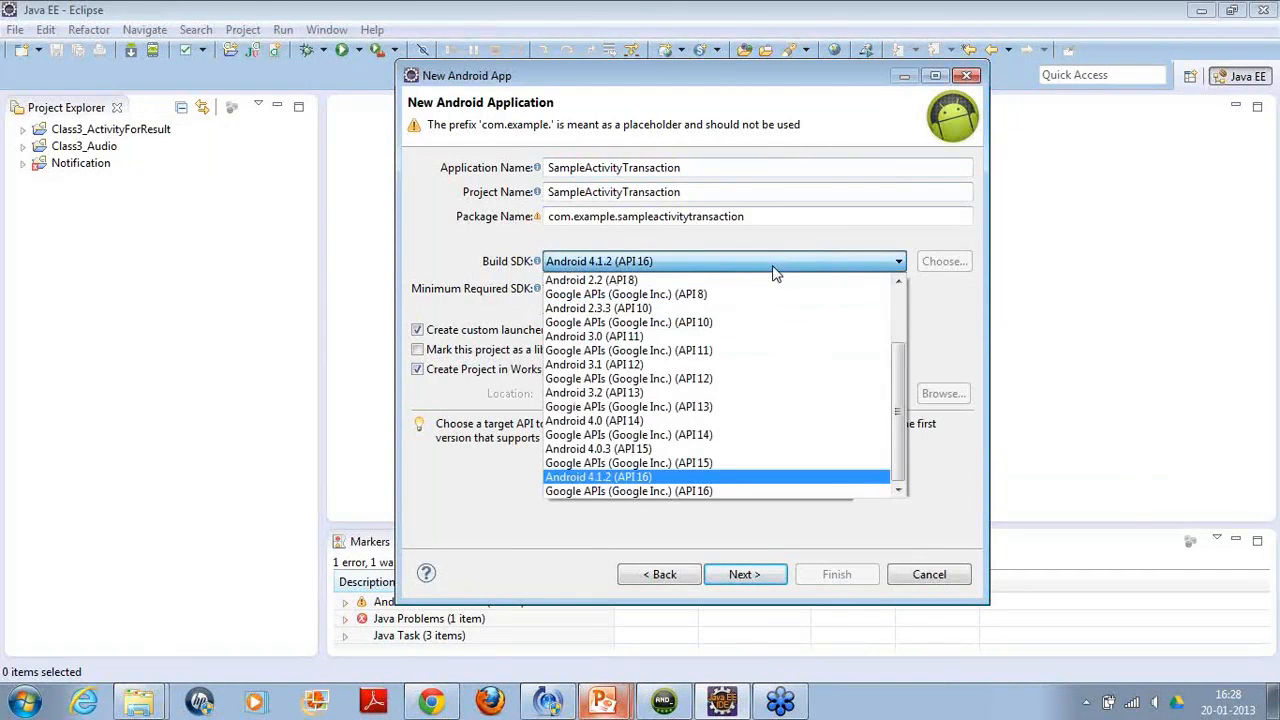
pyautogui.click(590, 280)
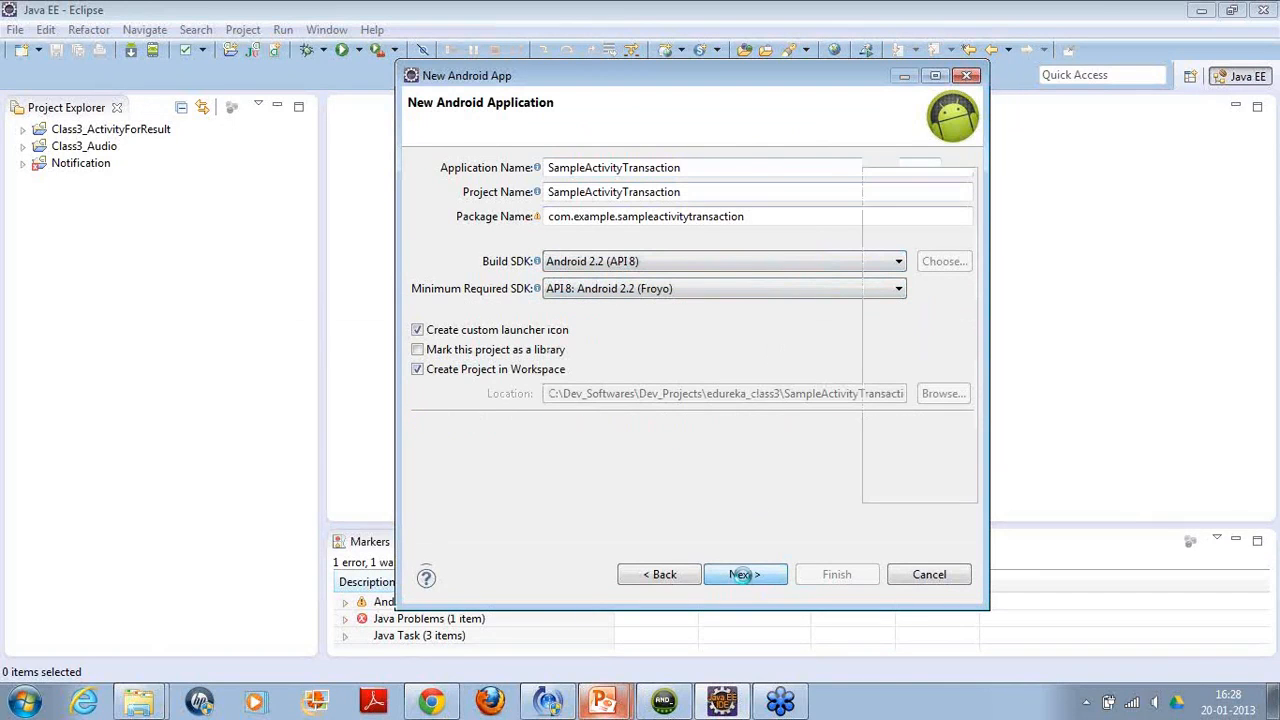
pyautogui.click(744, 574)
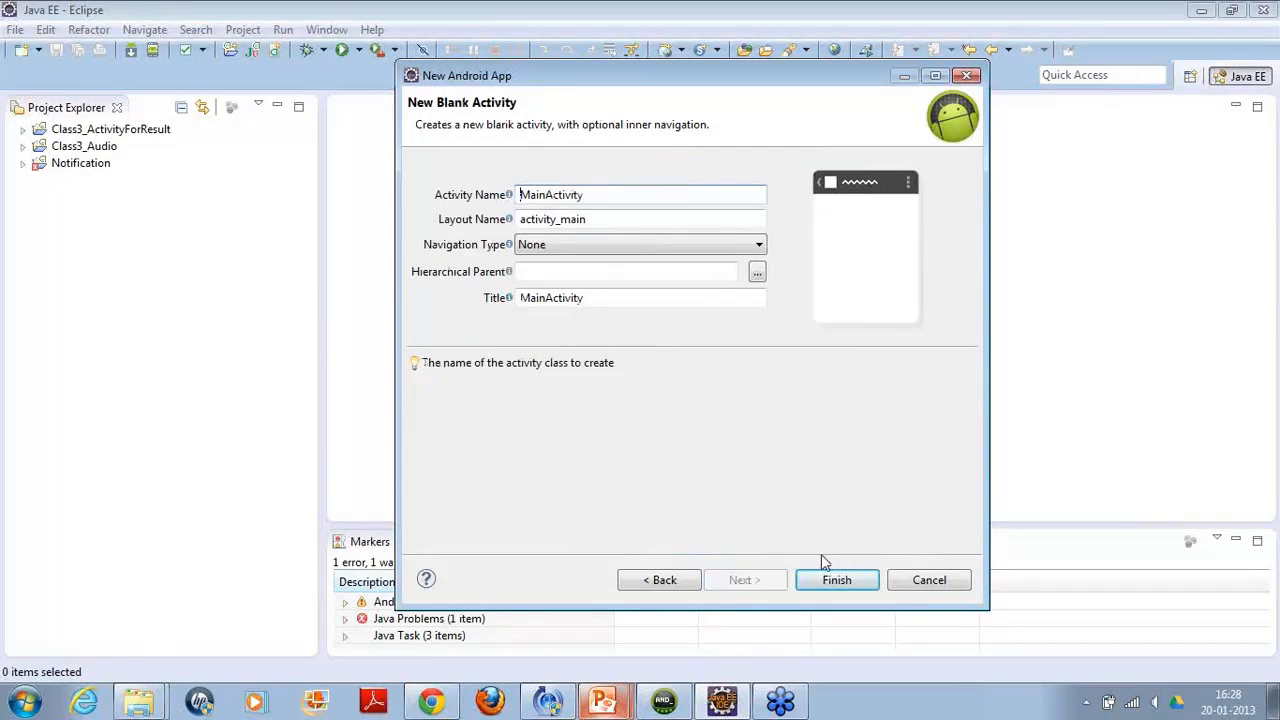
pyautogui.click(836, 580)
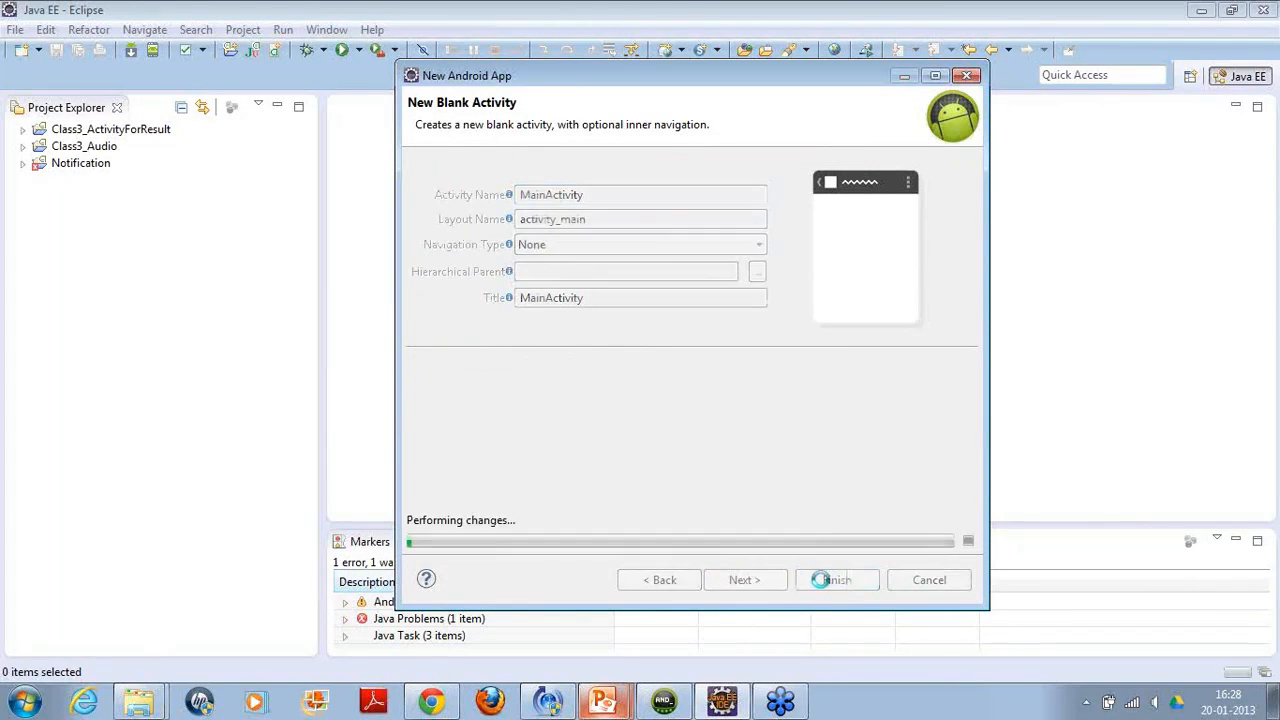
# Add a Plain Text field at the top-left of the layout and set the TextView text size to 25.
pyautogui.click(836, 580)
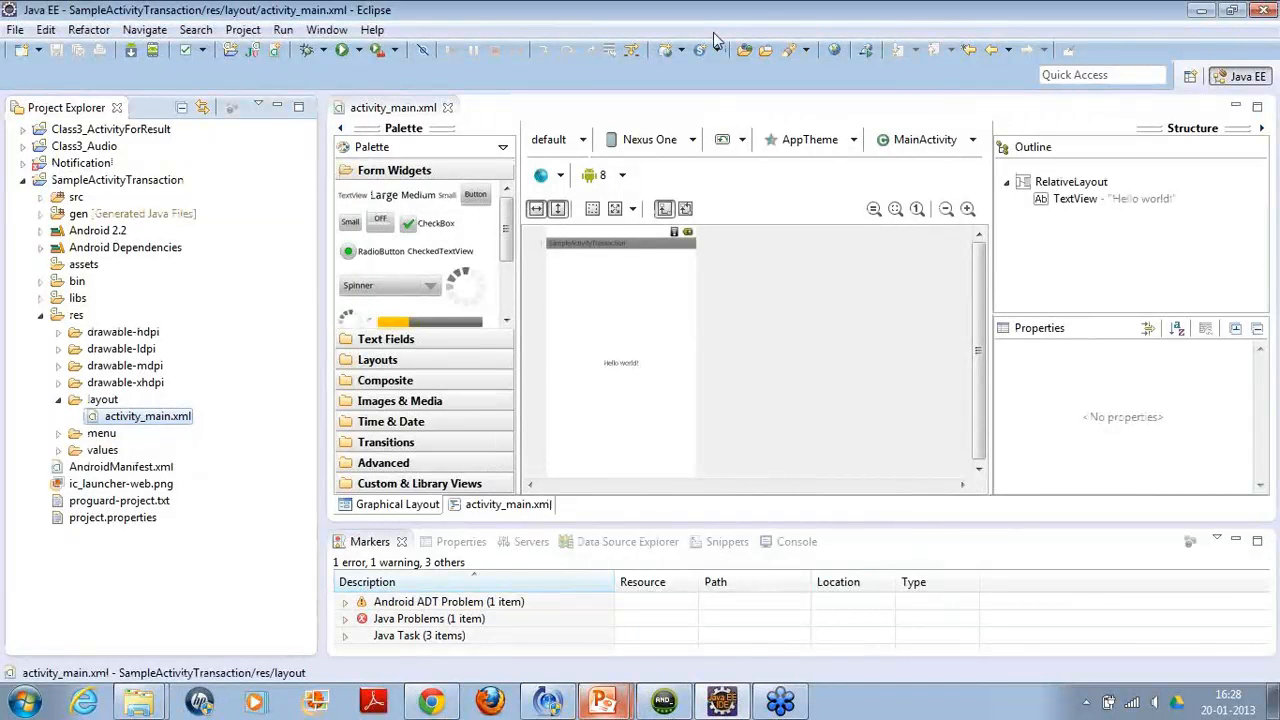
pyautogui.click(508, 504)
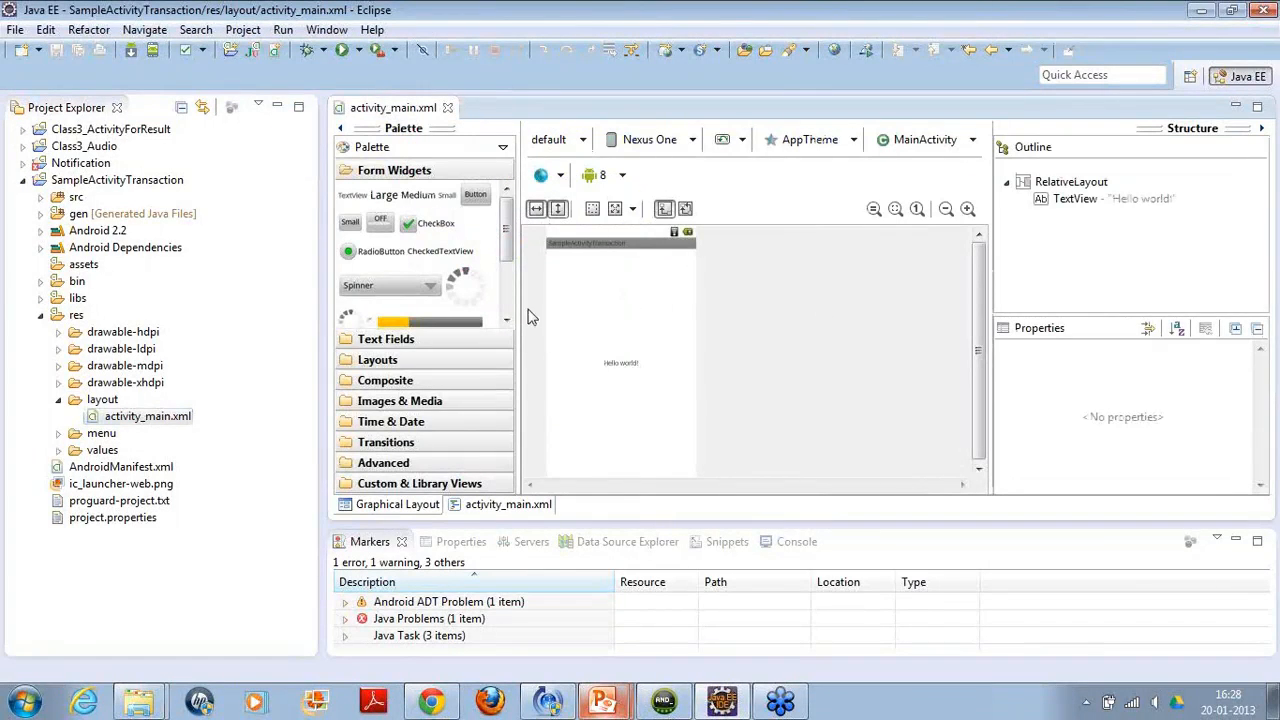
pyautogui.moveTo(566, 288)
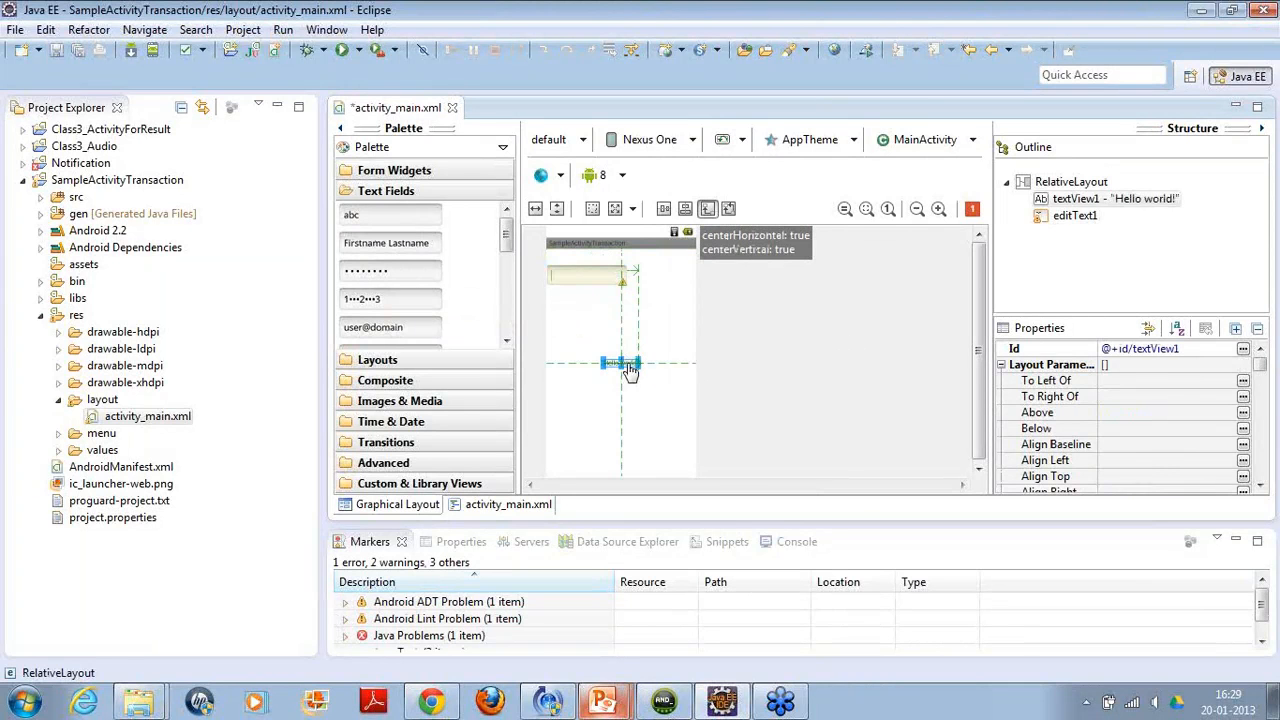
pyautogui.moveTo(620, 362); pyautogui.dragTo(584, 270)
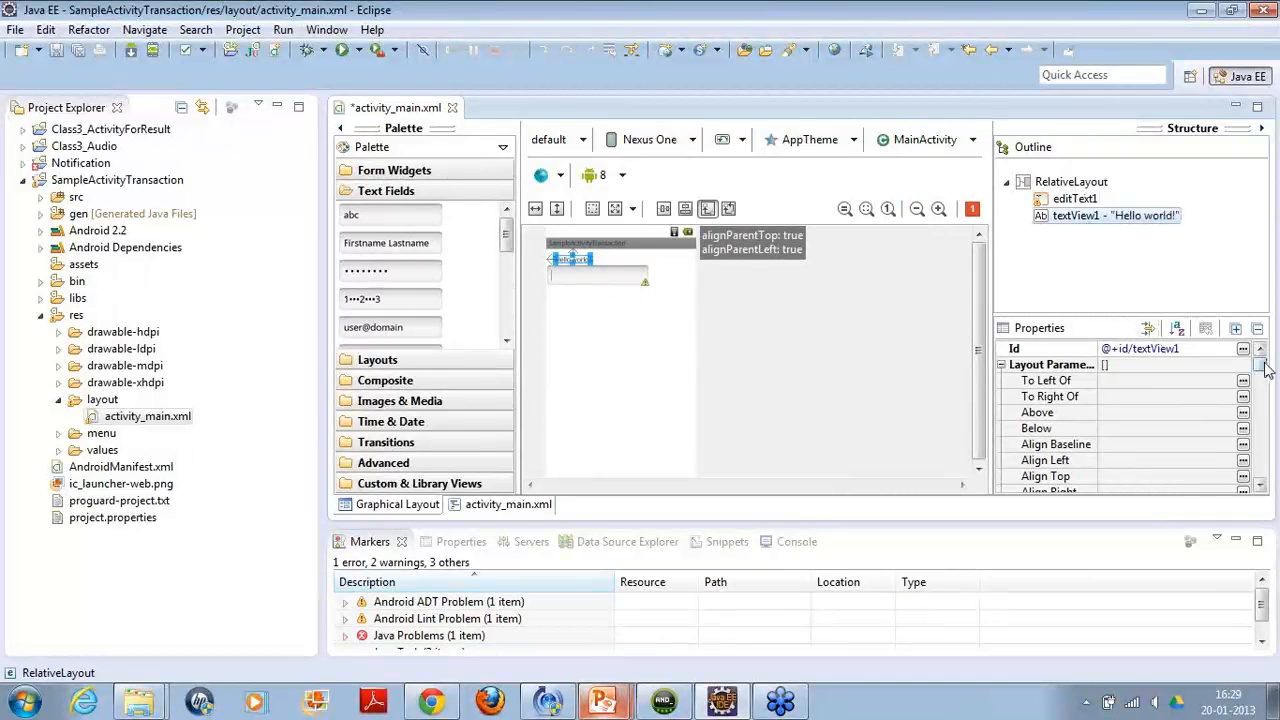
pyautogui.scroll(-3)
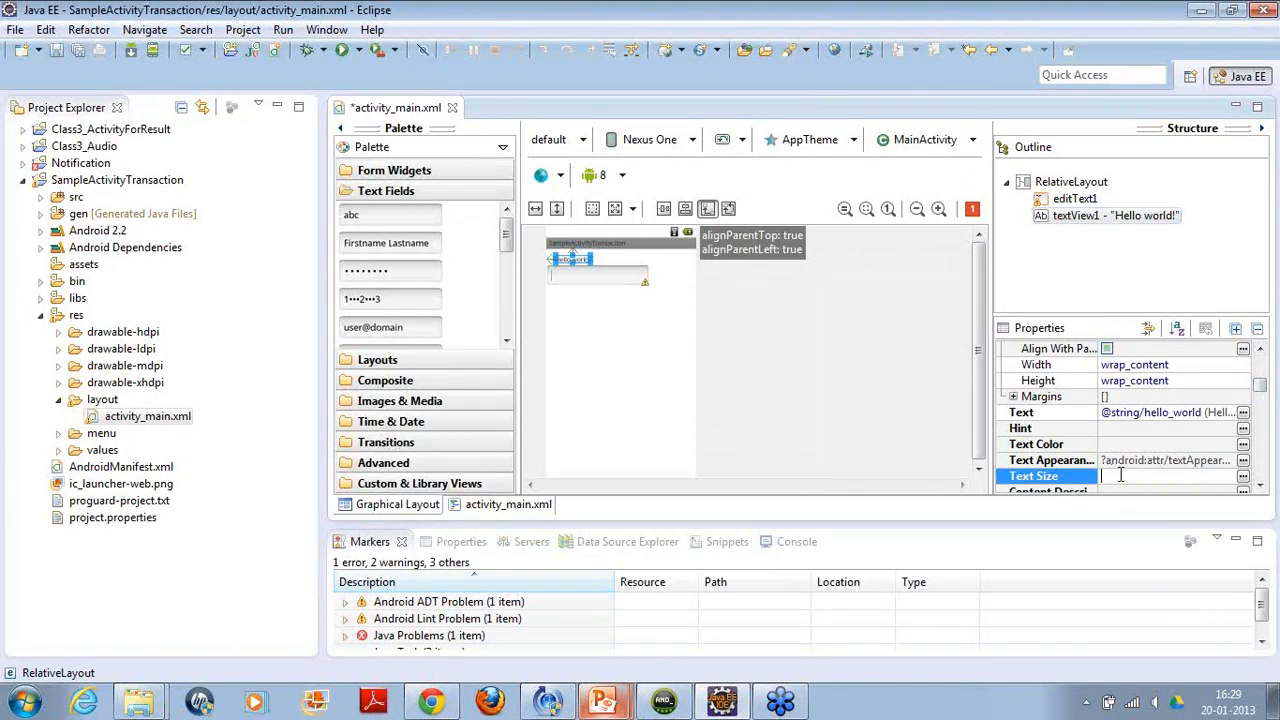
pyautogui.write('25')
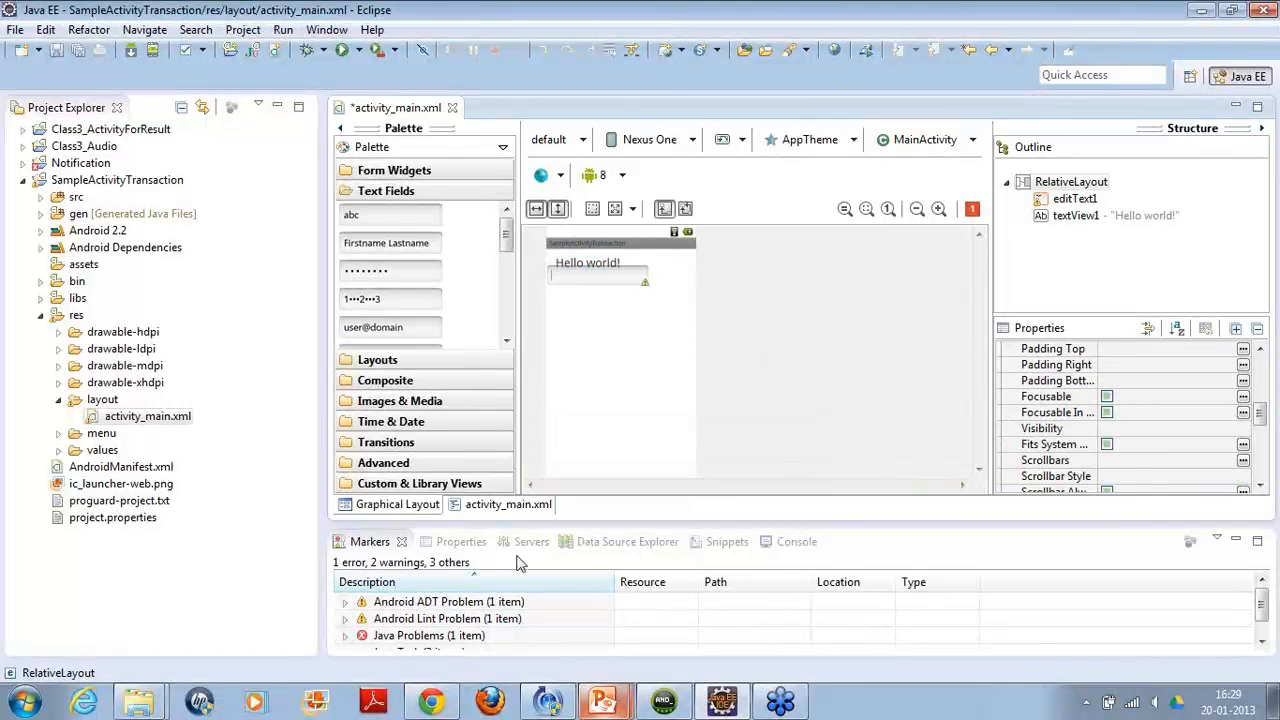
# Rename the RelativeLayout root to LinearLayout in both opening and closing tags.
pyautogui.click(508, 504)
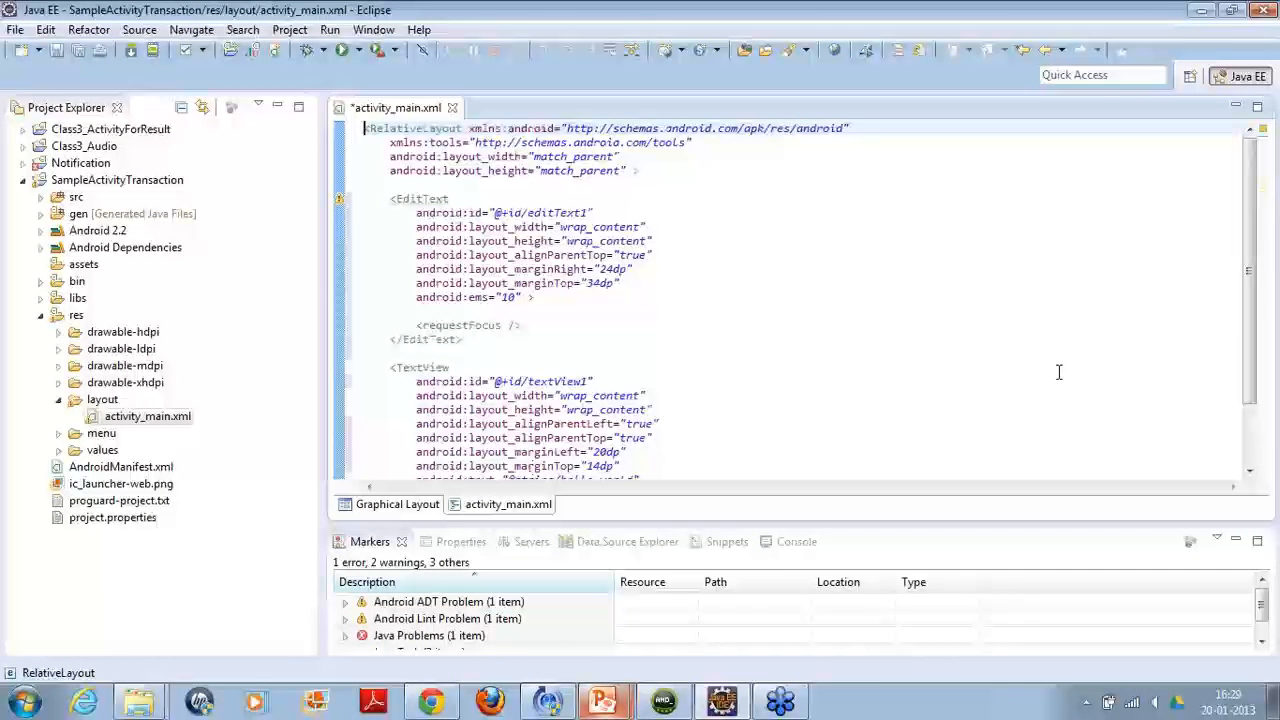
pyautogui.scroll(-3)
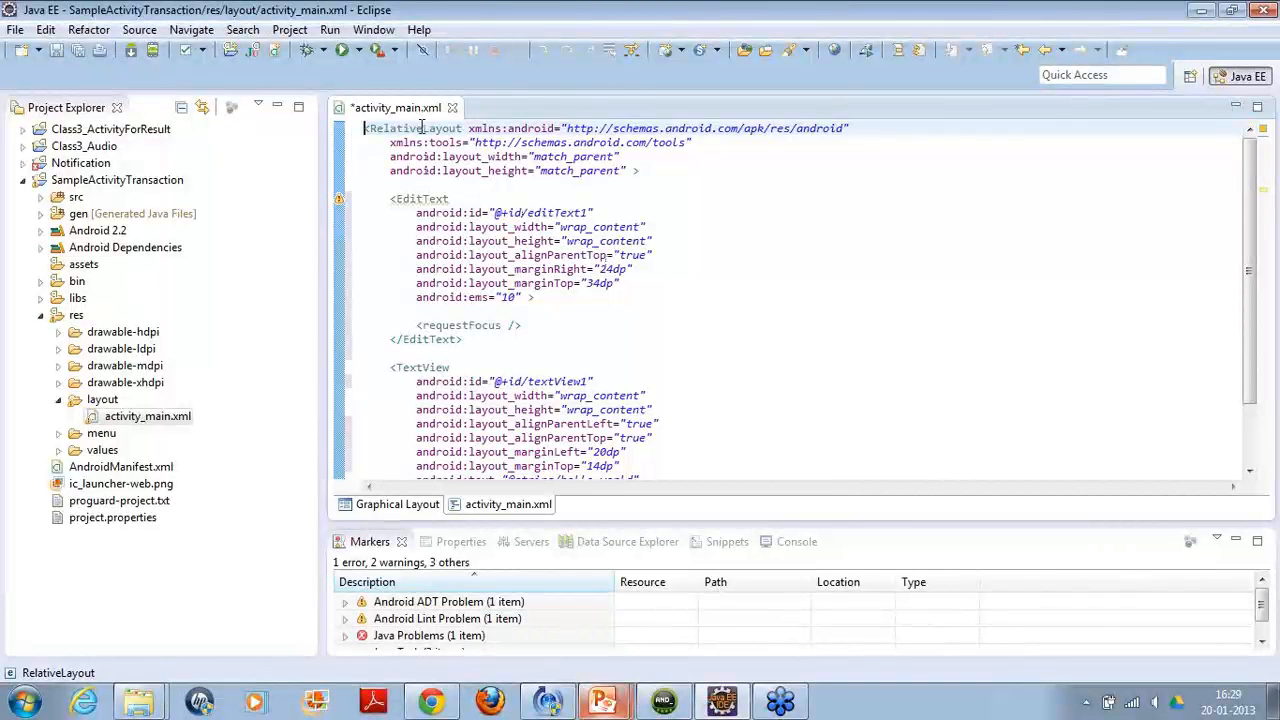
pyautogui.doubleClick(396, 128)
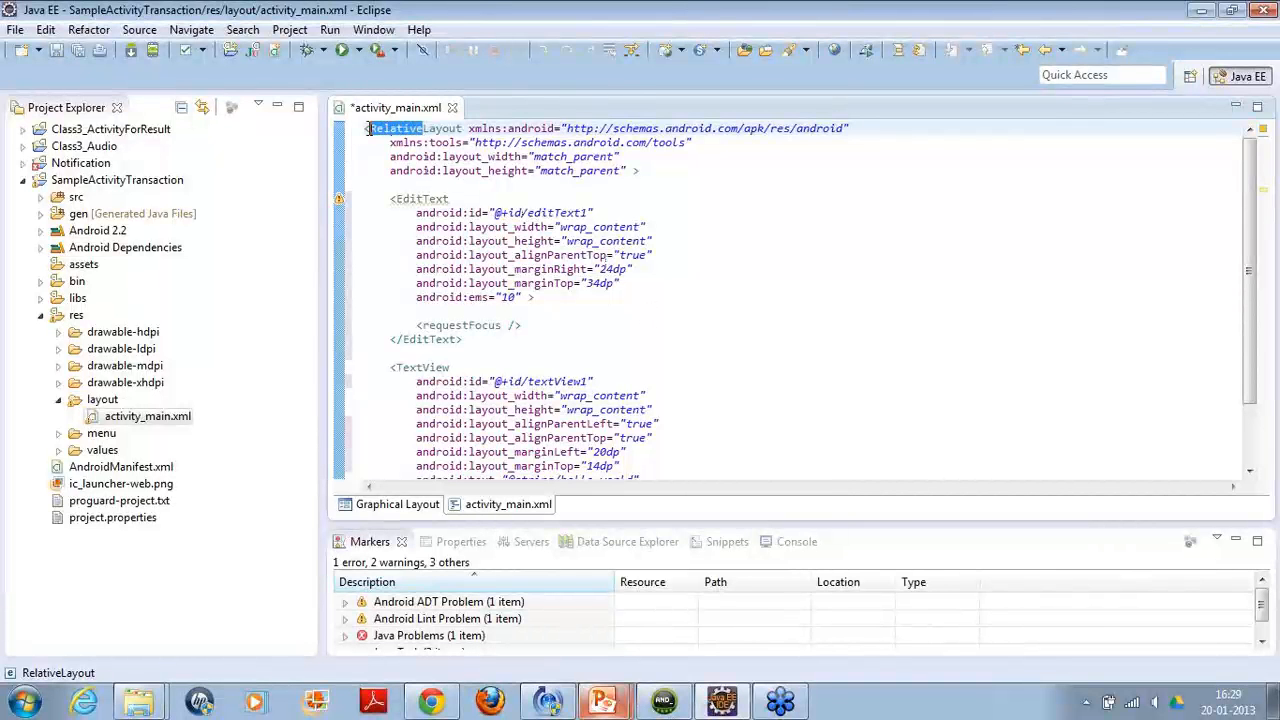
pyautogui.write('LinearLayout')
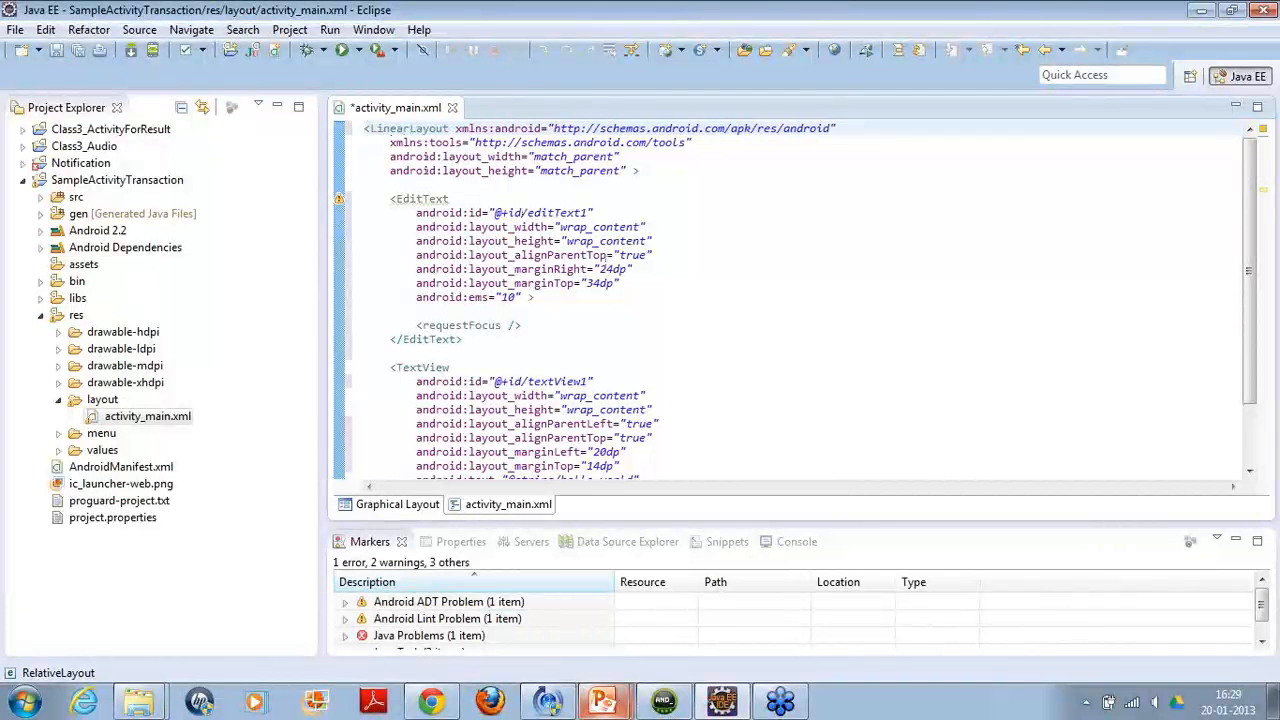
pyautogui.click(408, 128)
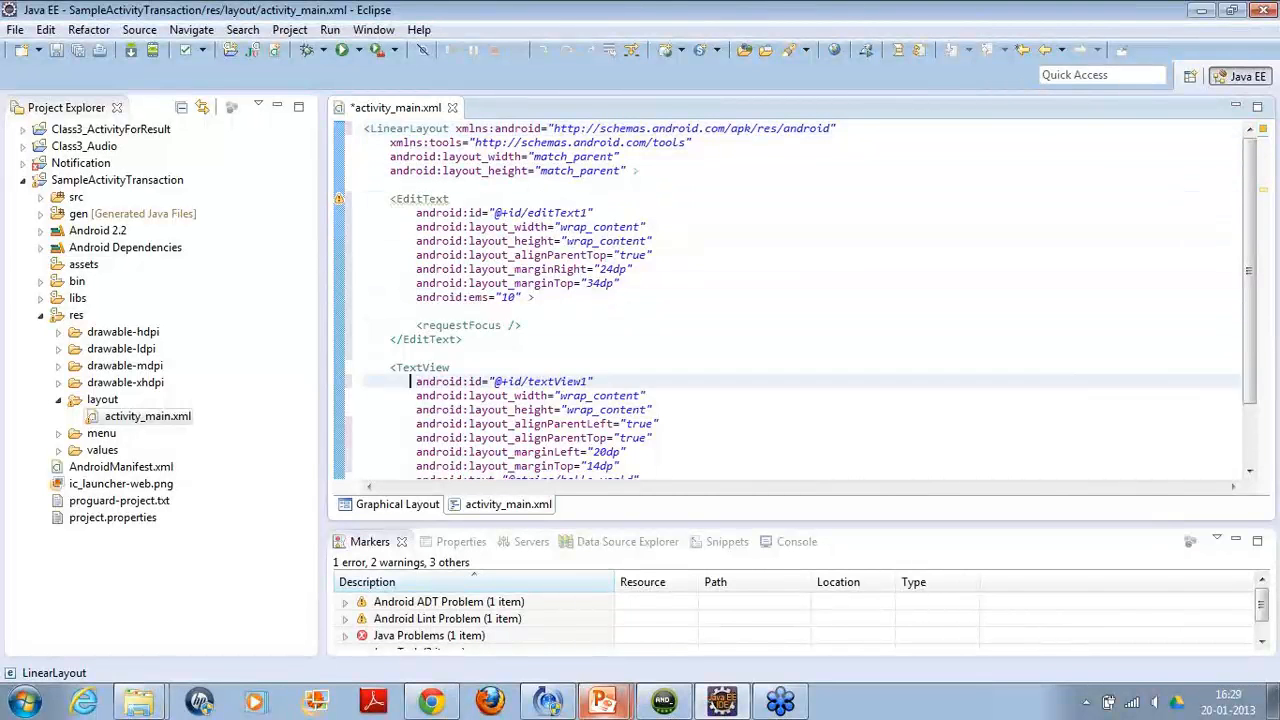
pyautogui.scroll(-3)
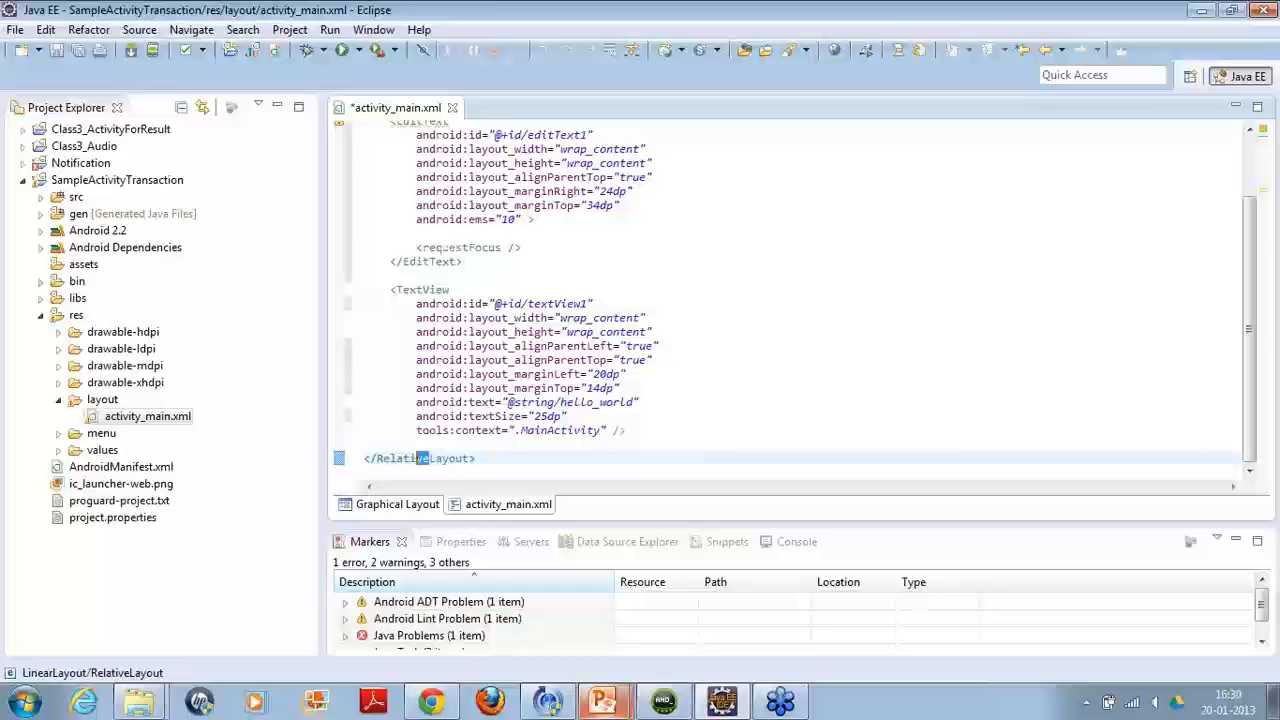
pyautogui.doubleClick(404, 458)
pyautogui.write('Linear')
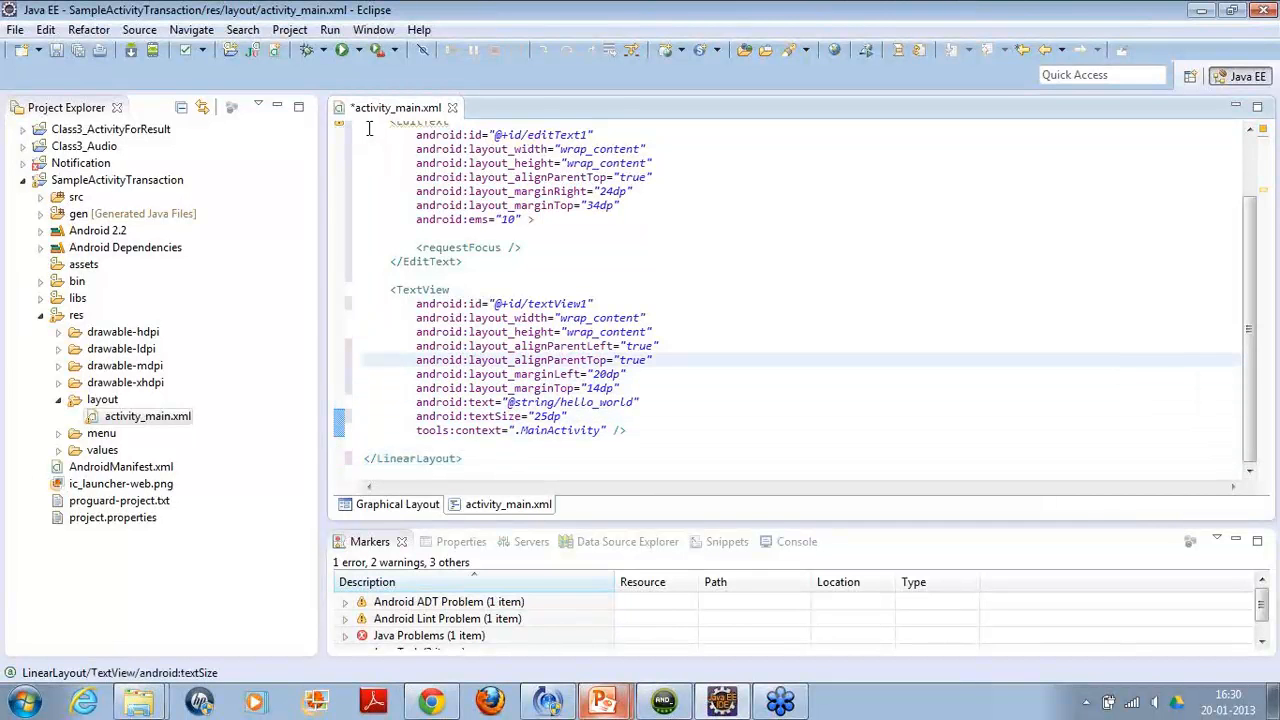
# Delete the relative positioning attribute lines from the text field and TextView.
pyautogui.click(520, 388)
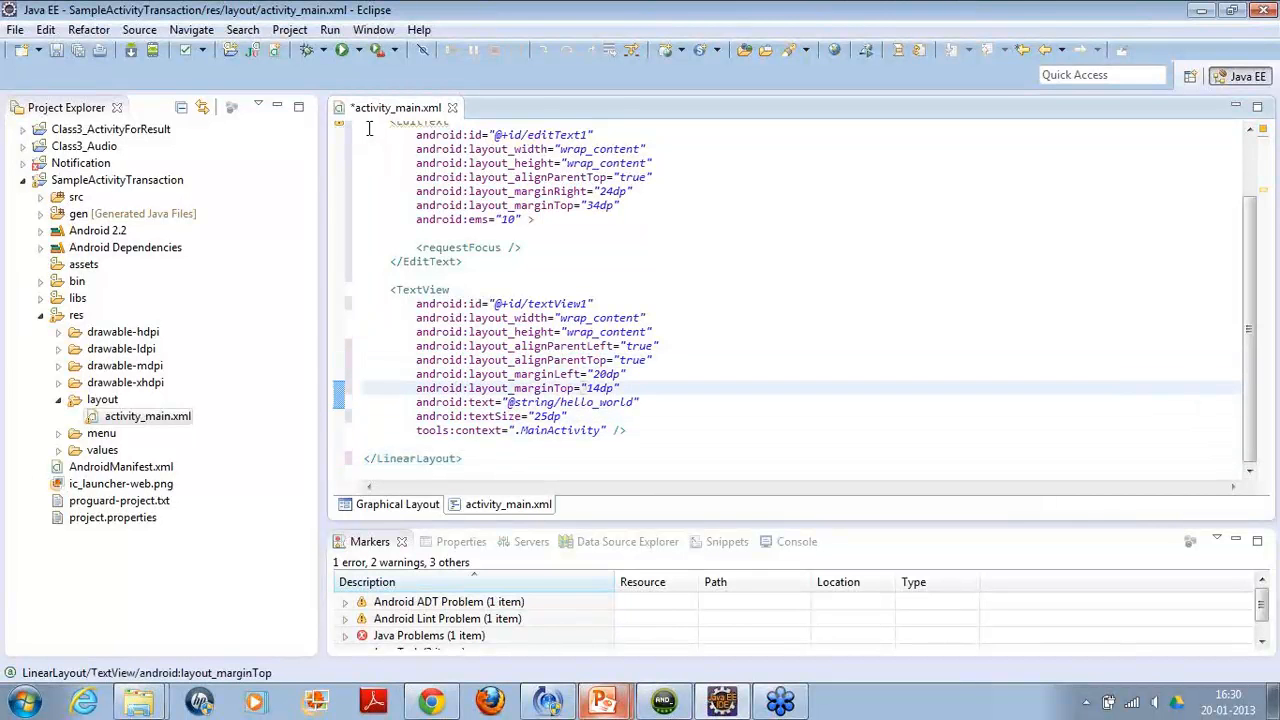
pyautogui.moveTo(416, 332); pyautogui.dragTo(648, 388)
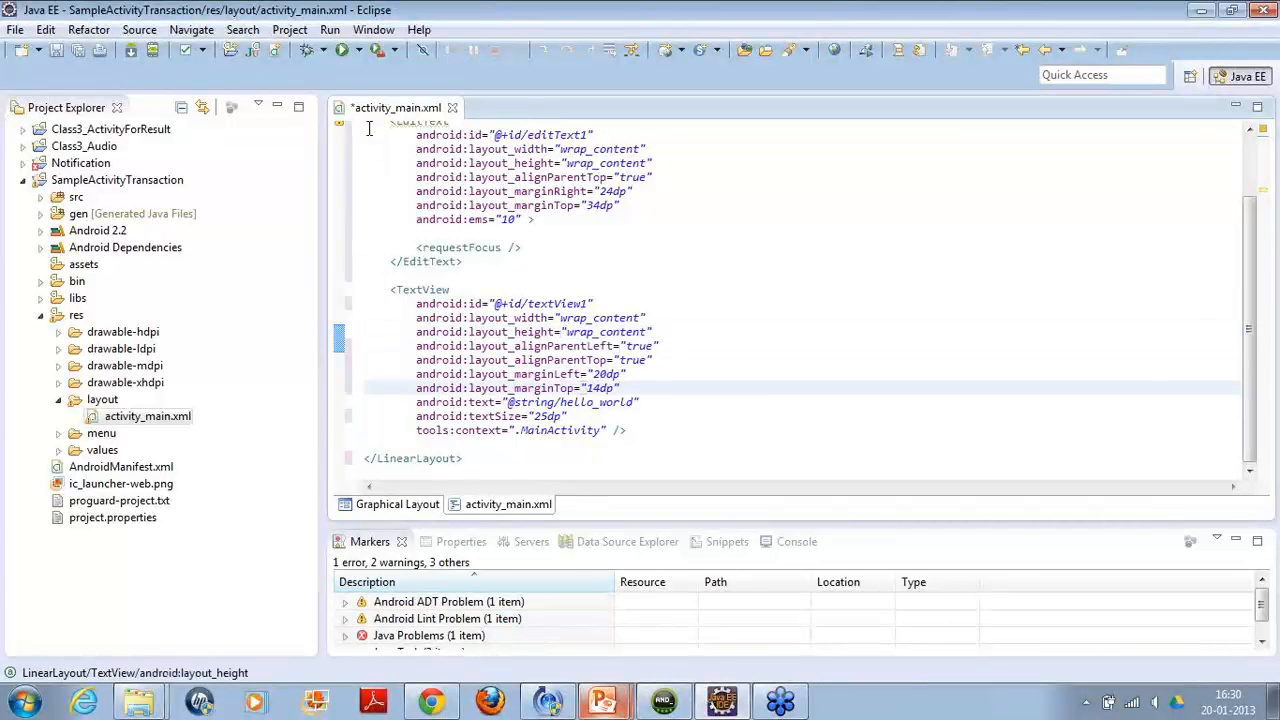
pyautogui.moveTo(416, 346); pyautogui.dragTo(620, 388)
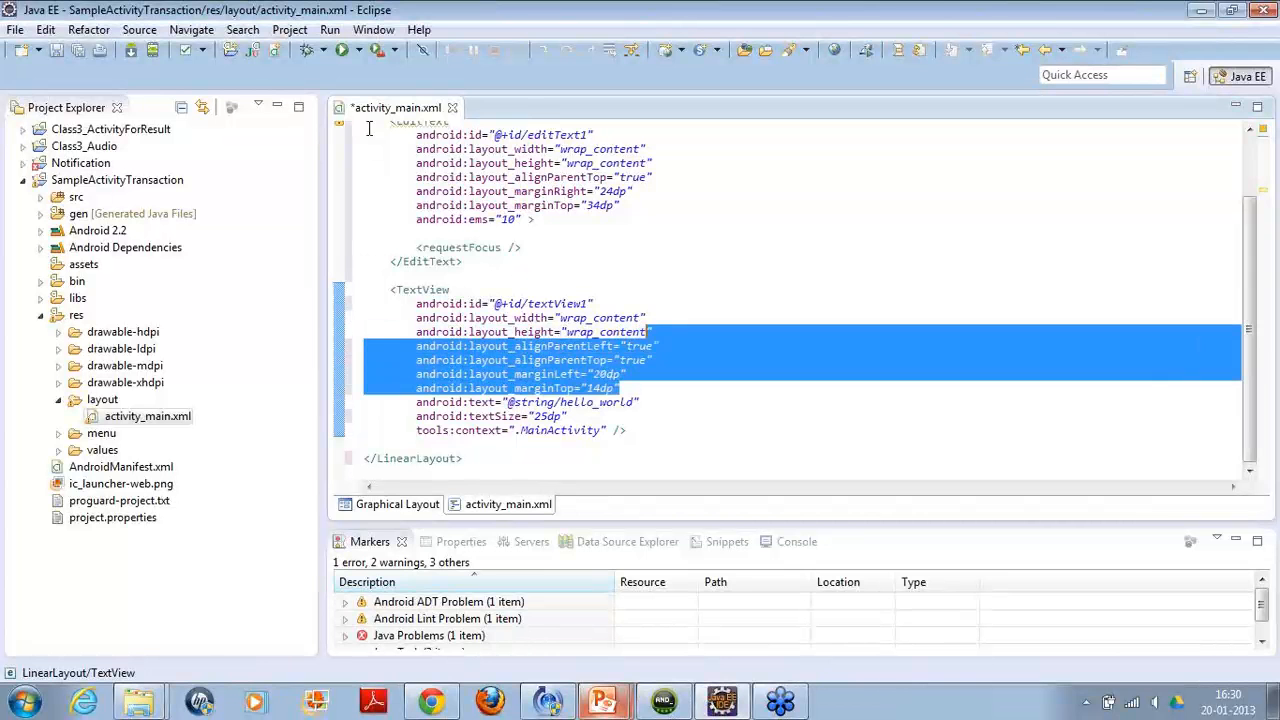
pyautogui.press('Delete')
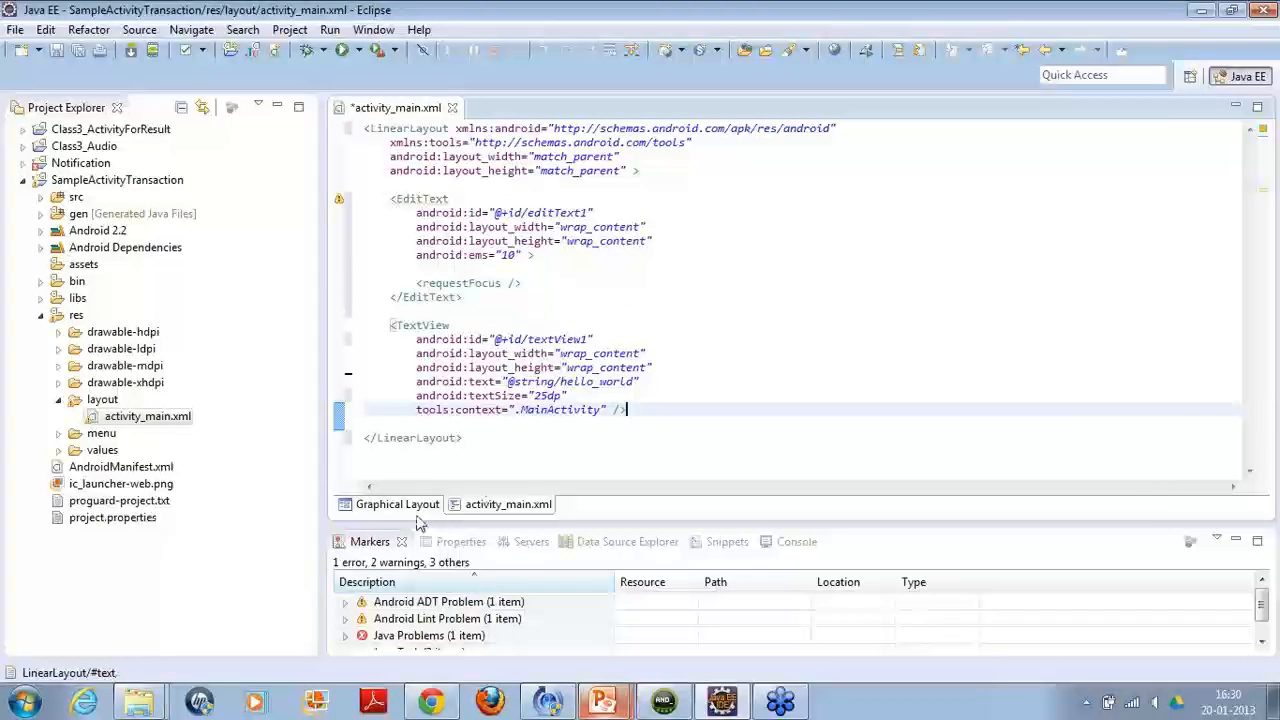
# Add android:orientation="vertical" to the LinearLayout and preview the stacked widgets.
pyautogui.click(394, 504)
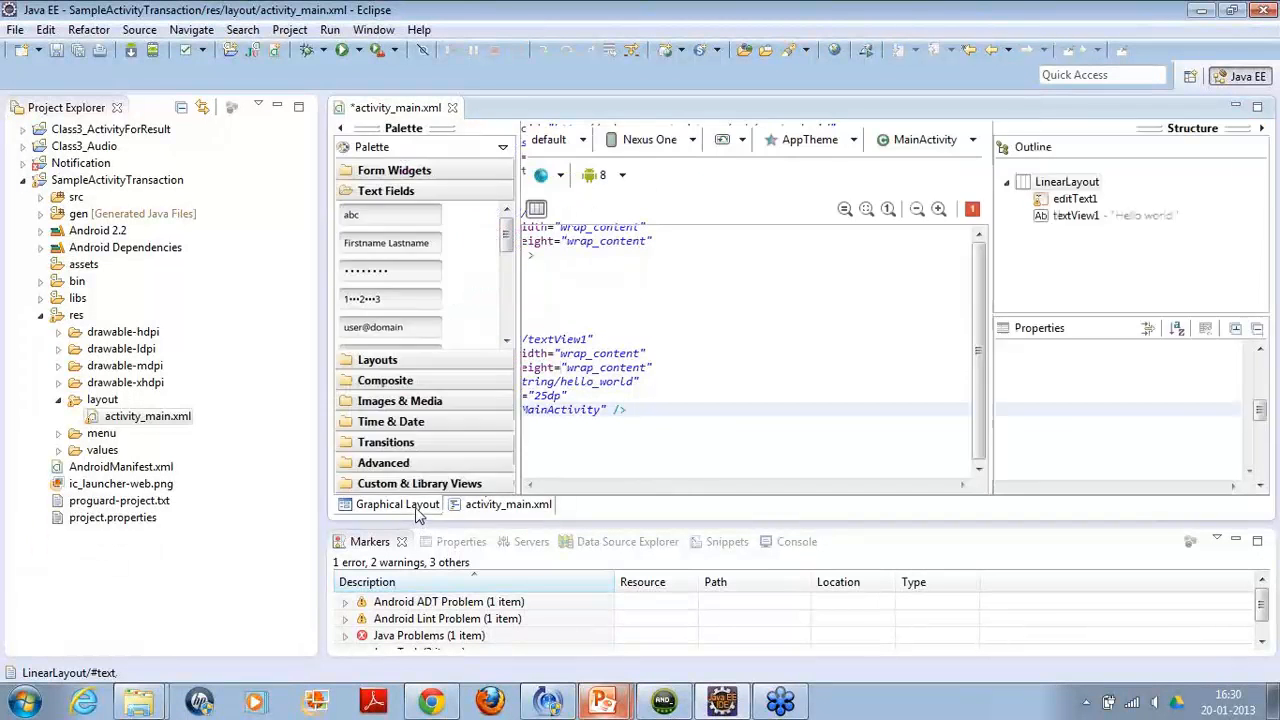
pyautogui.click(396, 504)
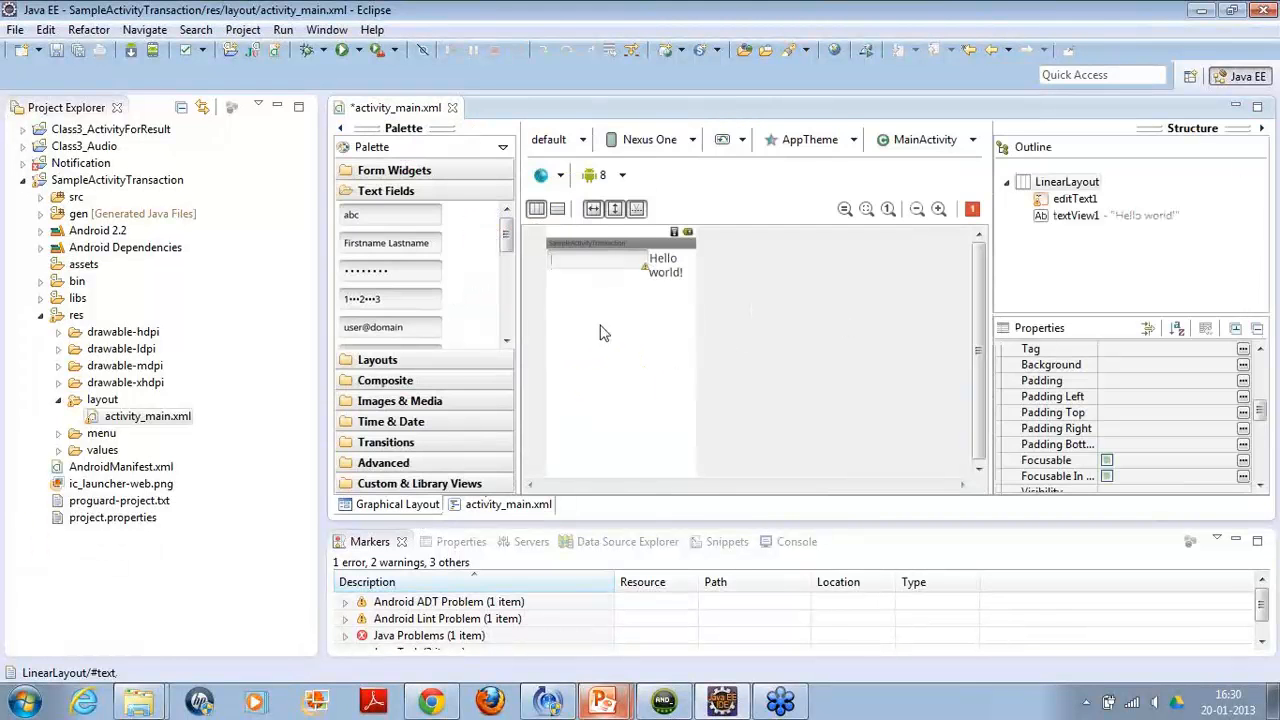
pyautogui.click(508, 504)
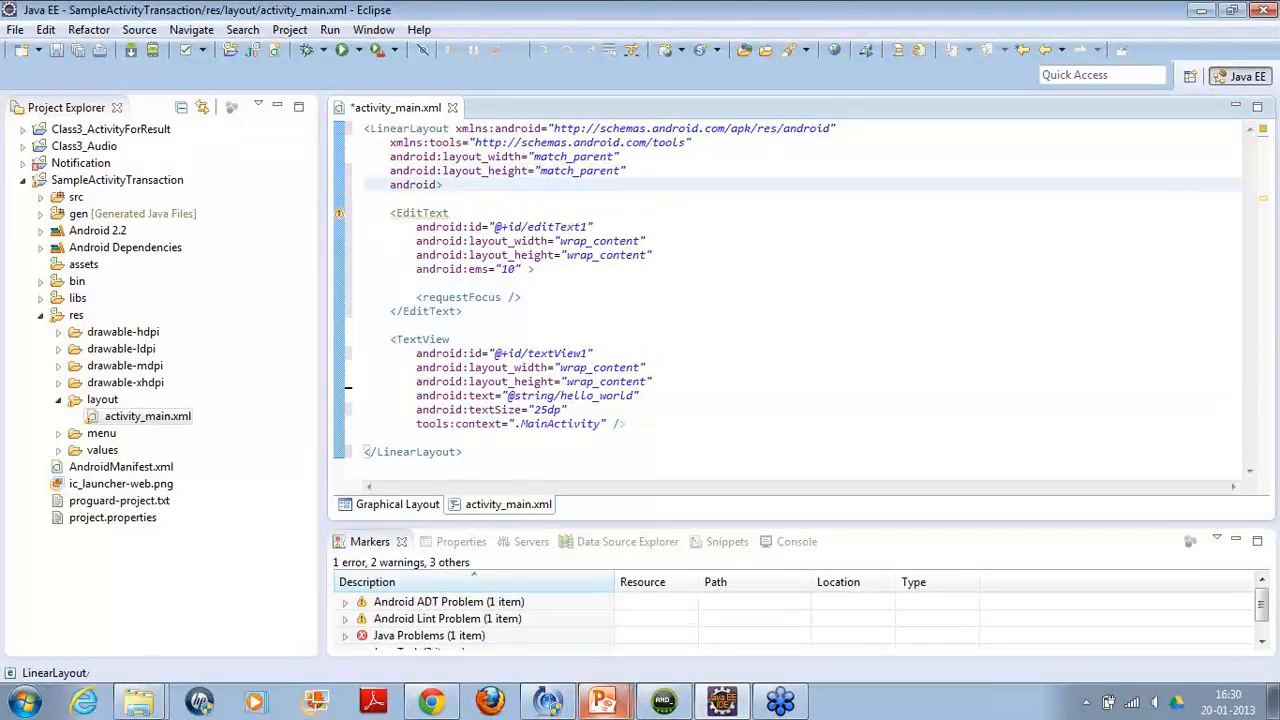
pyautogui.write('orientation="vertical')
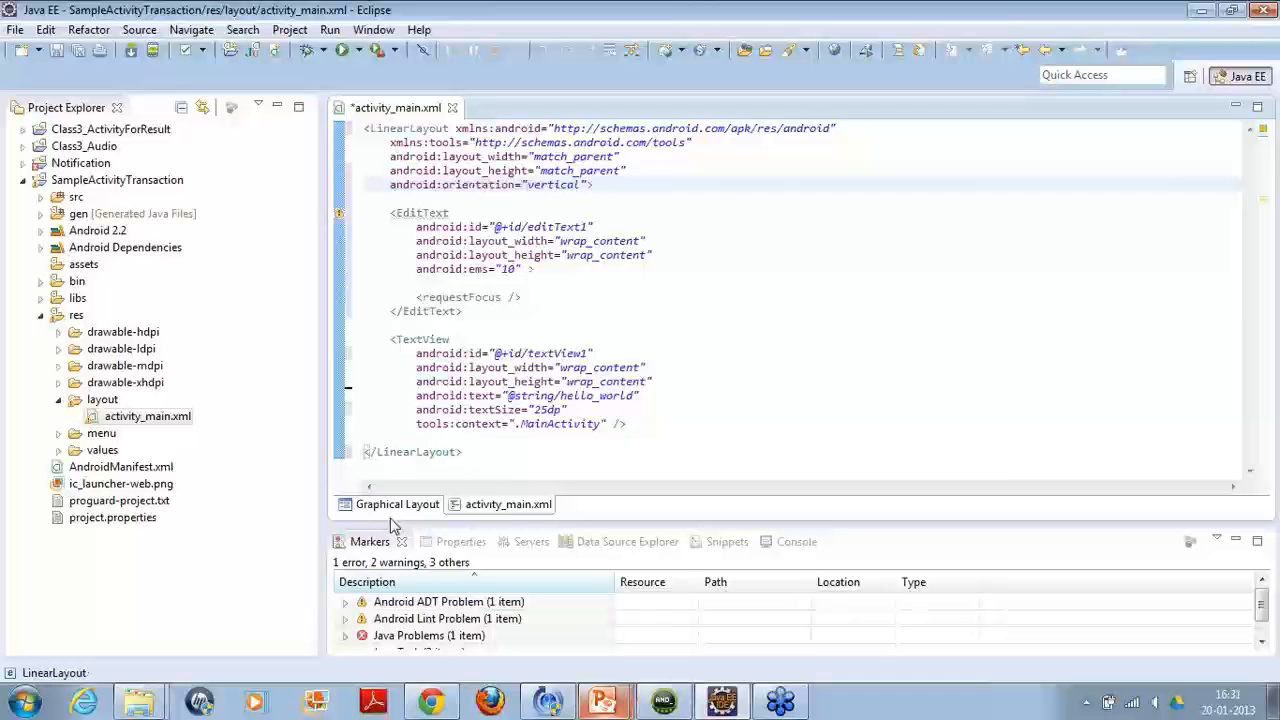
pyautogui.click(396, 504)
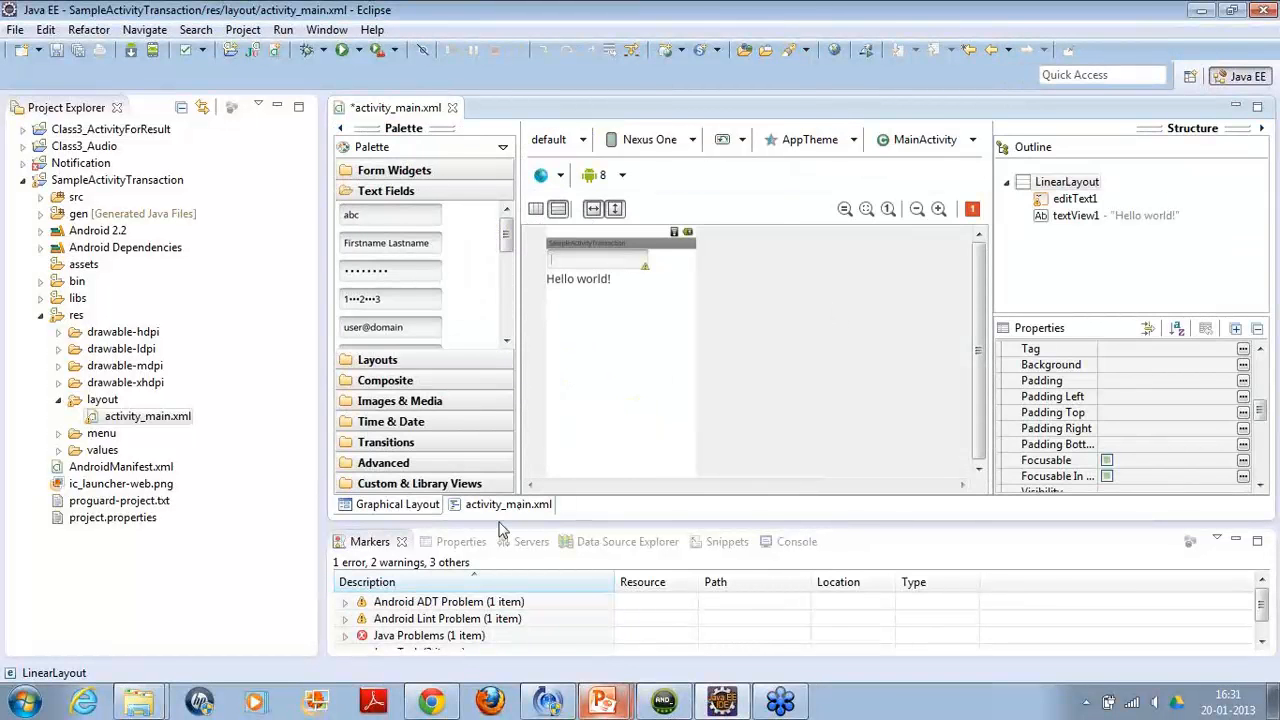
# Replace the TextView's hello_world text with "Intent Example" and check it in the graphical preview.
pyautogui.click(508, 504)
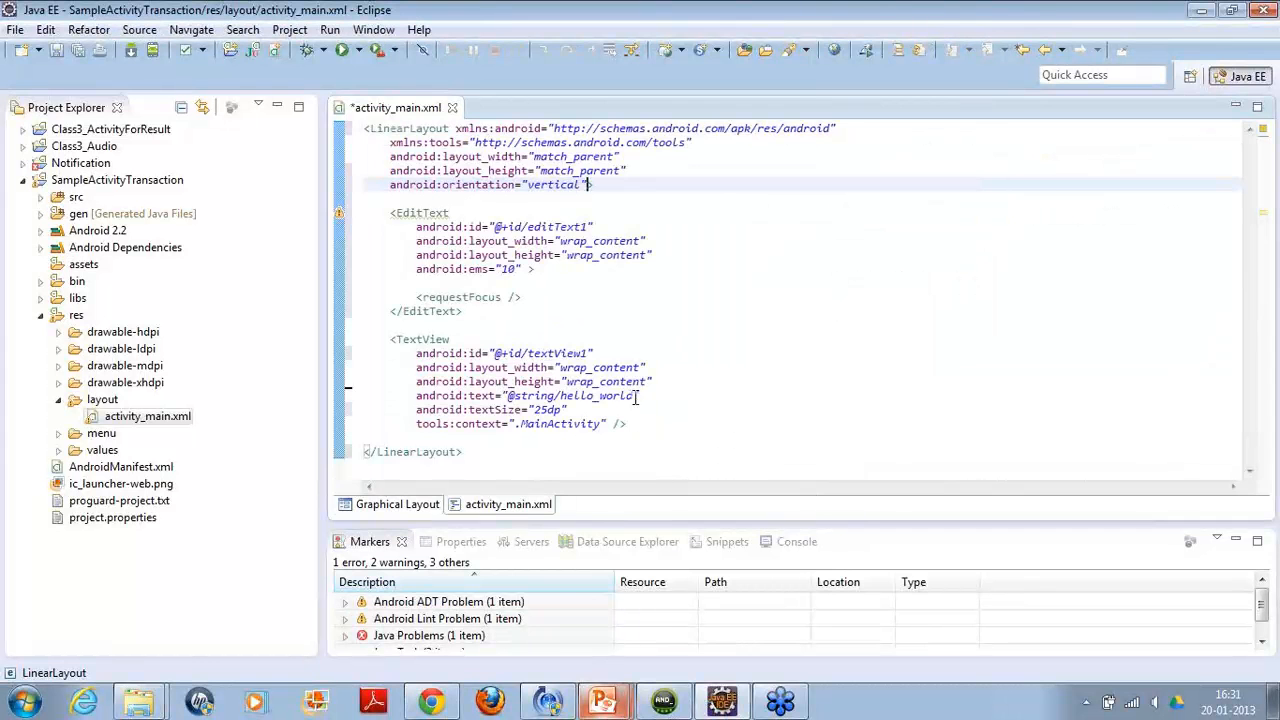
pyautogui.doubleClick(570, 396)
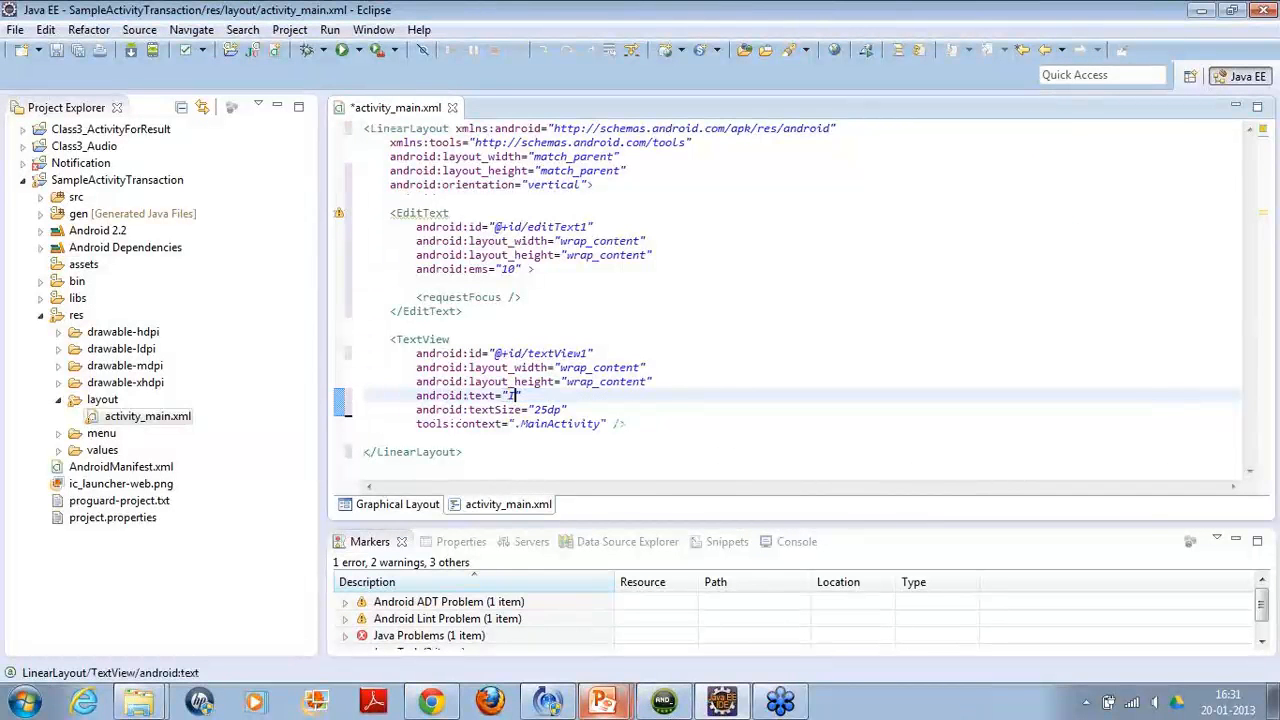
pyautogui.write('Intent E')
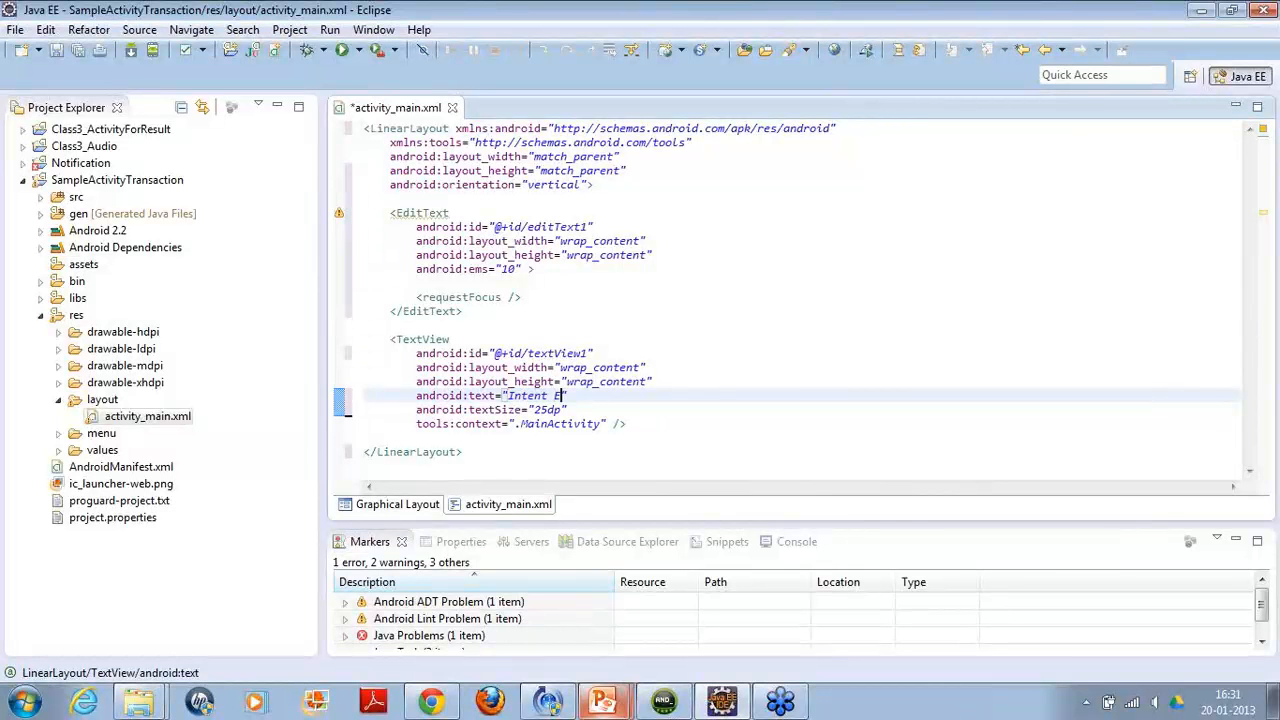
pyautogui.write('xample')
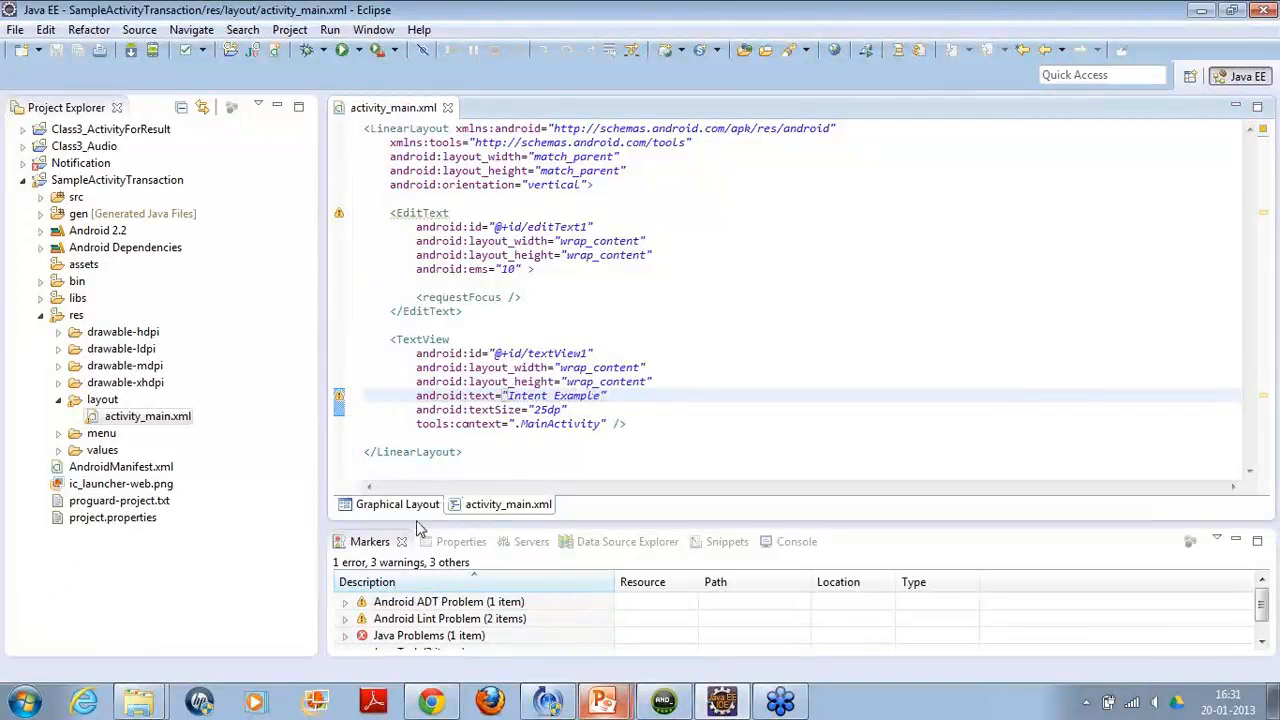
pyautogui.click(396, 504)
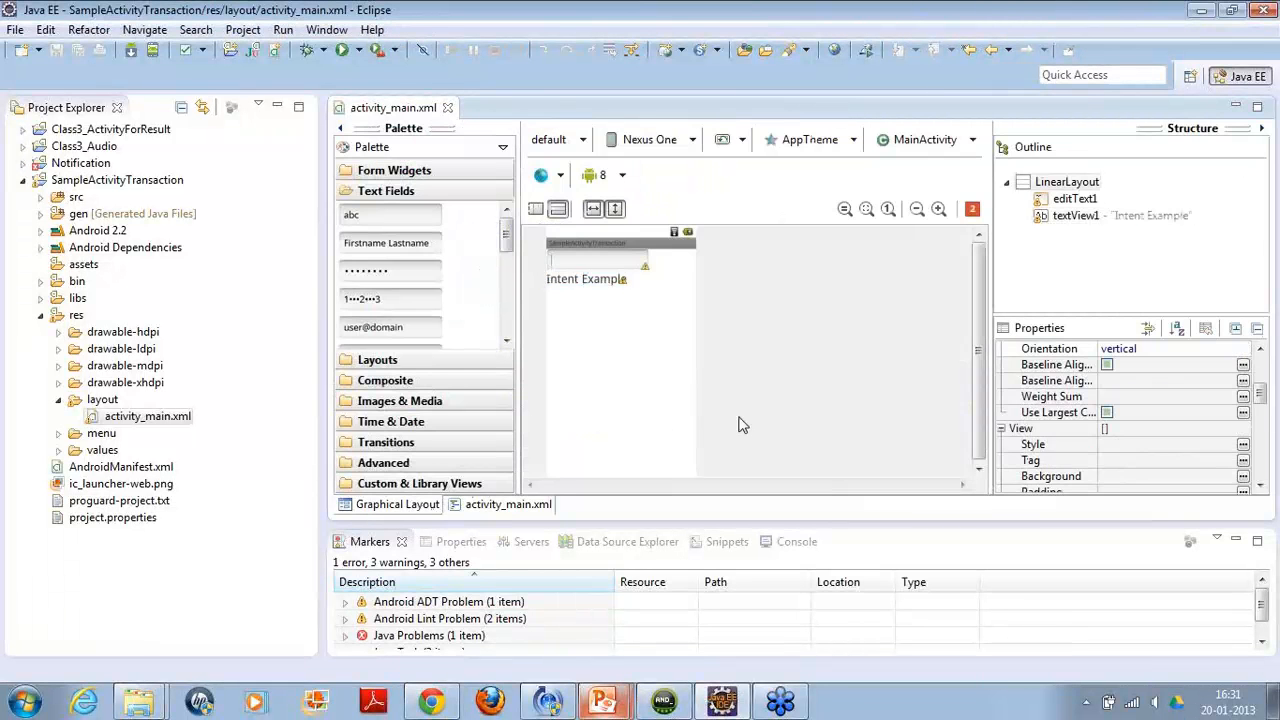
pyautogui.click(508, 504)
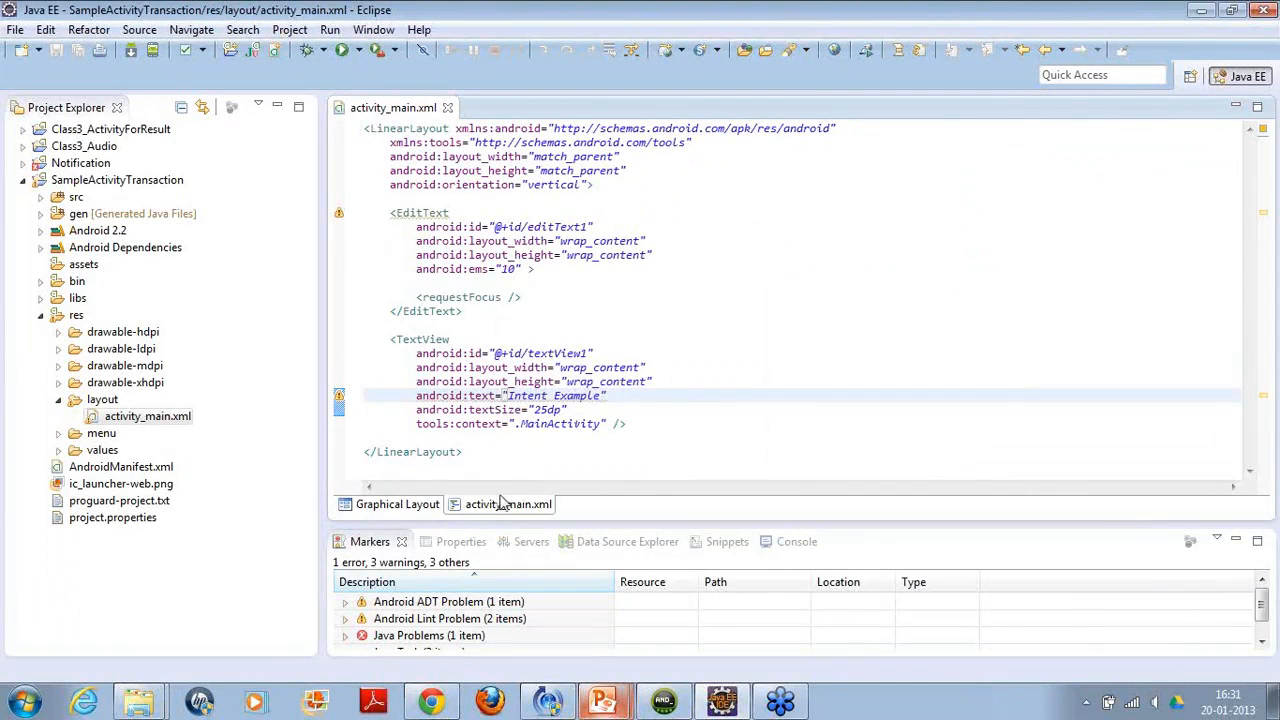
pyautogui.click(396, 504)
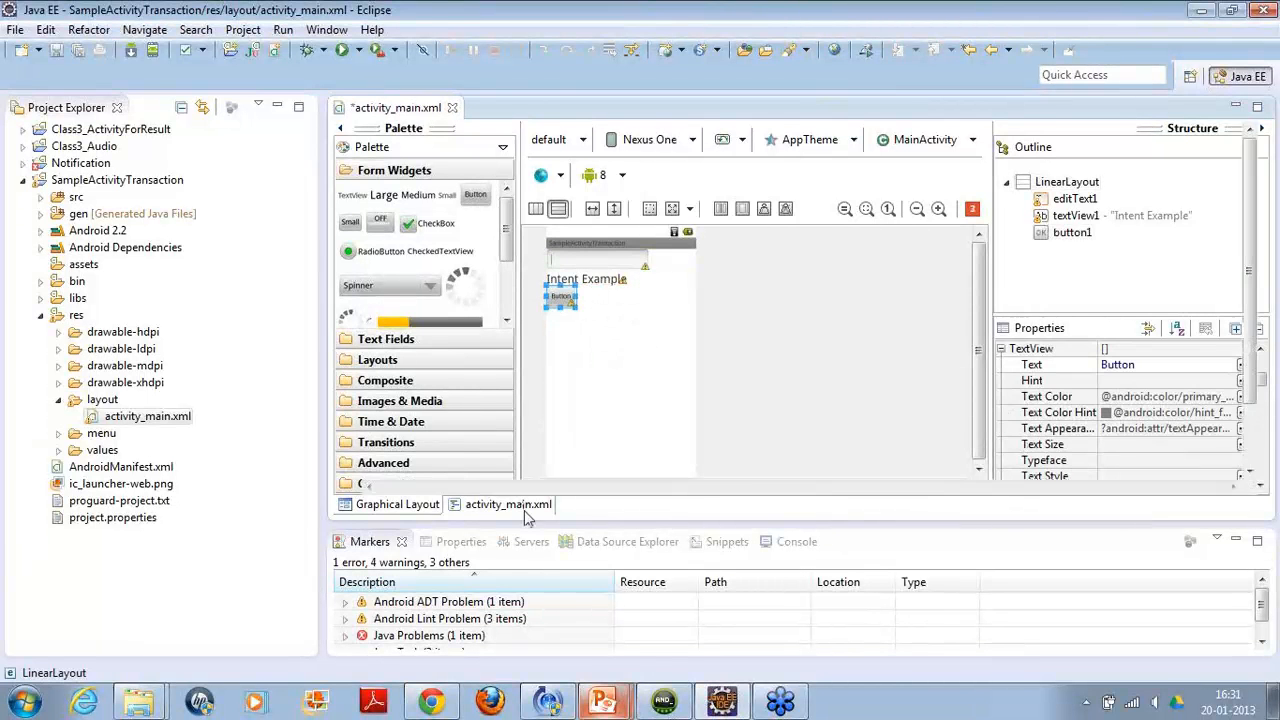
# Set the new button's android:text to "Go to Activity 2" and preview it below the label.
pyautogui.click(508, 504)
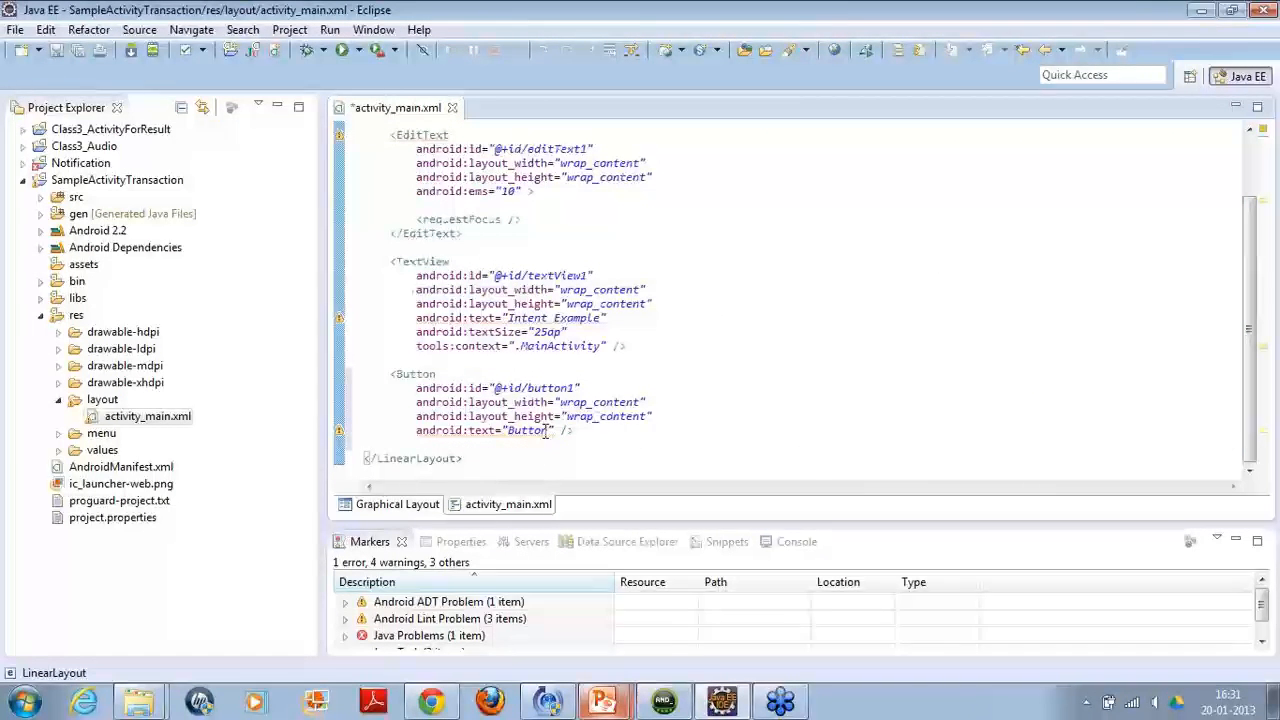
pyautogui.doubleClick(526, 430)
pyautogui.write('Go to ')
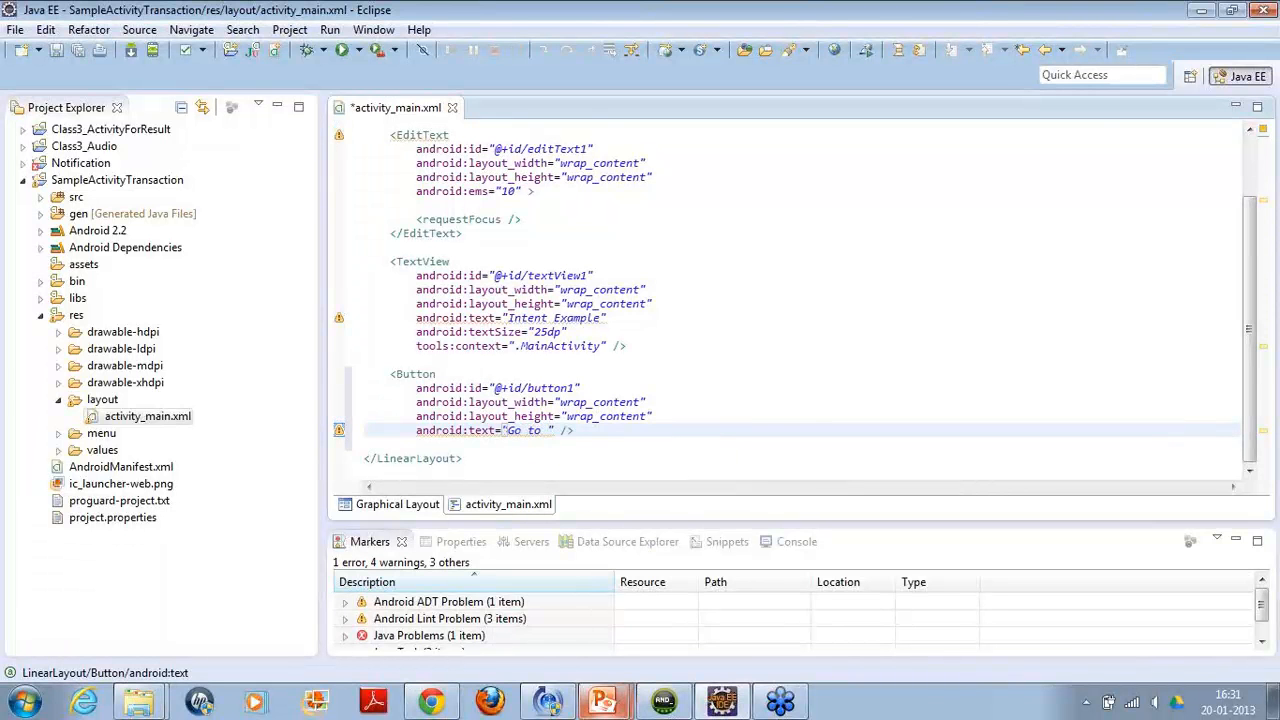
pyautogui.write('Activity')
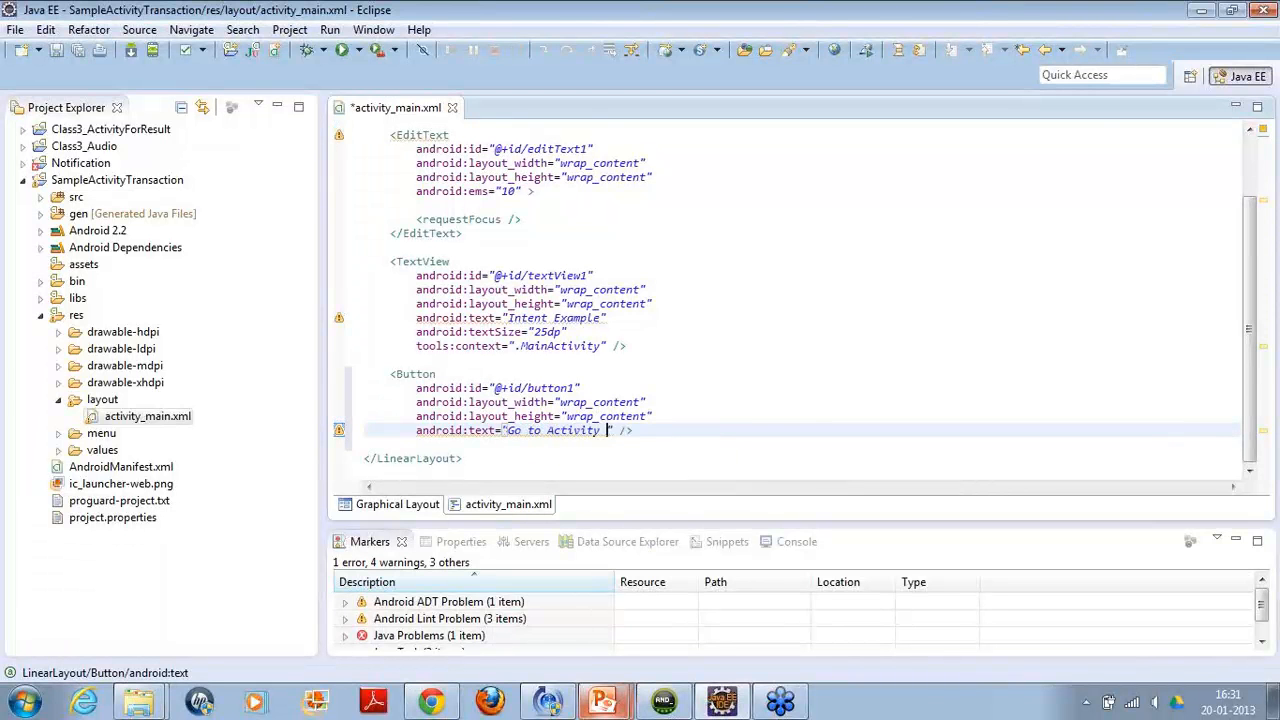
pyautogui.write('2')
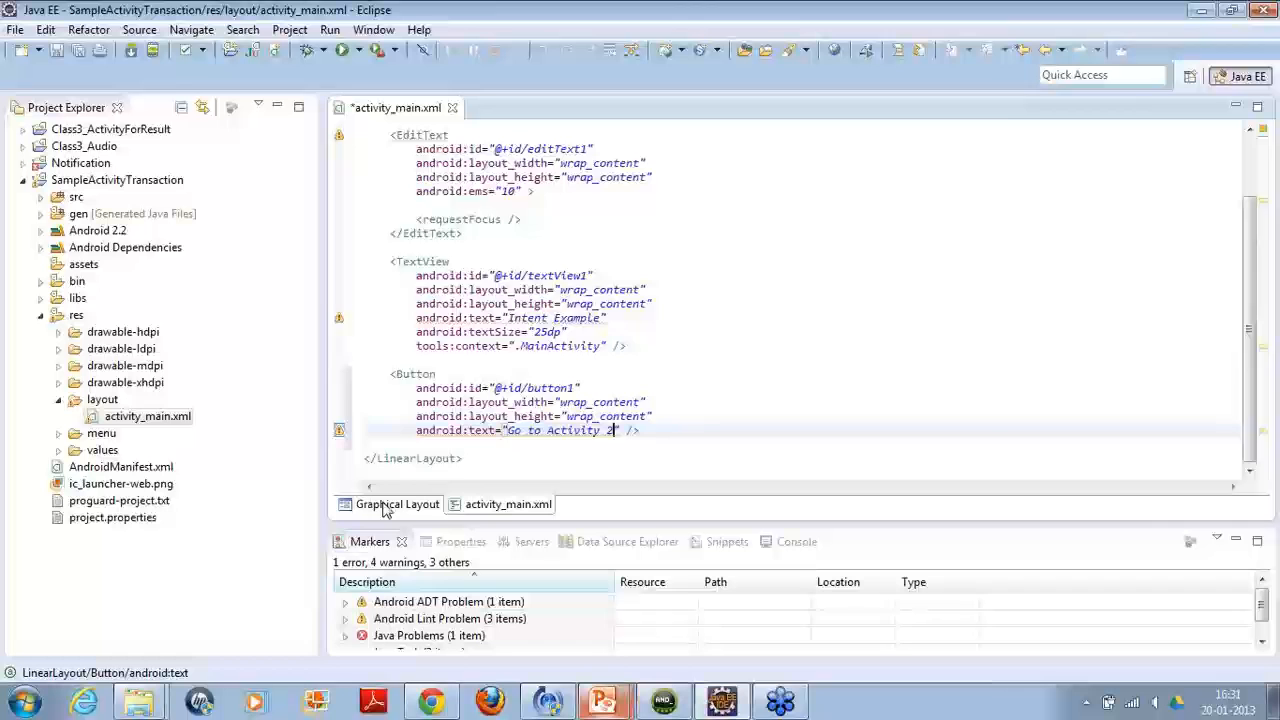
pyautogui.click(396, 504)
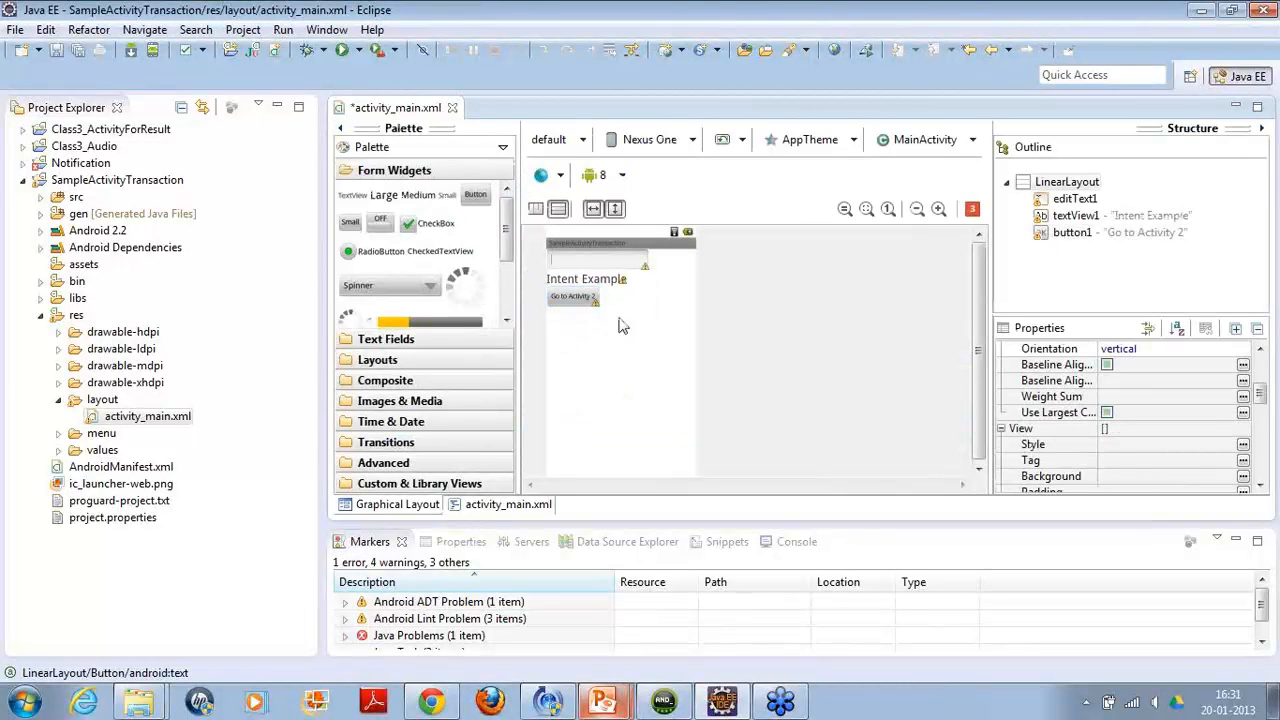
pyautogui.moveTo(580, 302)
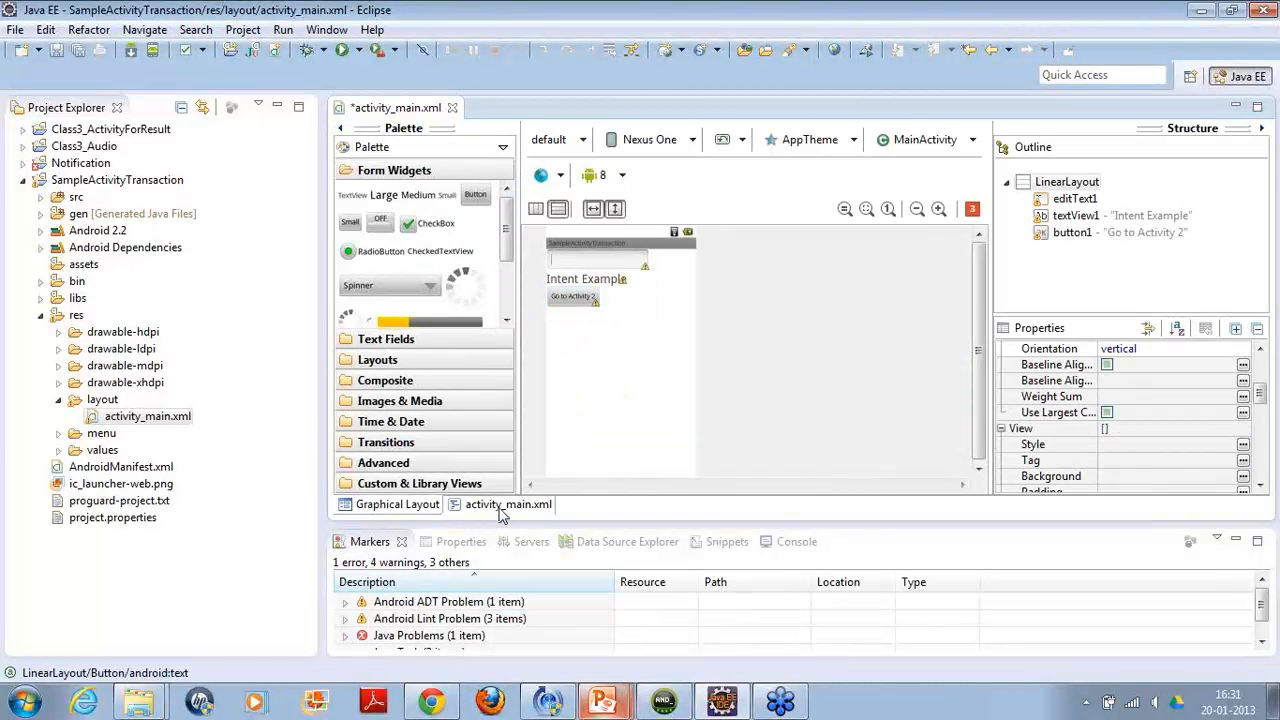
# Review the saved activity_main XML source and return to the graphical preview.
pyautogui.click(510, 504)
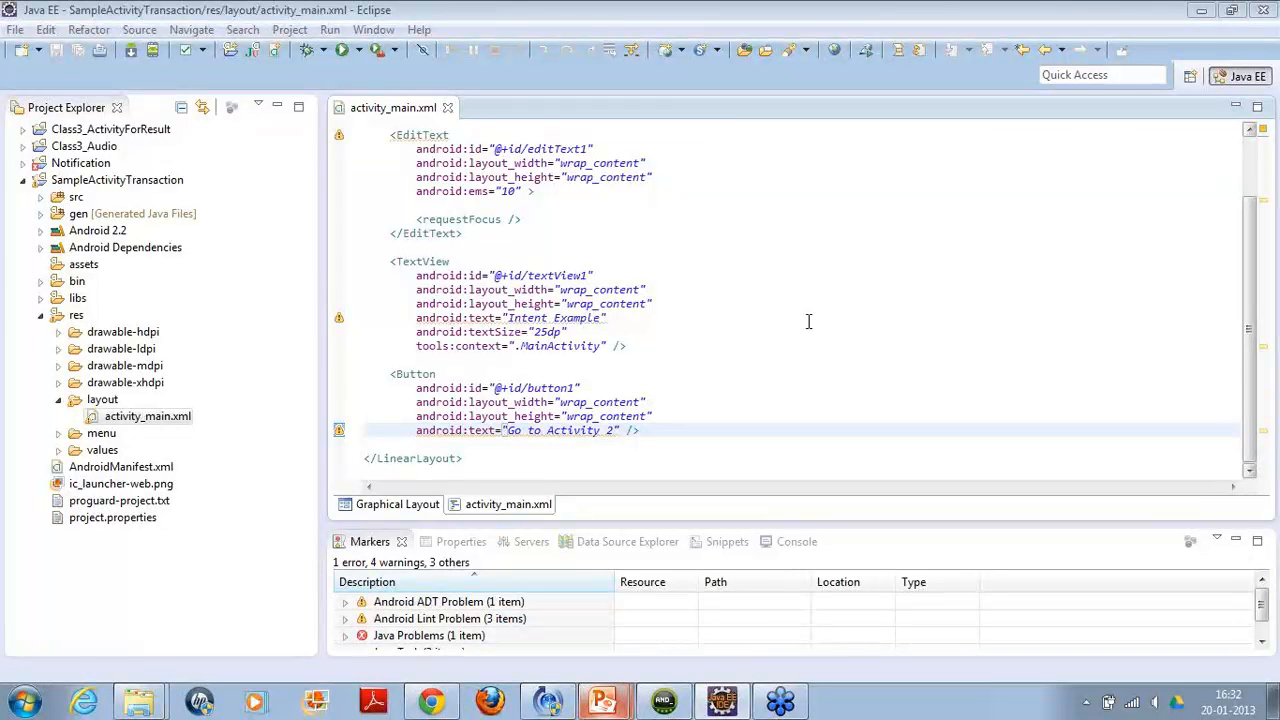
pyautogui.moveTo(940, 308)
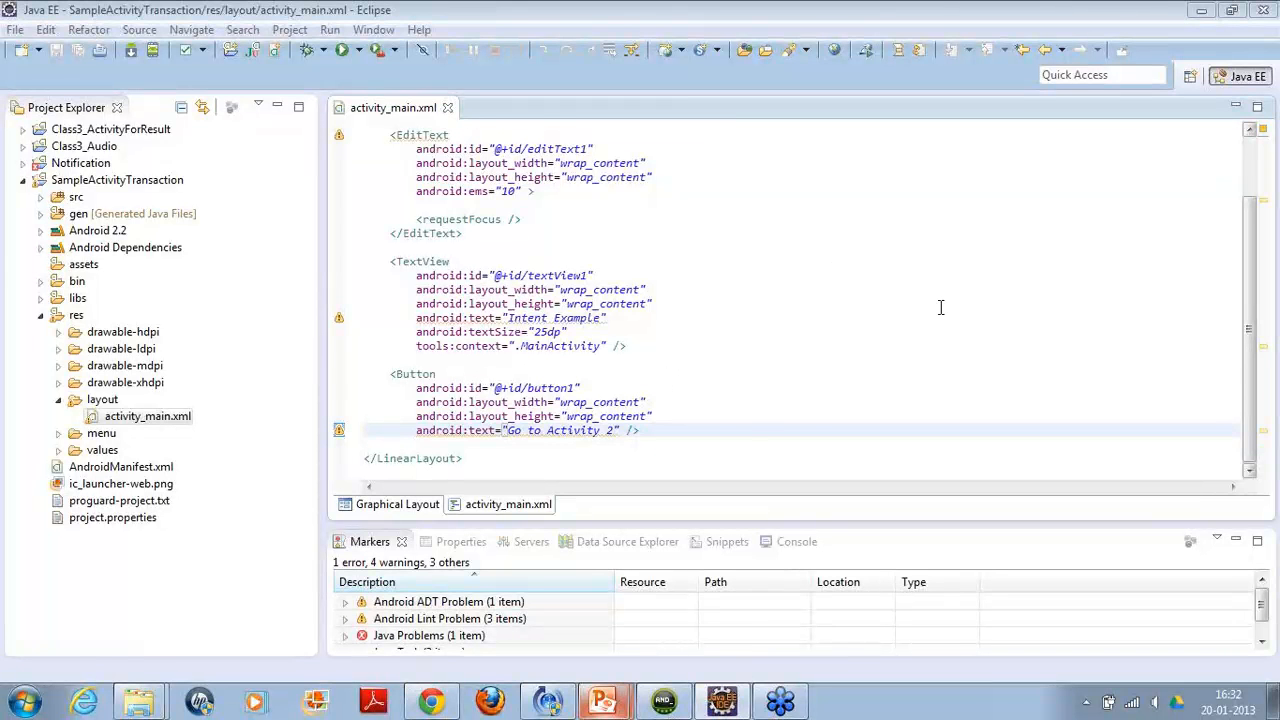
pyautogui.moveTo(982, 252)
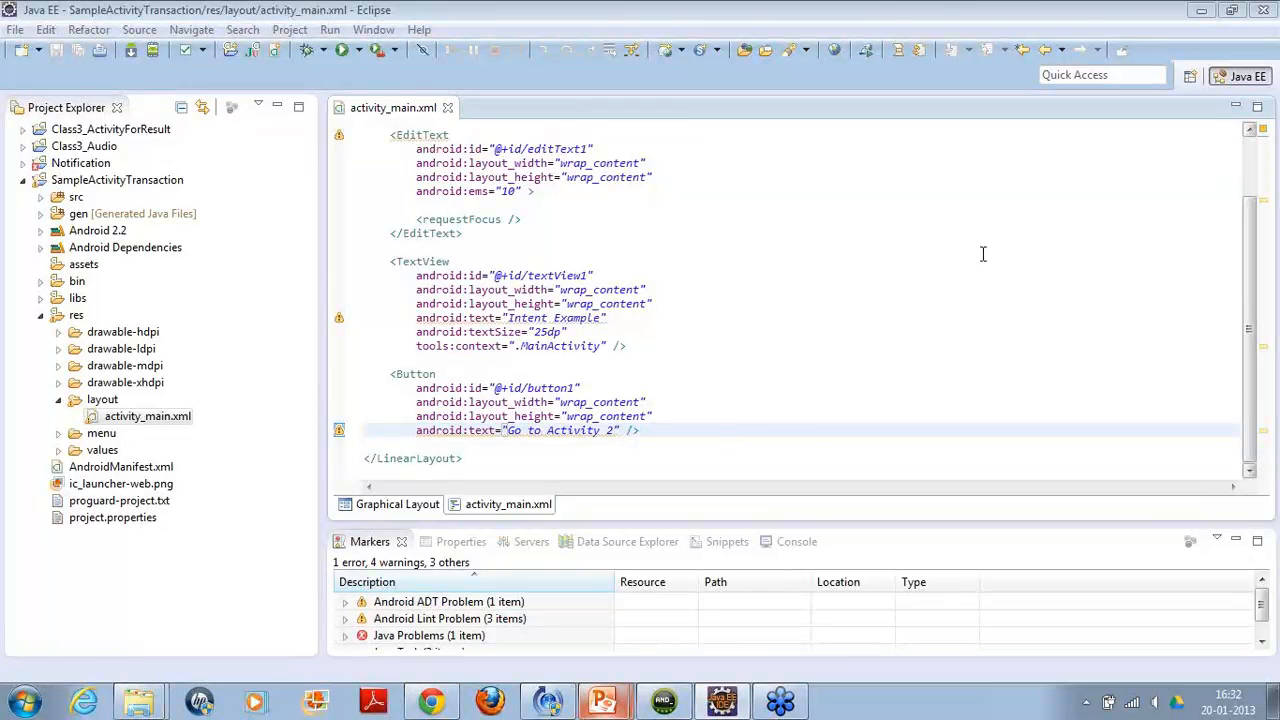
pyautogui.moveTo(762, 628)
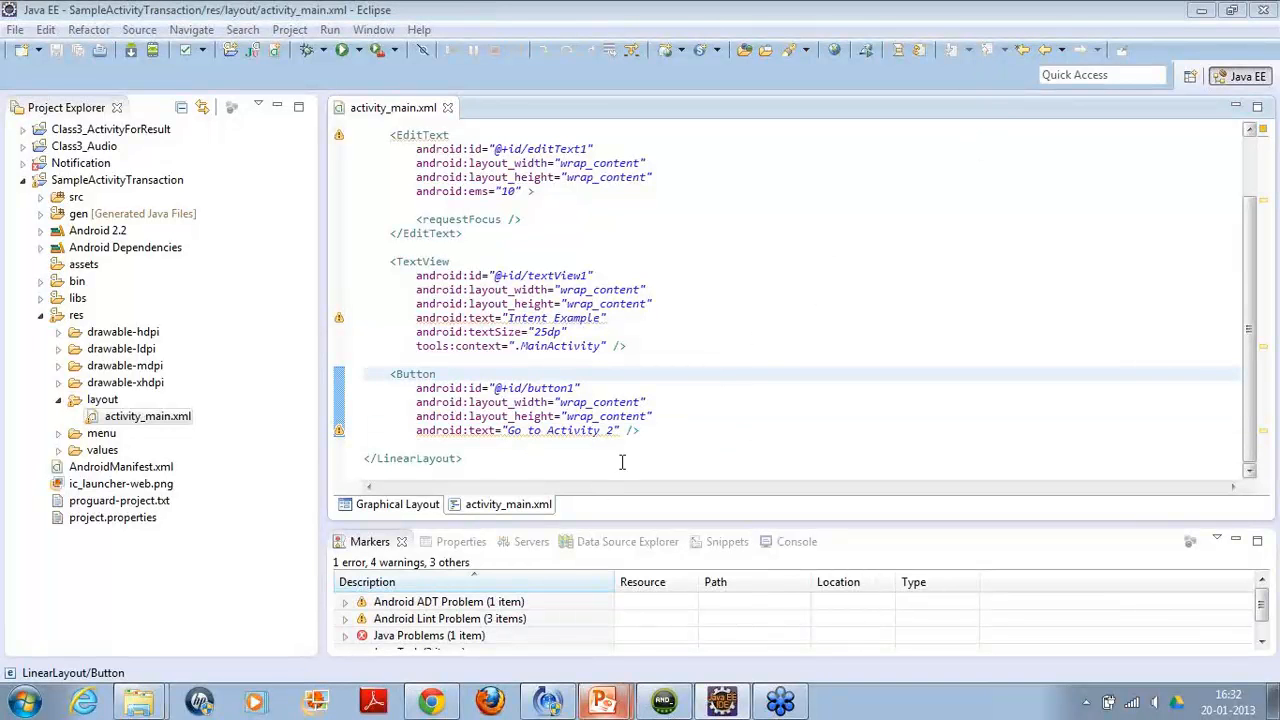
pyautogui.click(396, 504)
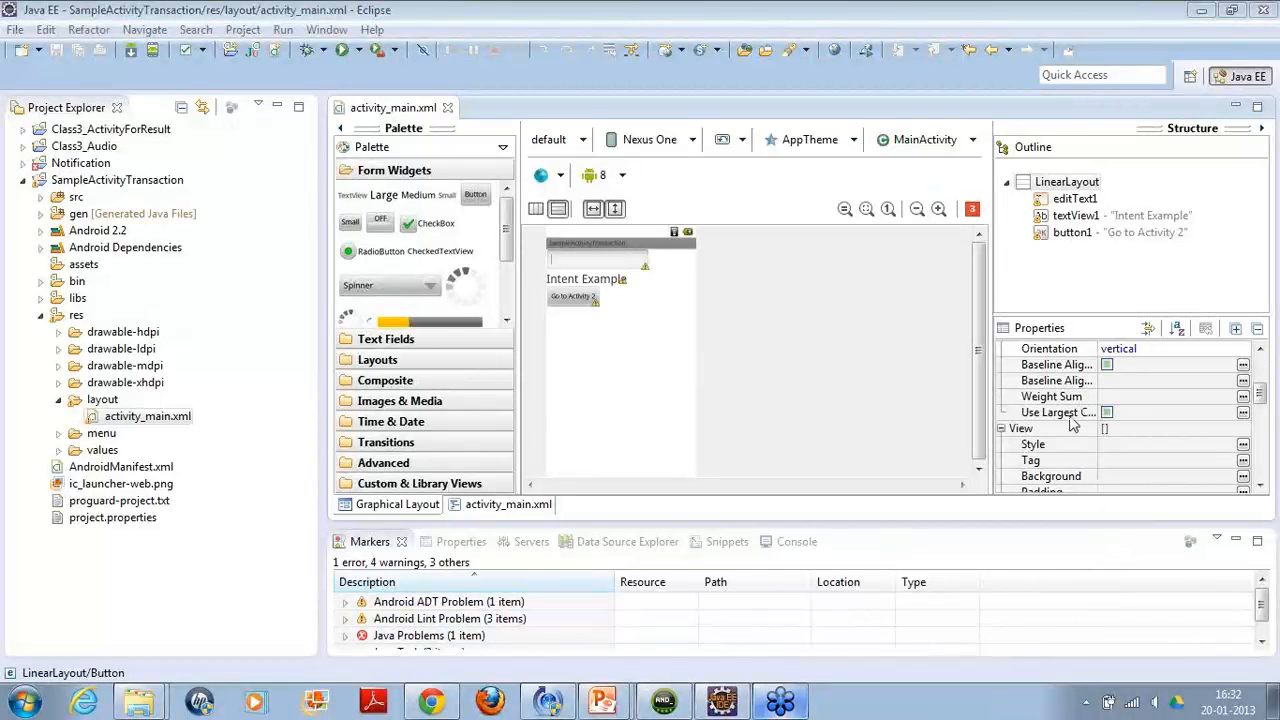
pyautogui.moveTo(848, 312)
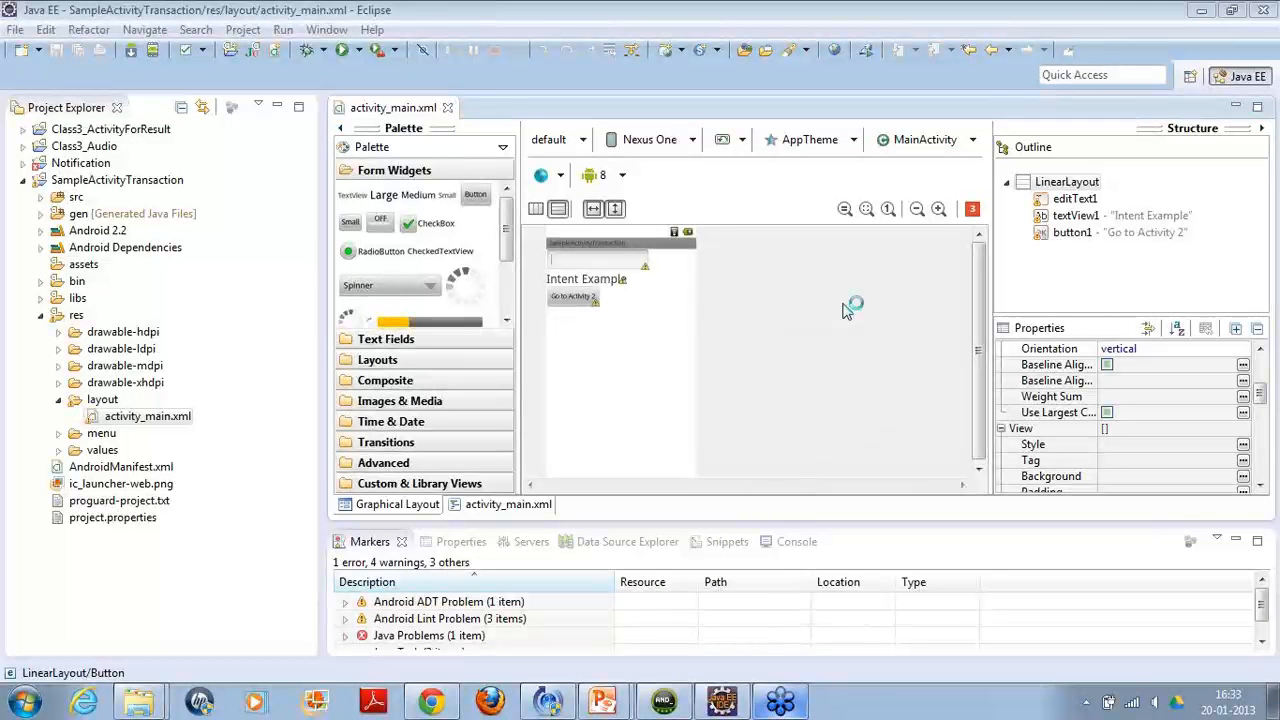
pyautogui.moveTo(836, 312)
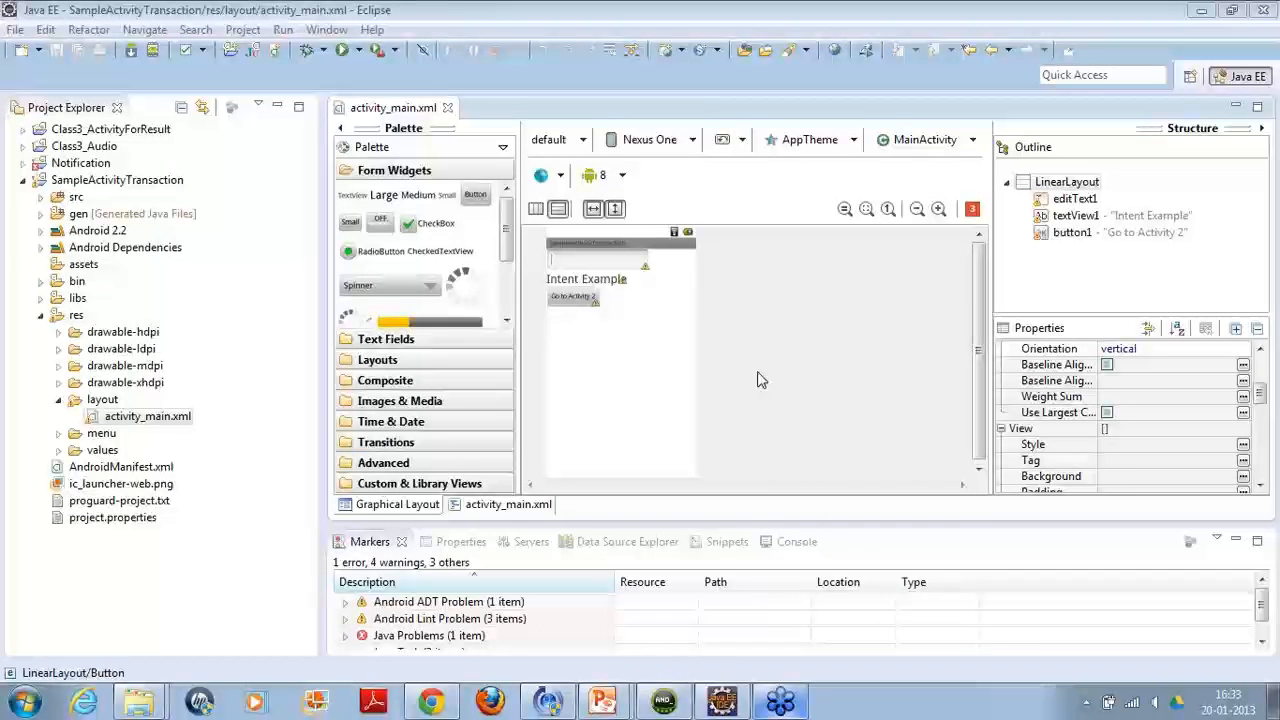
pyautogui.moveTo(864, 166)
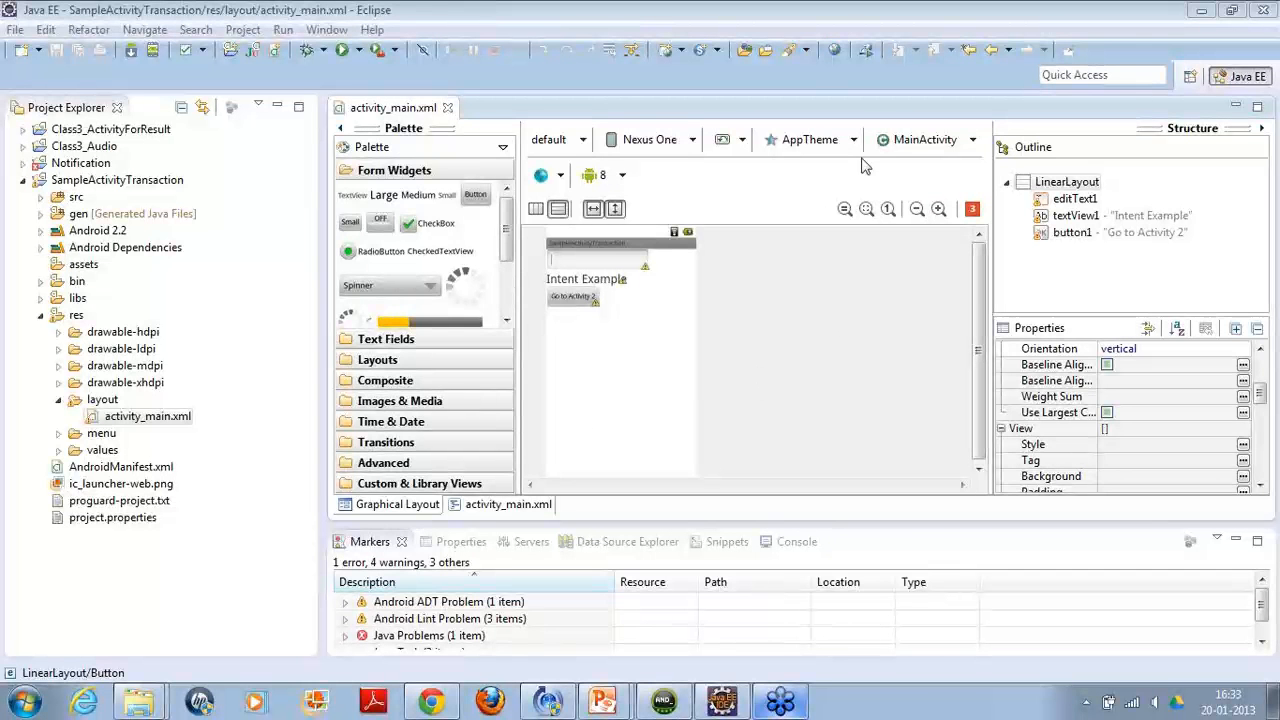
pyautogui.moveTo(1166, 378)
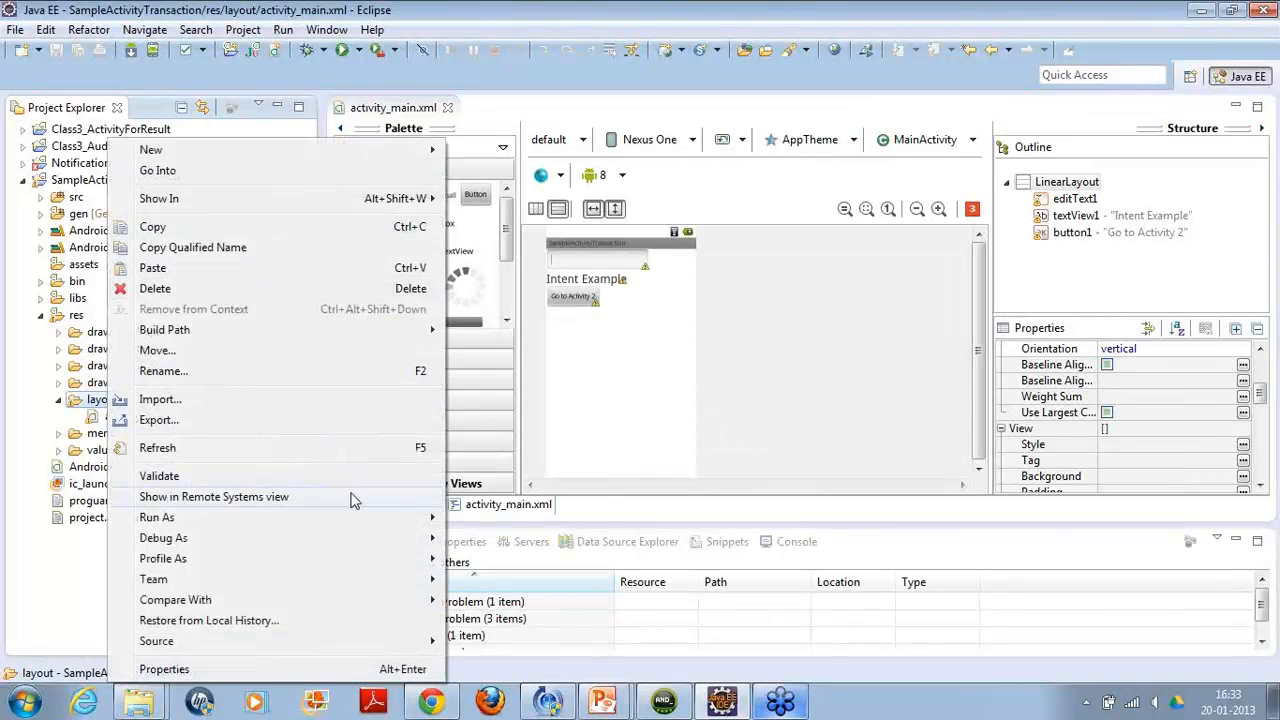
pyautogui.moveTo(428, 240)
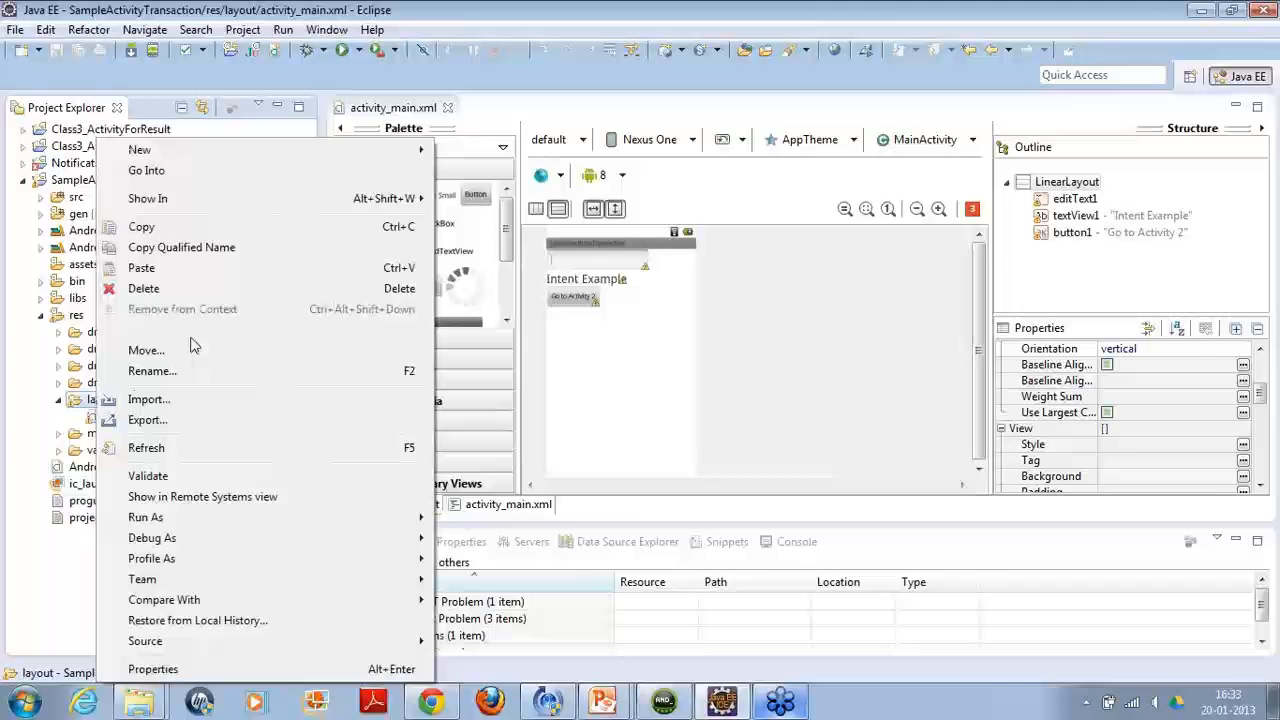
pyautogui.moveTo(140, 148)
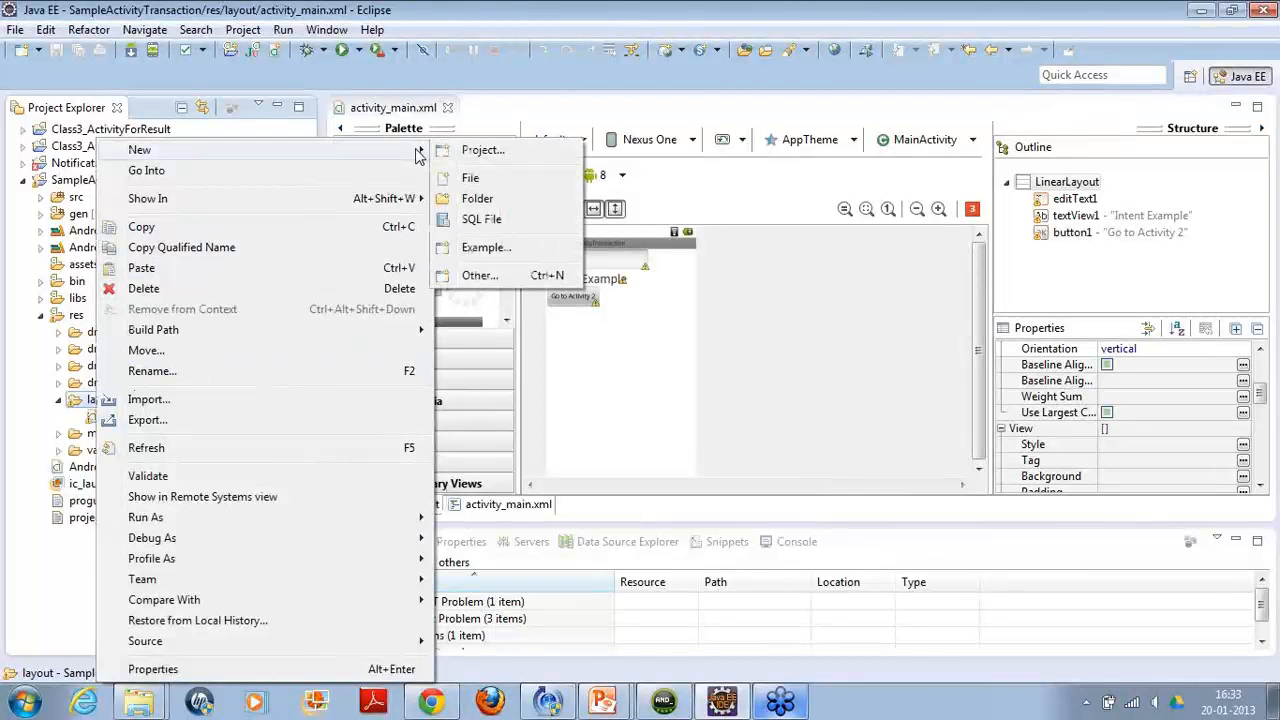
pyautogui.moveTo(510, 280)
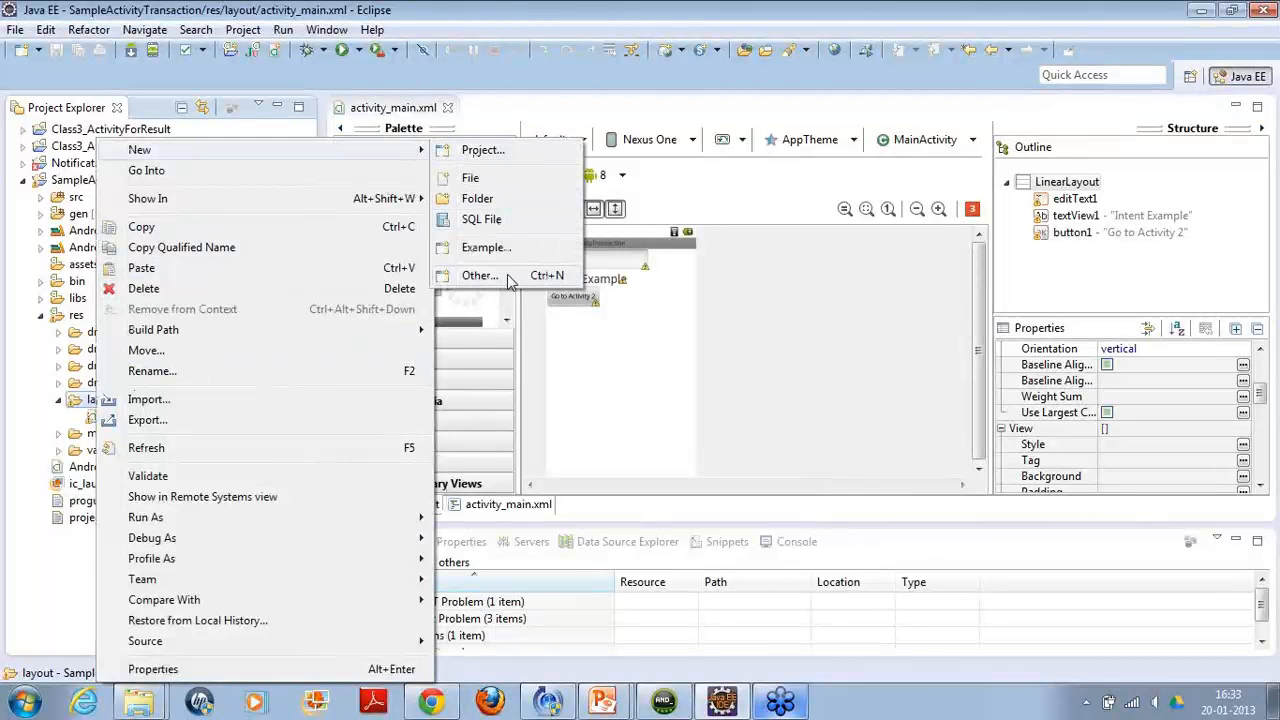
pyautogui.moveTo(530, 206)
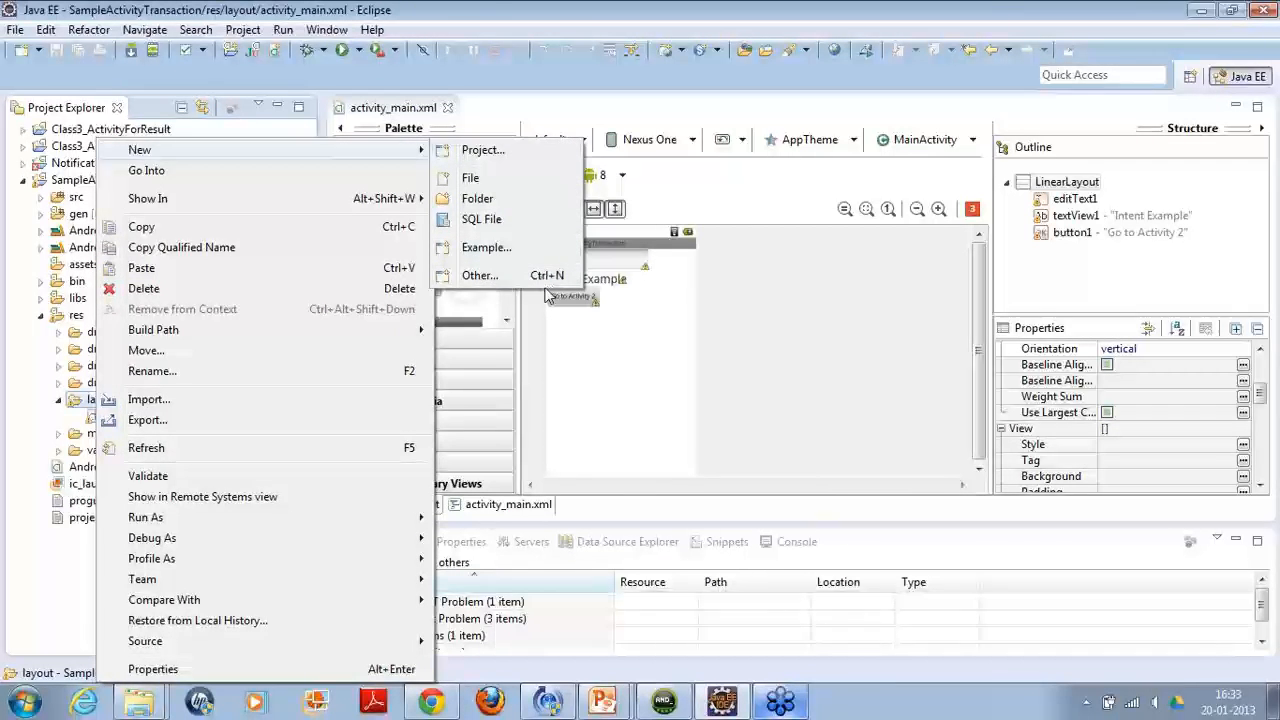
# Open New > Other... from the project to reach the Select a wizard dialog.
pyautogui.click(478, 276)
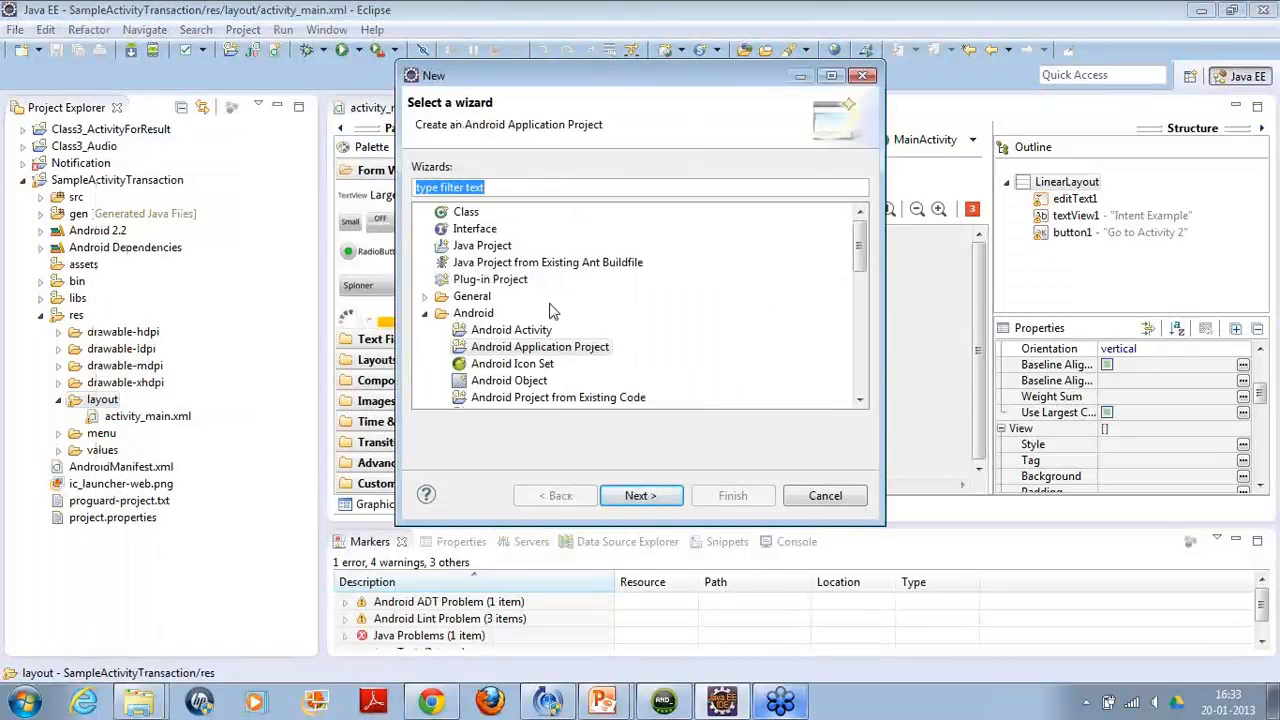
# Select the Android XML File wizard and continue to its file settings page.
pyautogui.scroll(-3)
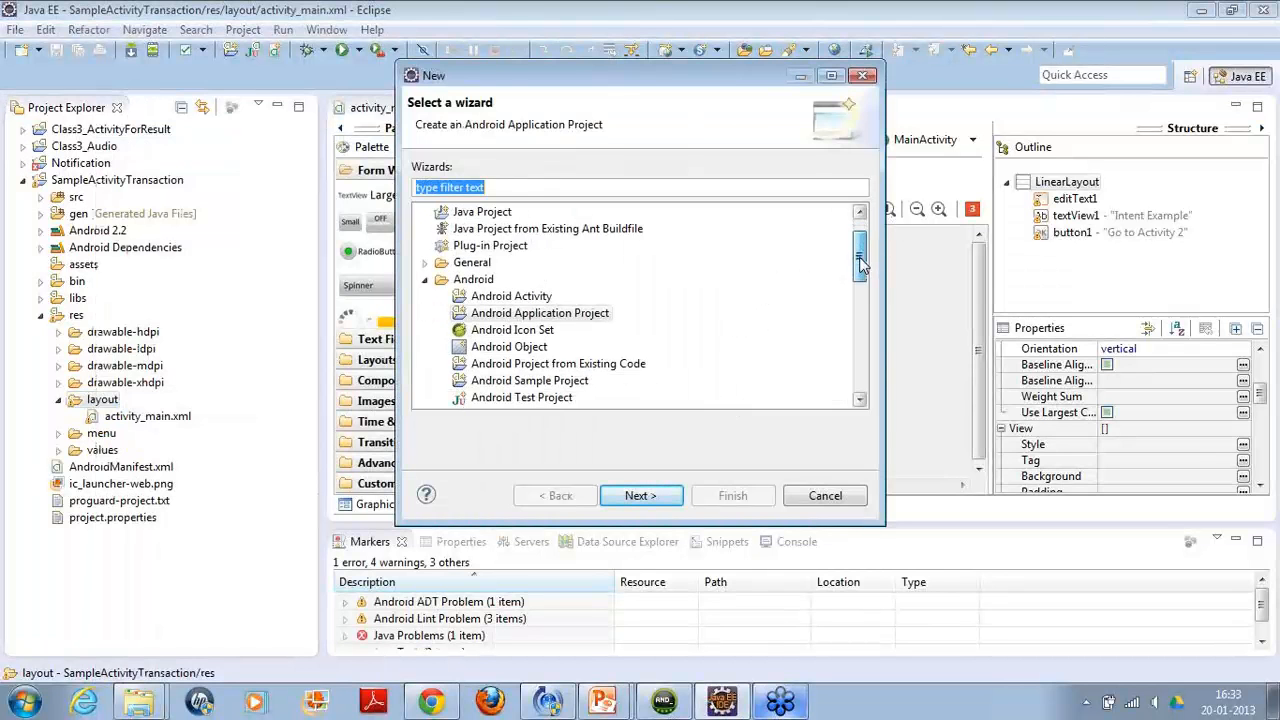
pyautogui.scroll(-3)
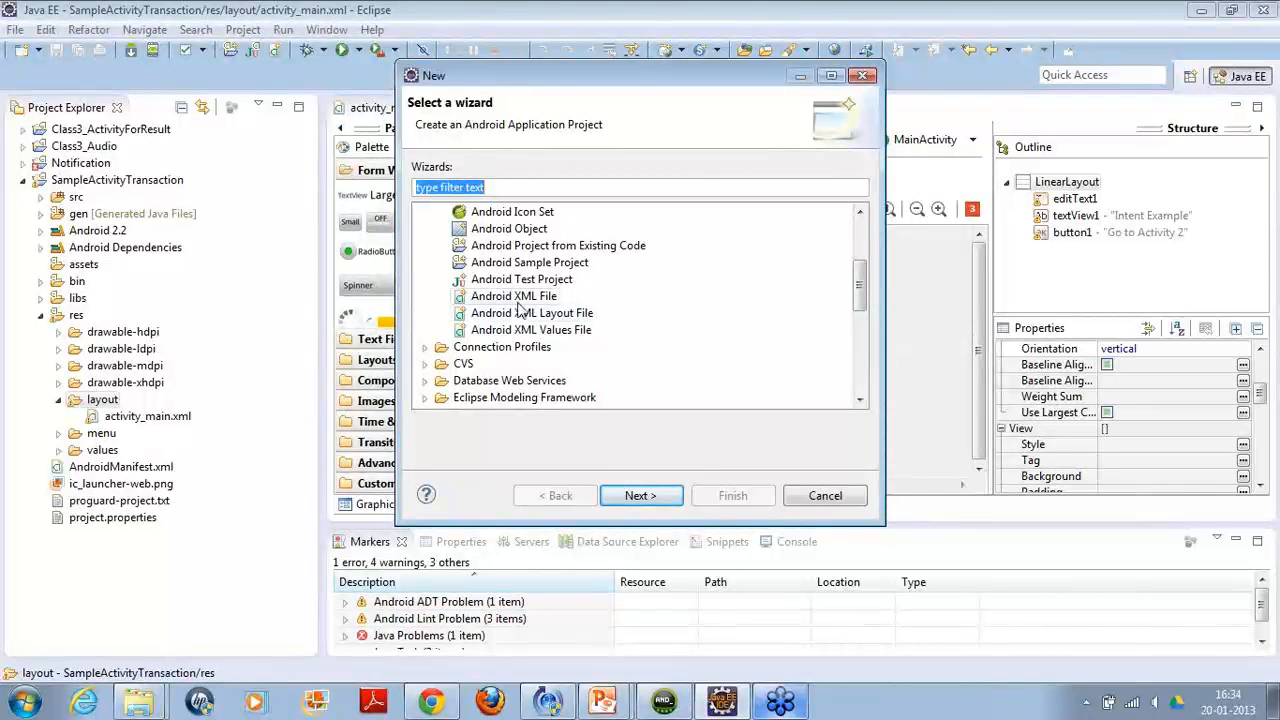
pyautogui.click(516, 296)
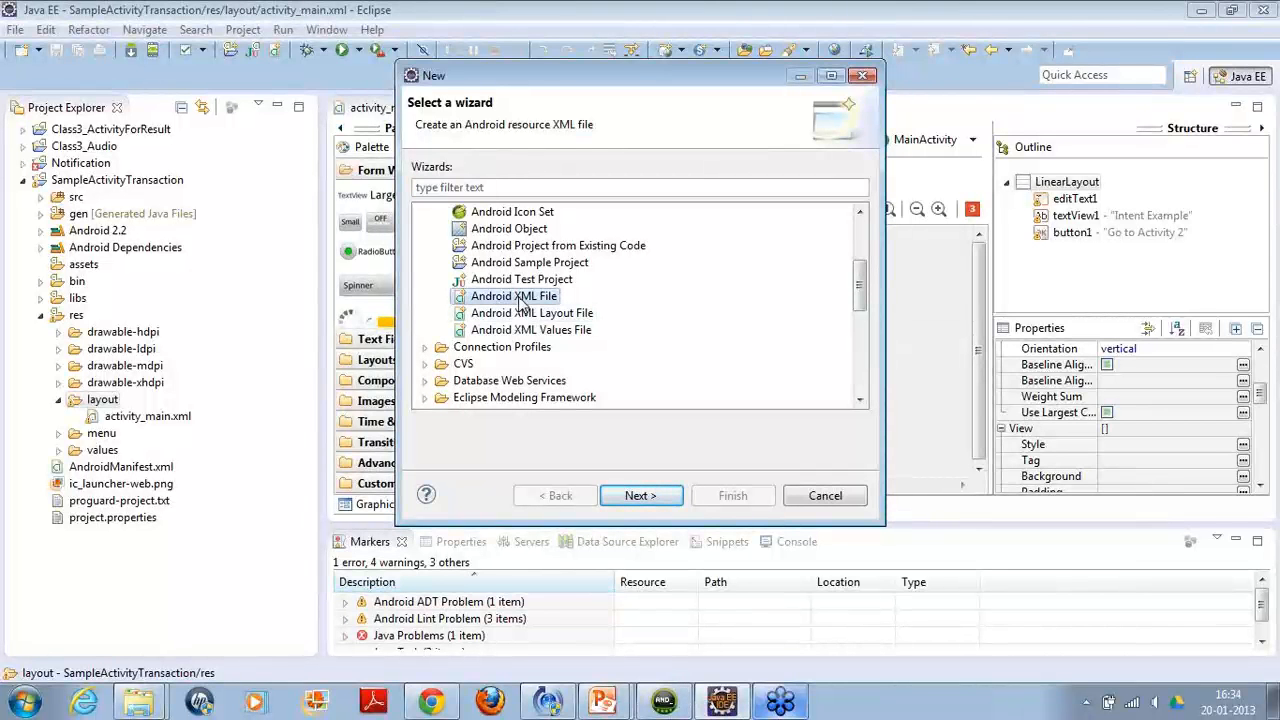
pyautogui.click(640, 496)
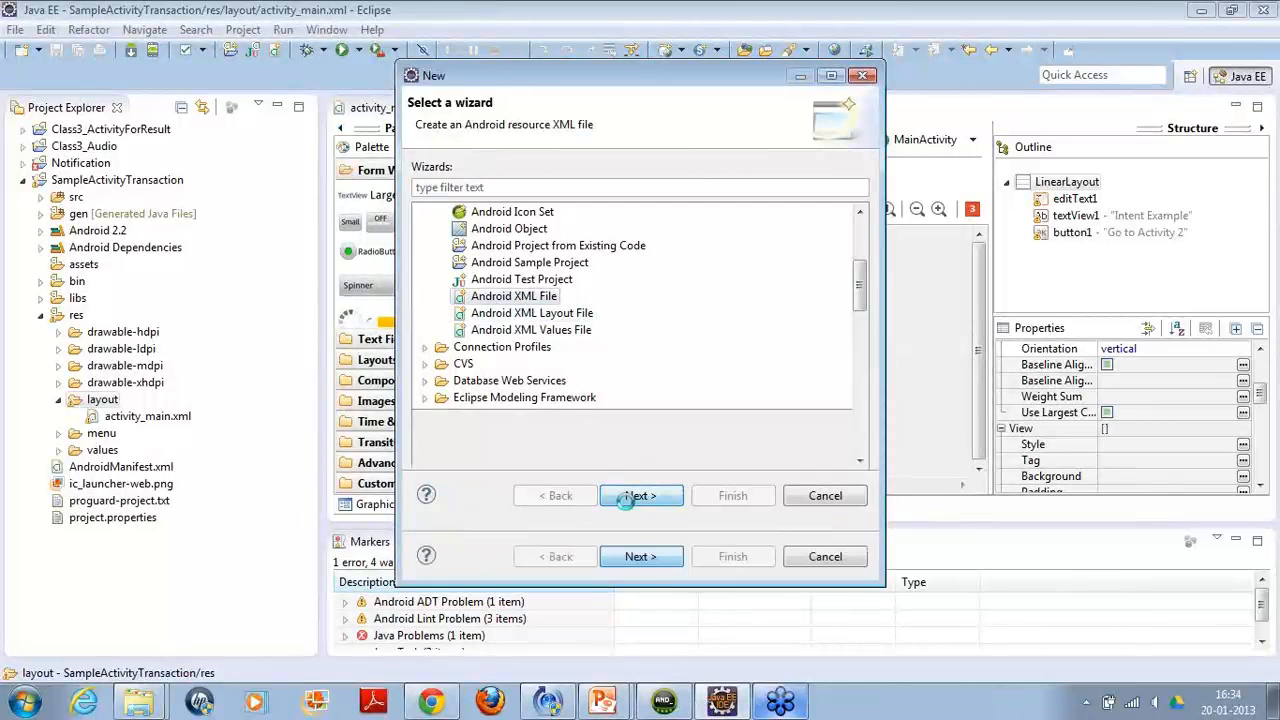
pyautogui.click(640, 496)
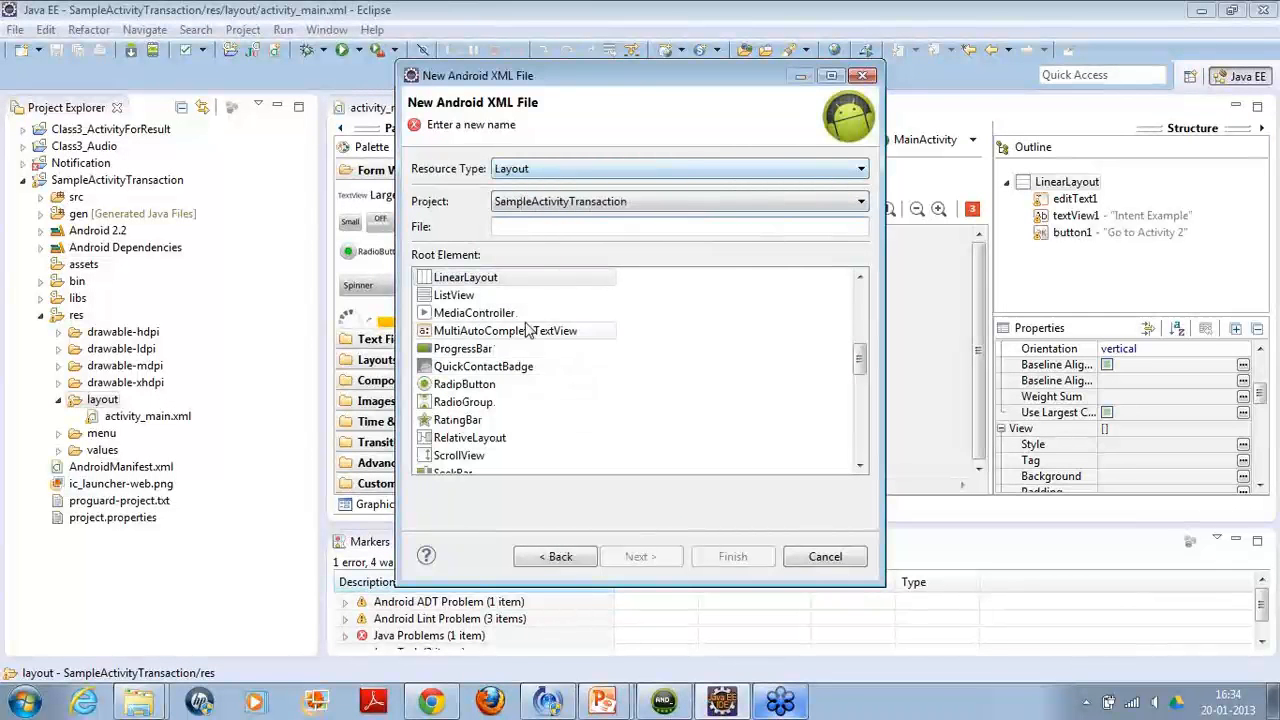
# Name the layout file activity_second.xml with a LinearLayout root and finish creating it.
pyautogui.click(464, 276)
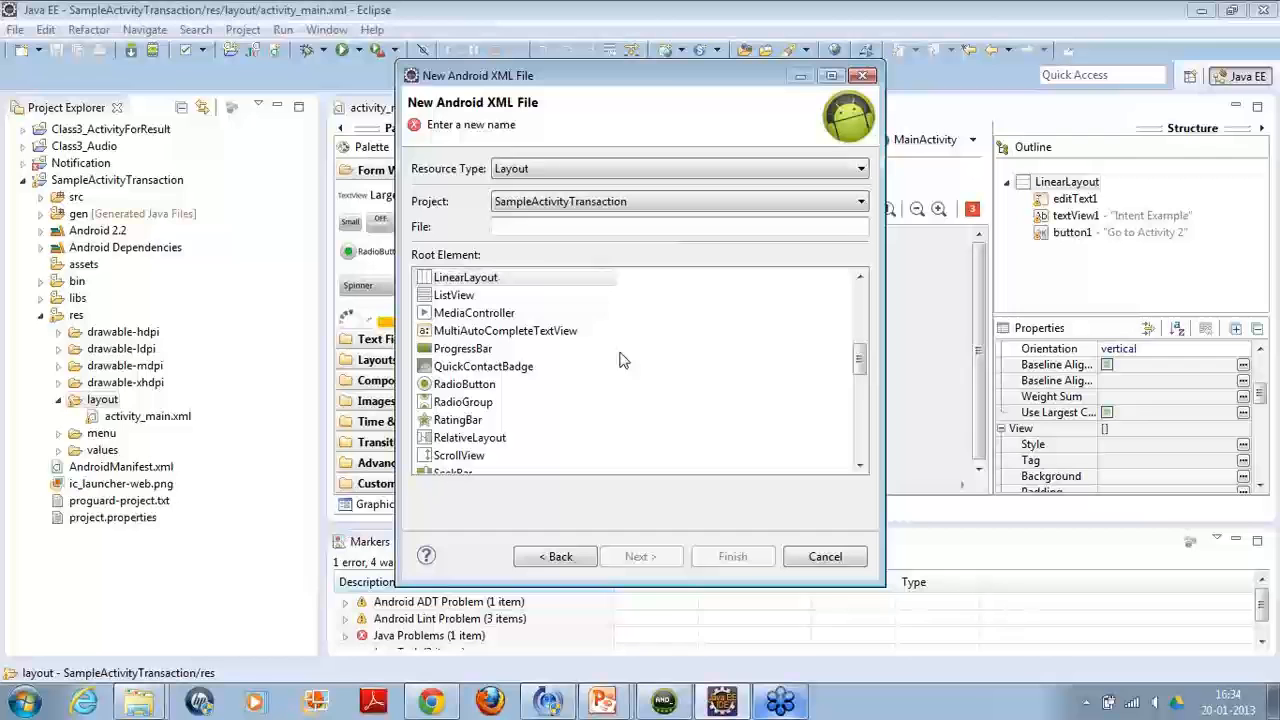
pyautogui.click(680, 226)
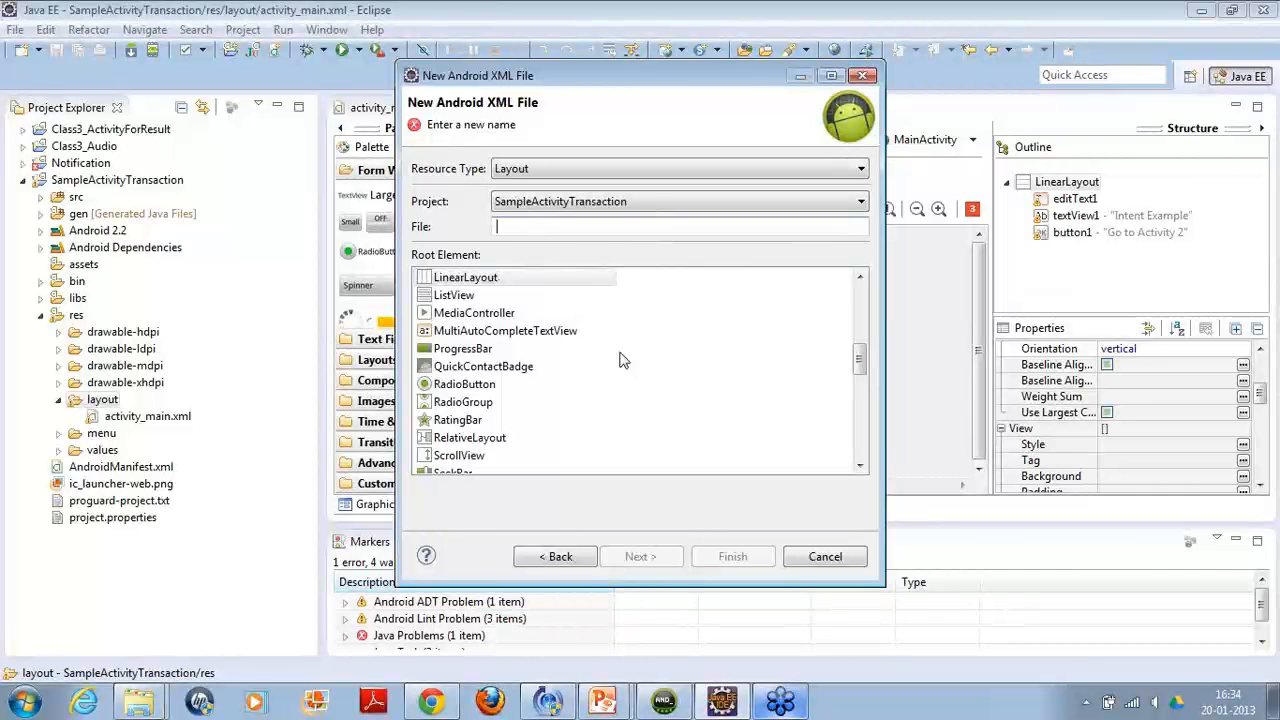
pyautogui.moveTo(624, 332)
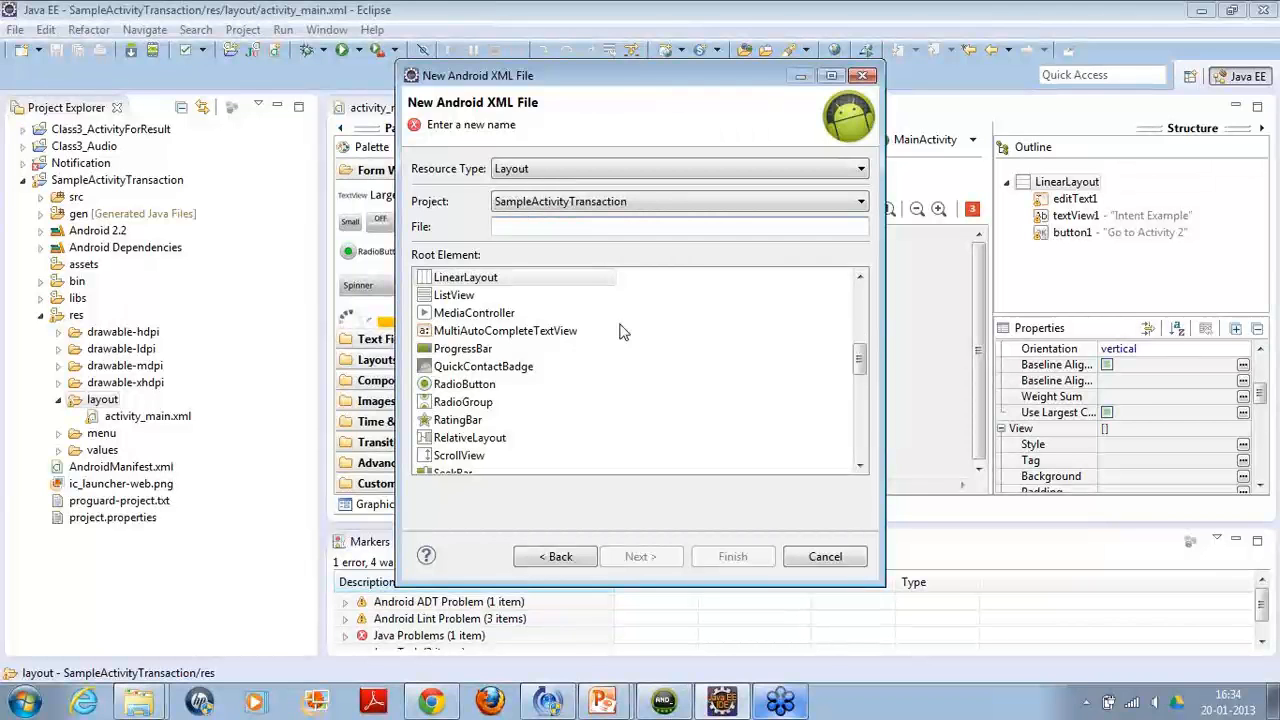
pyautogui.write('secon')
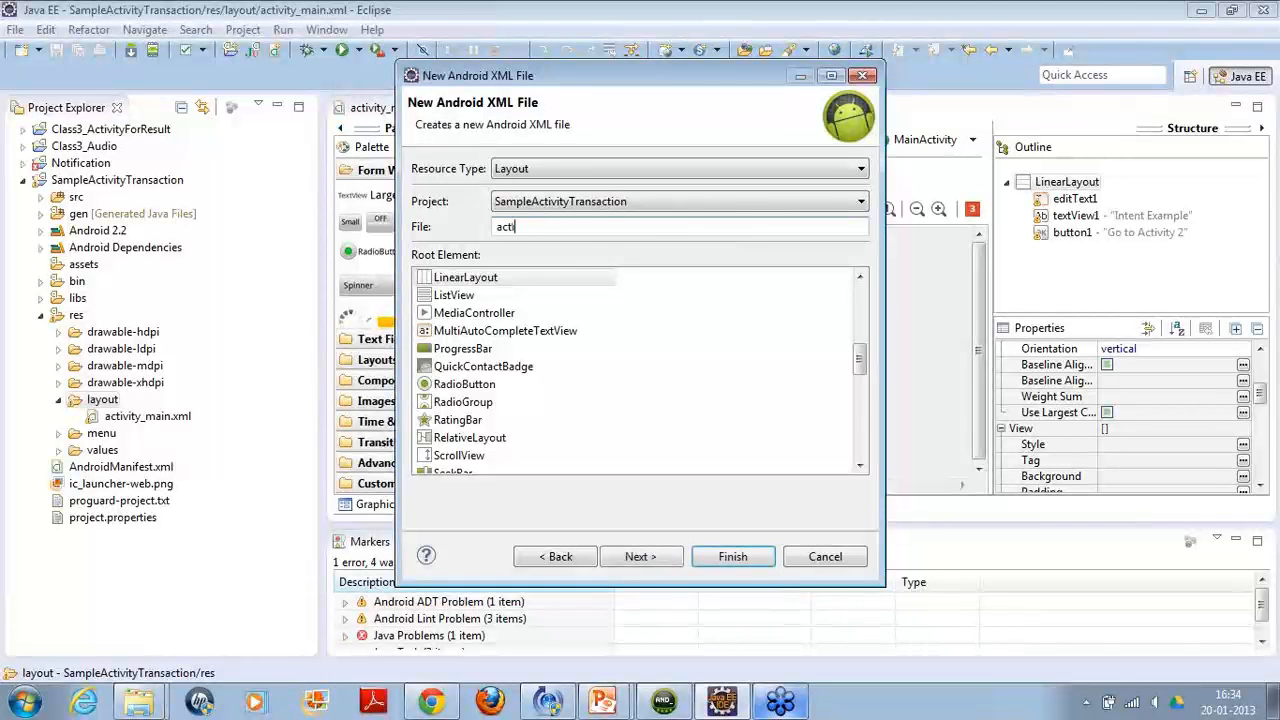
pyautogui.write('vity_second')
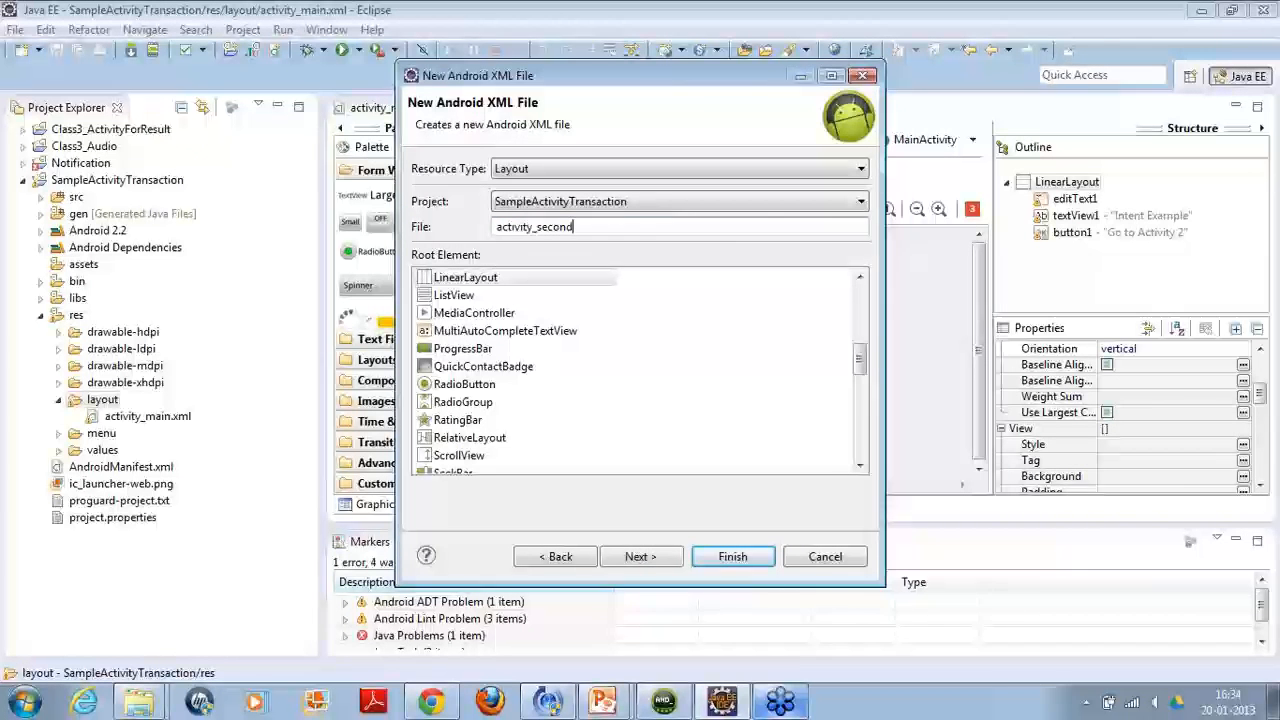
pyautogui.write('.xml')
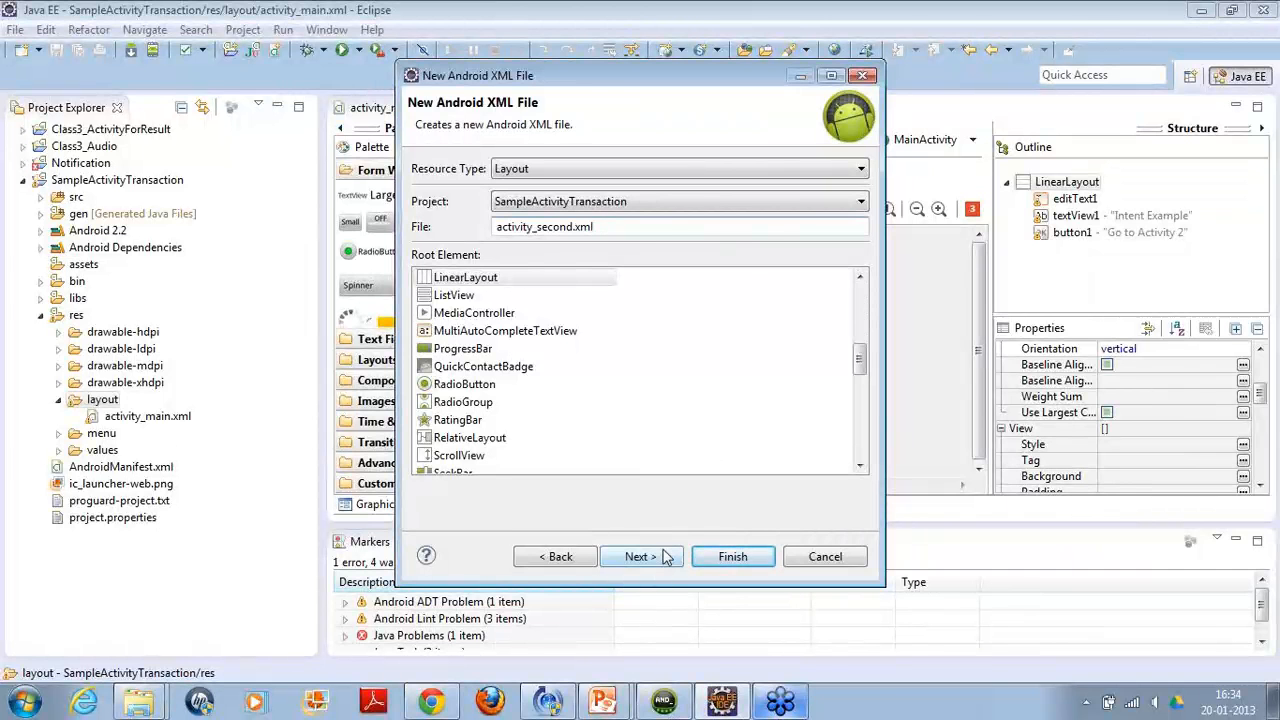
pyautogui.click(640, 556)
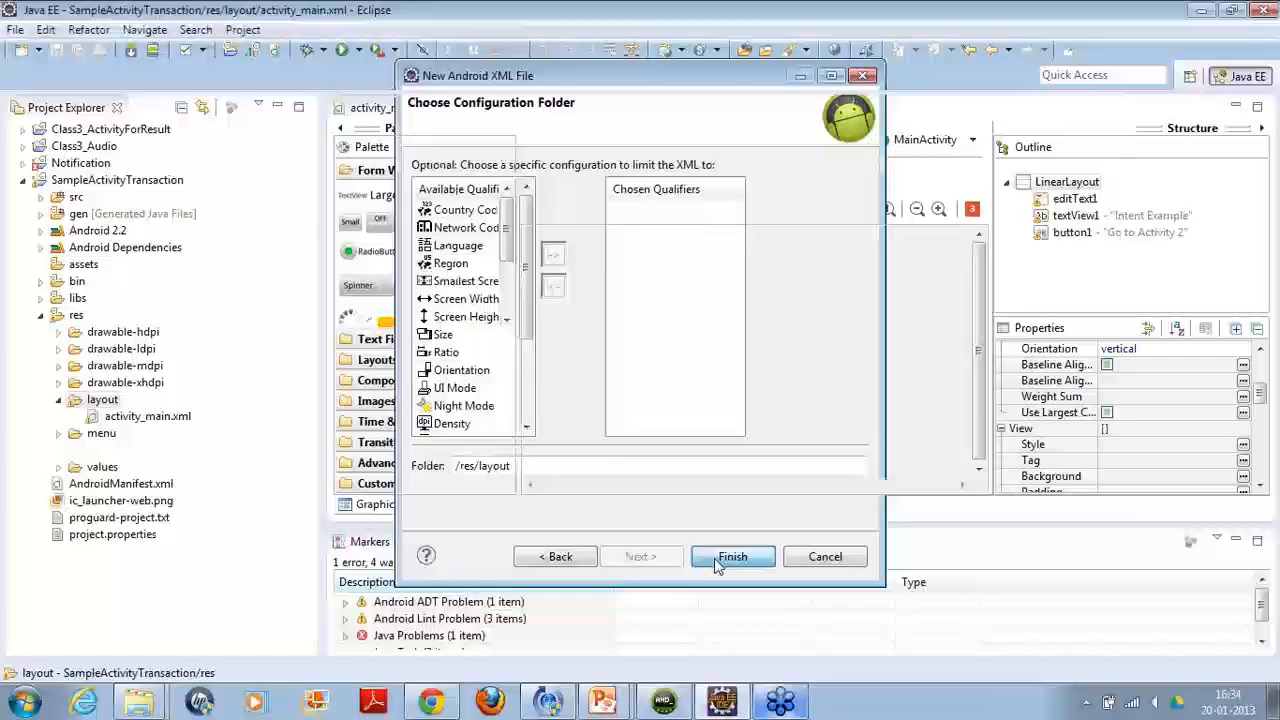
pyautogui.click(732, 556)
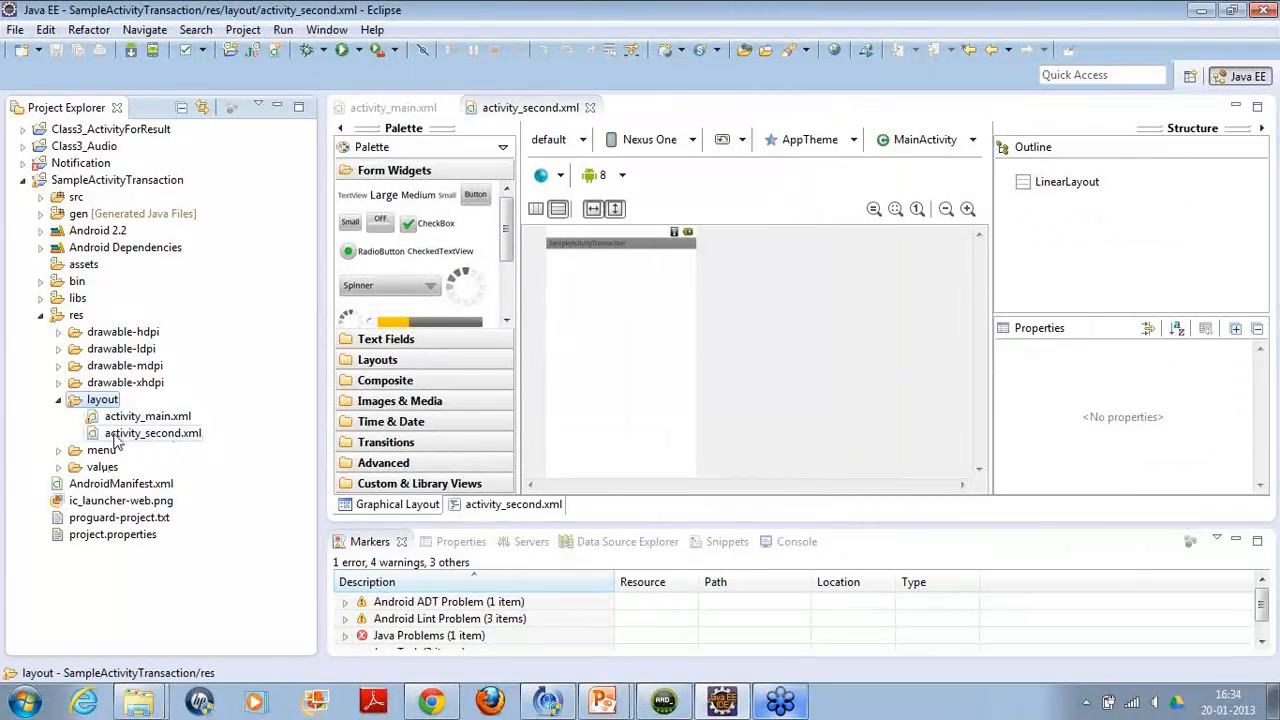
# Select the empty LinearLayout root of activity_second.xml as the drop target.
pyautogui.click(152, 432)
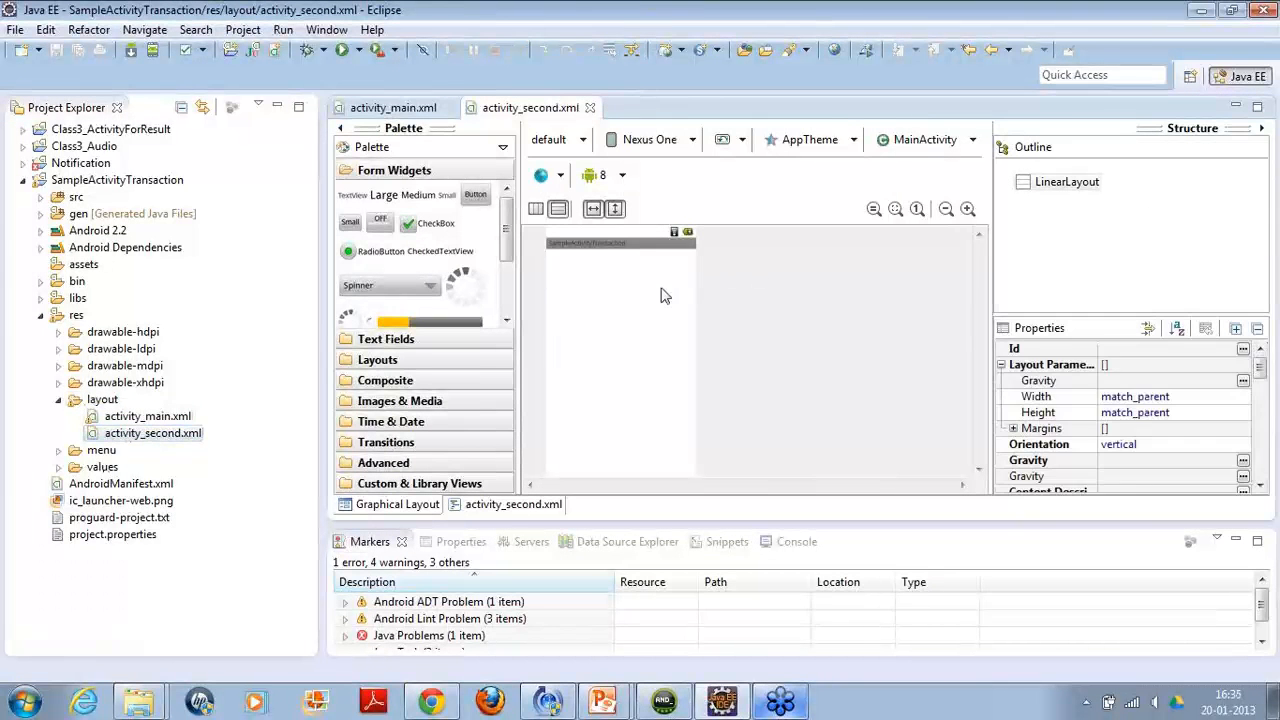
pyautogui.moveTo(606, 276)
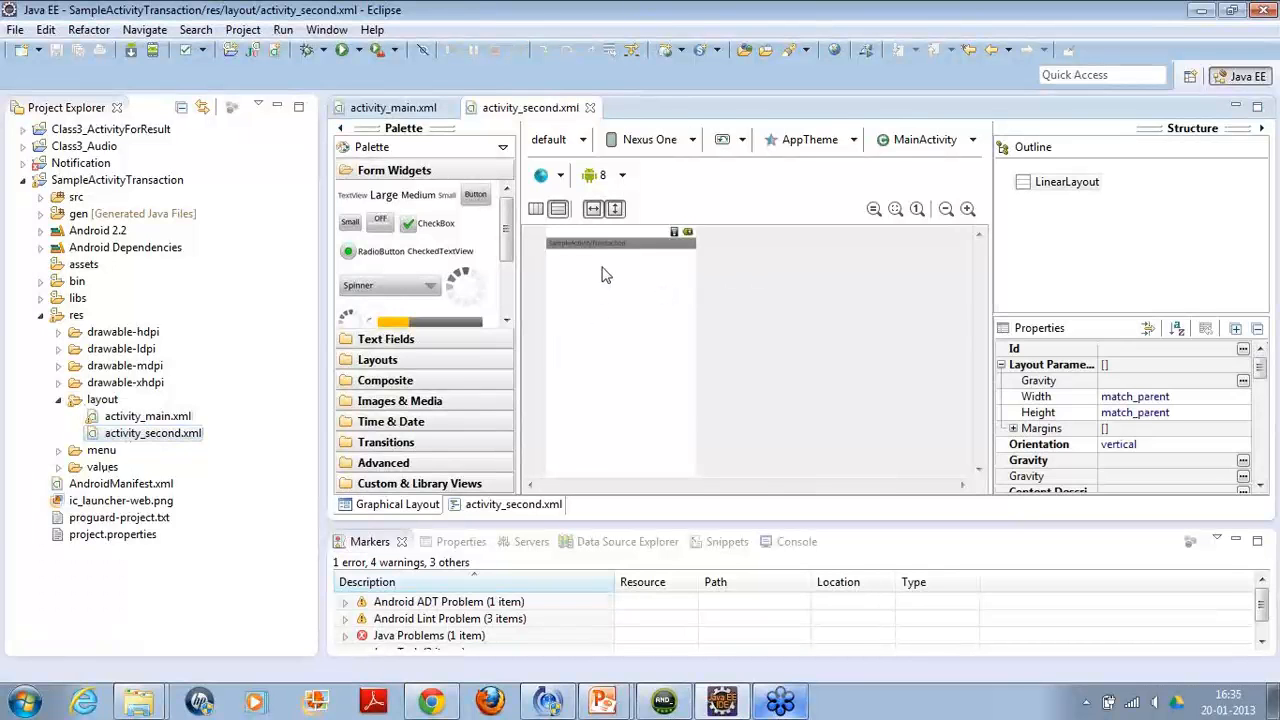
pyautogui.moveTo(584, 348)
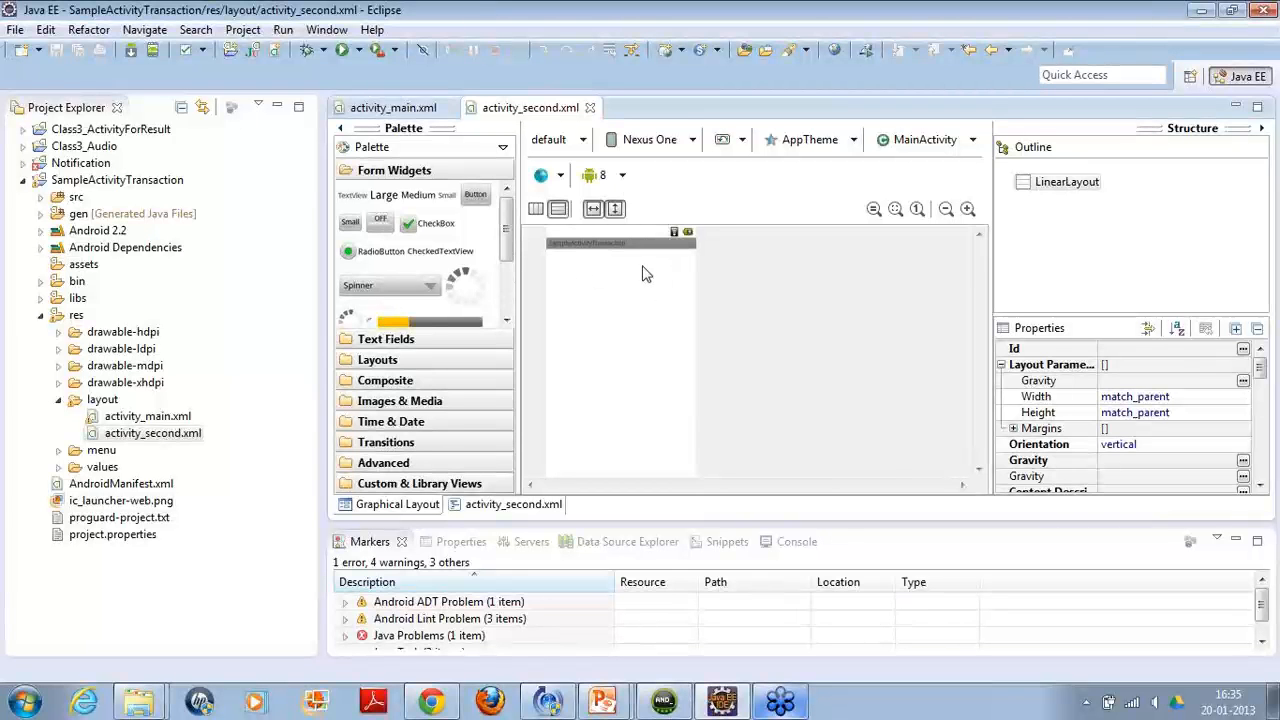
pyautogui.moveTo(376, 360)
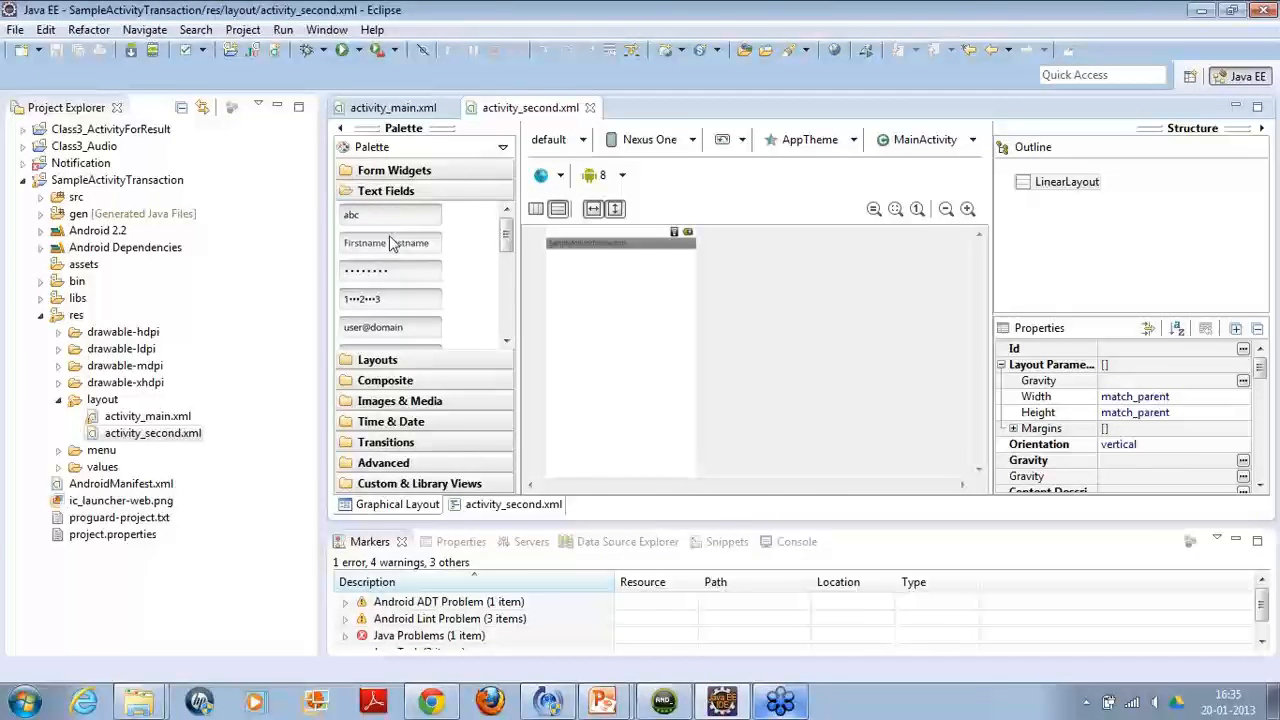
pyautogui.moveTo(372, 214)
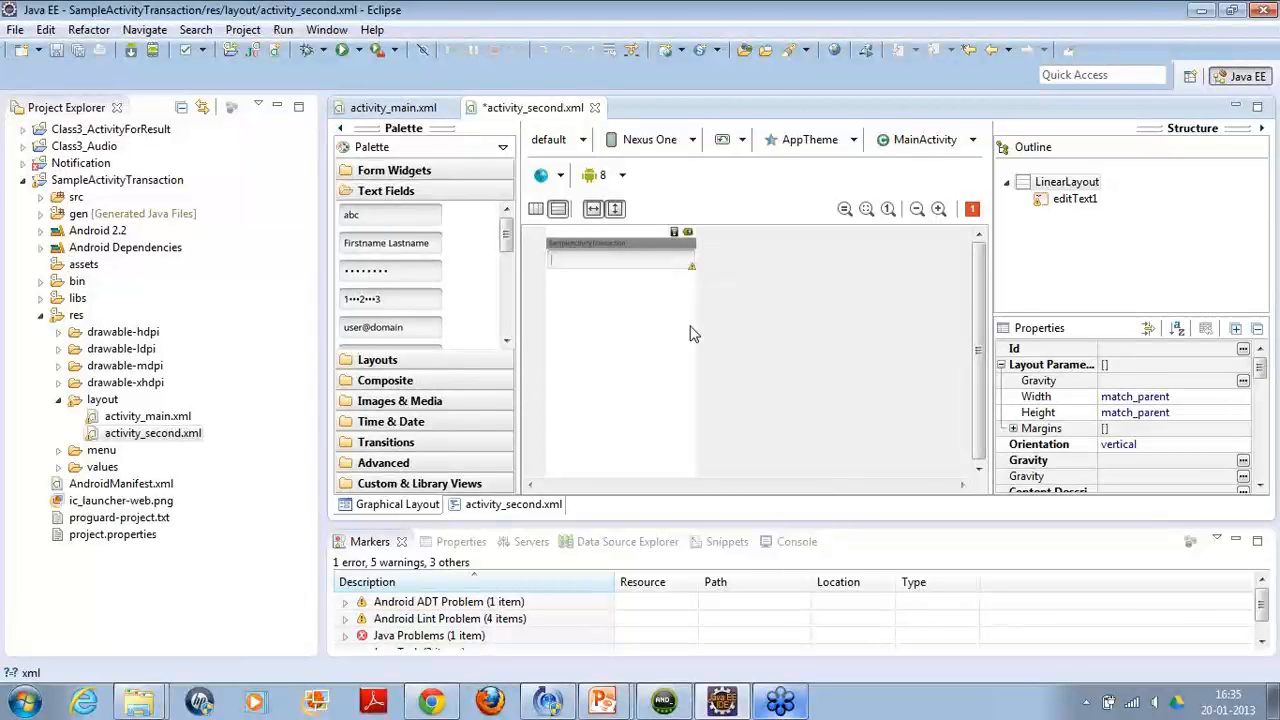
pyautogui.moveTo(688, 356)
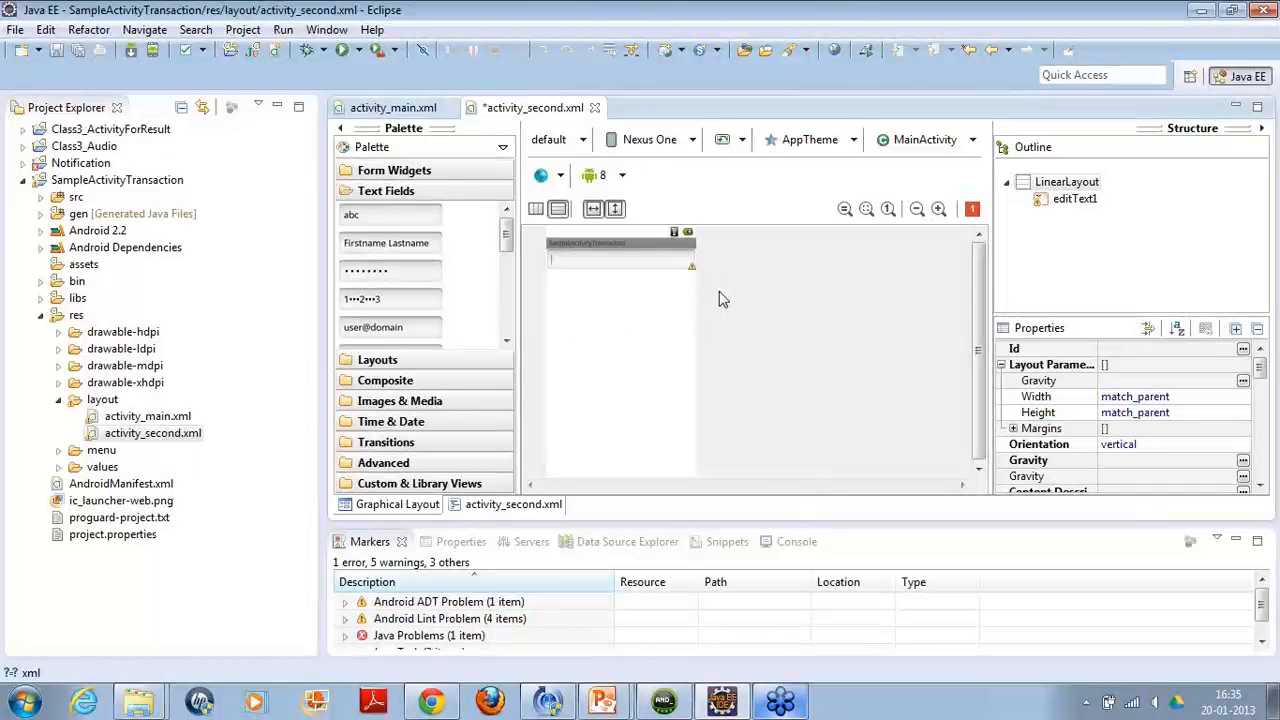
pyautogui.moveTo(724, 380)
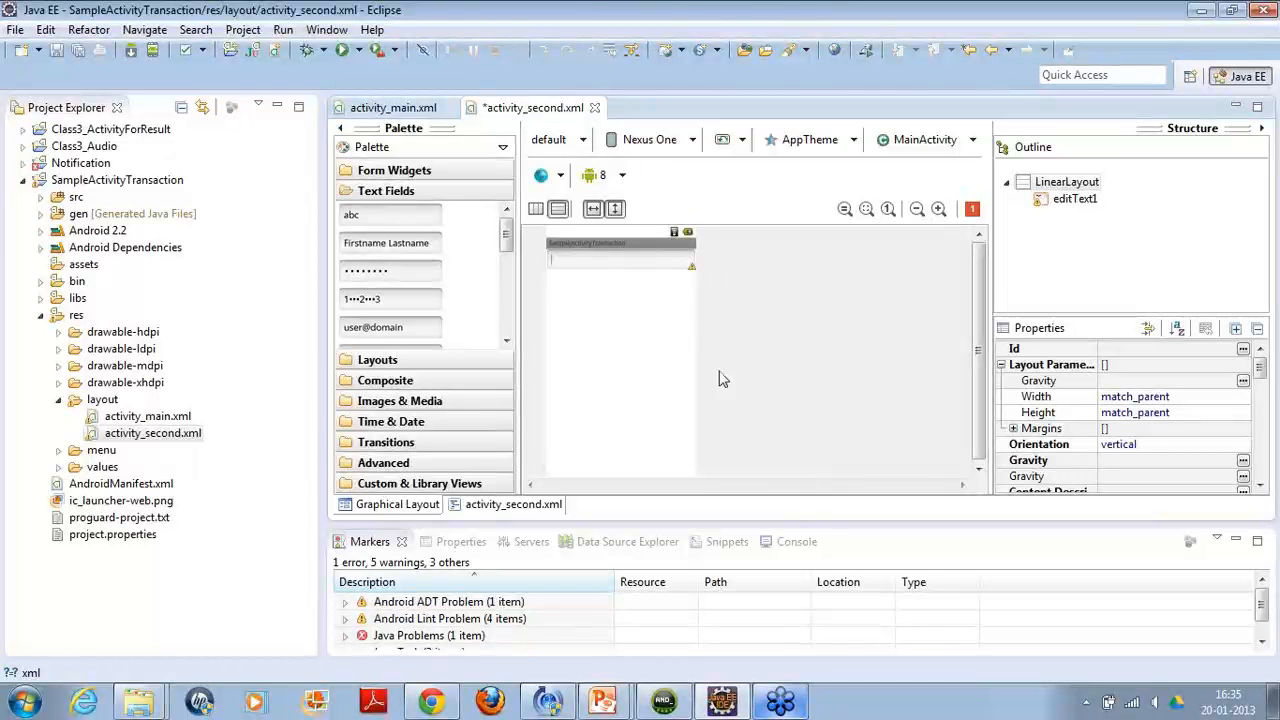
pyautogui.moveTo(774, 356)
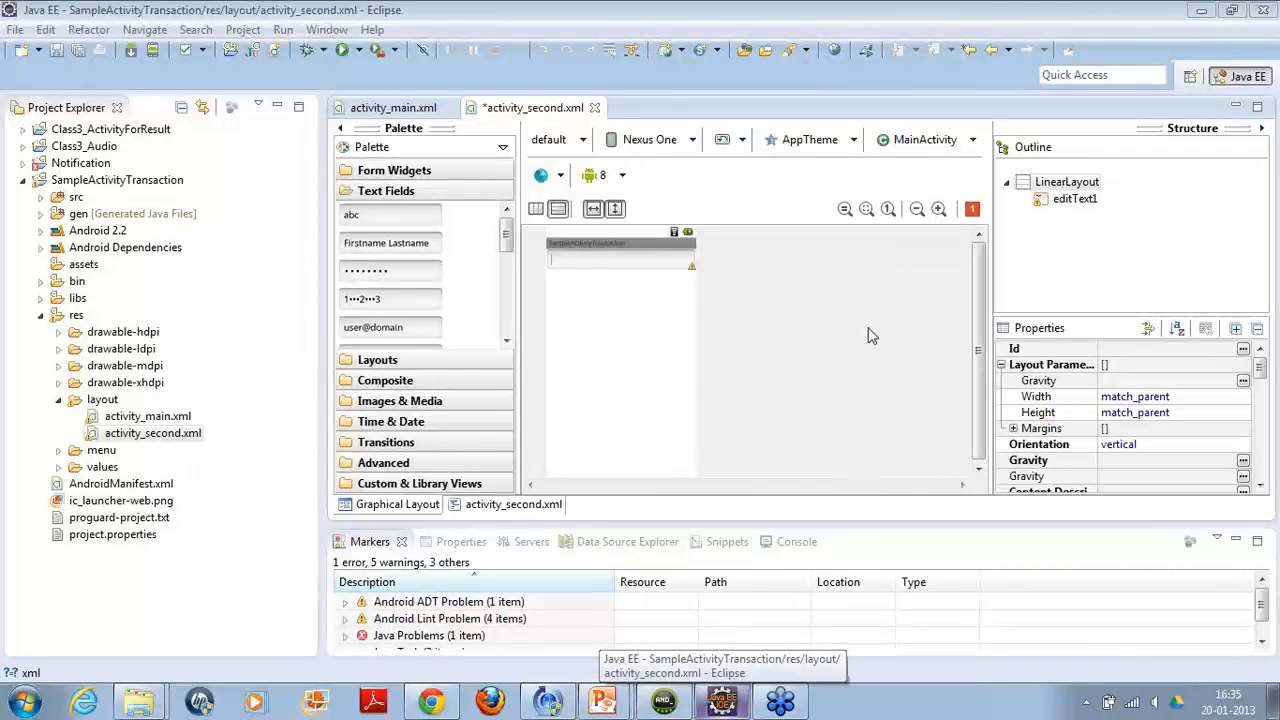
pyautogui.moveTo(864, 340)
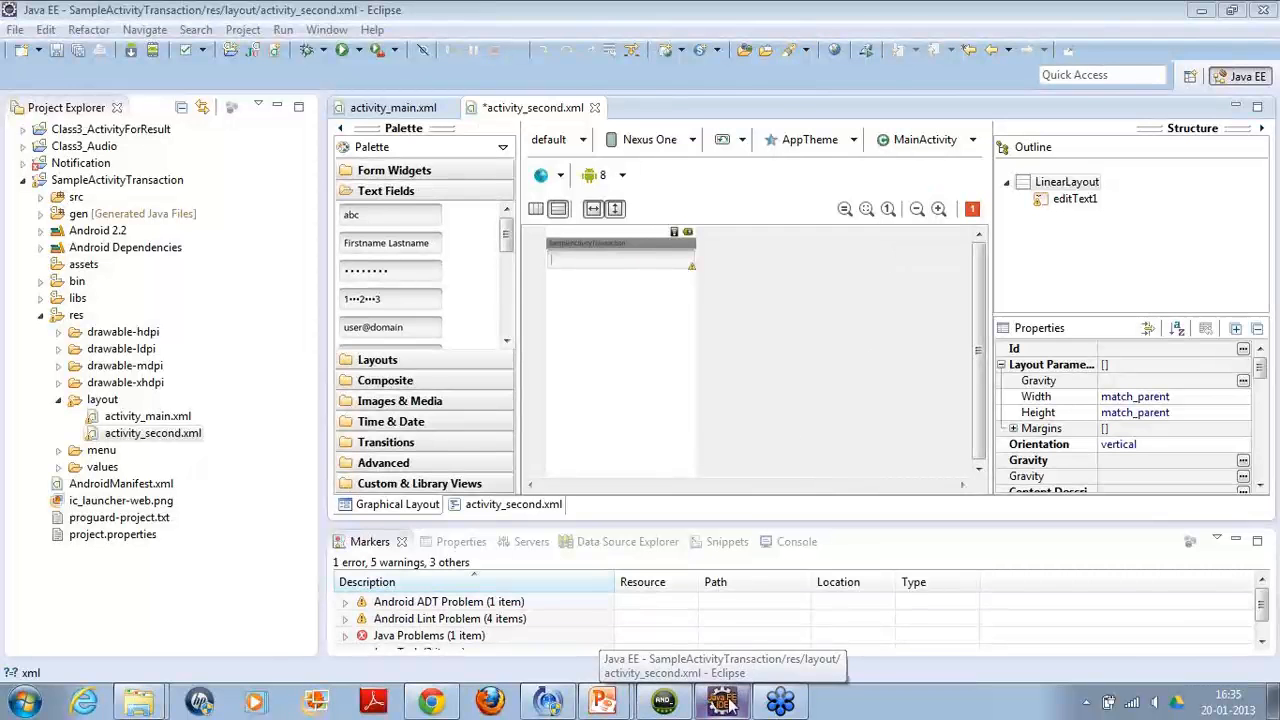
pyautogui.moveTo(600, 700)
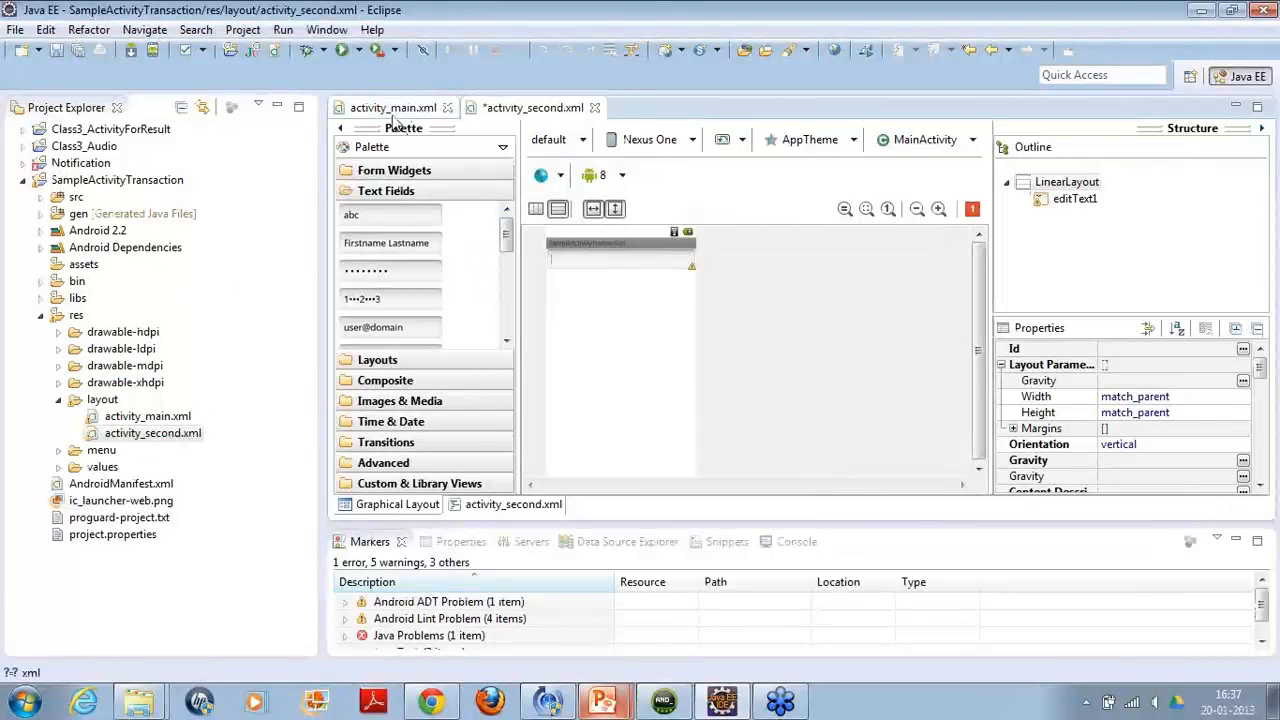
# Return to the activity_main.xml layout showing editText1, the Intent Example label and button1.
pyautogui.click(394, 108)
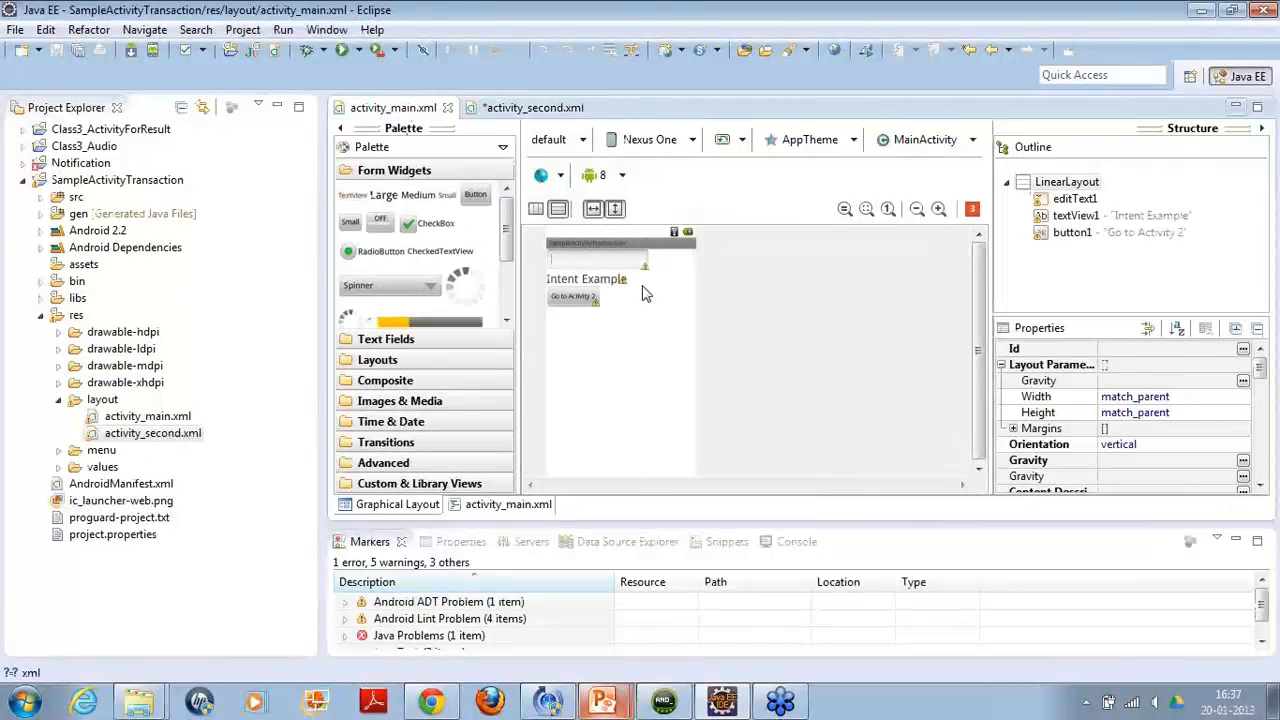
pyautogui.moveTo(568, 380)
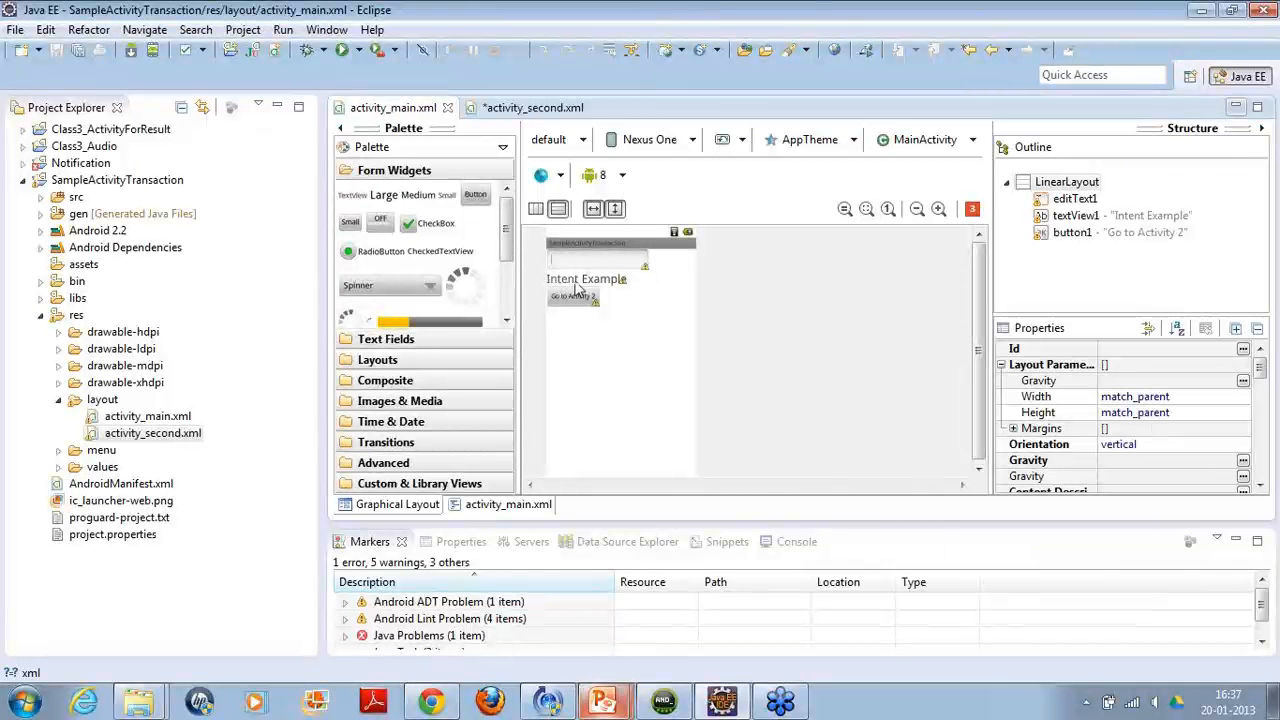
pyautogui.moveTo(612, 284)
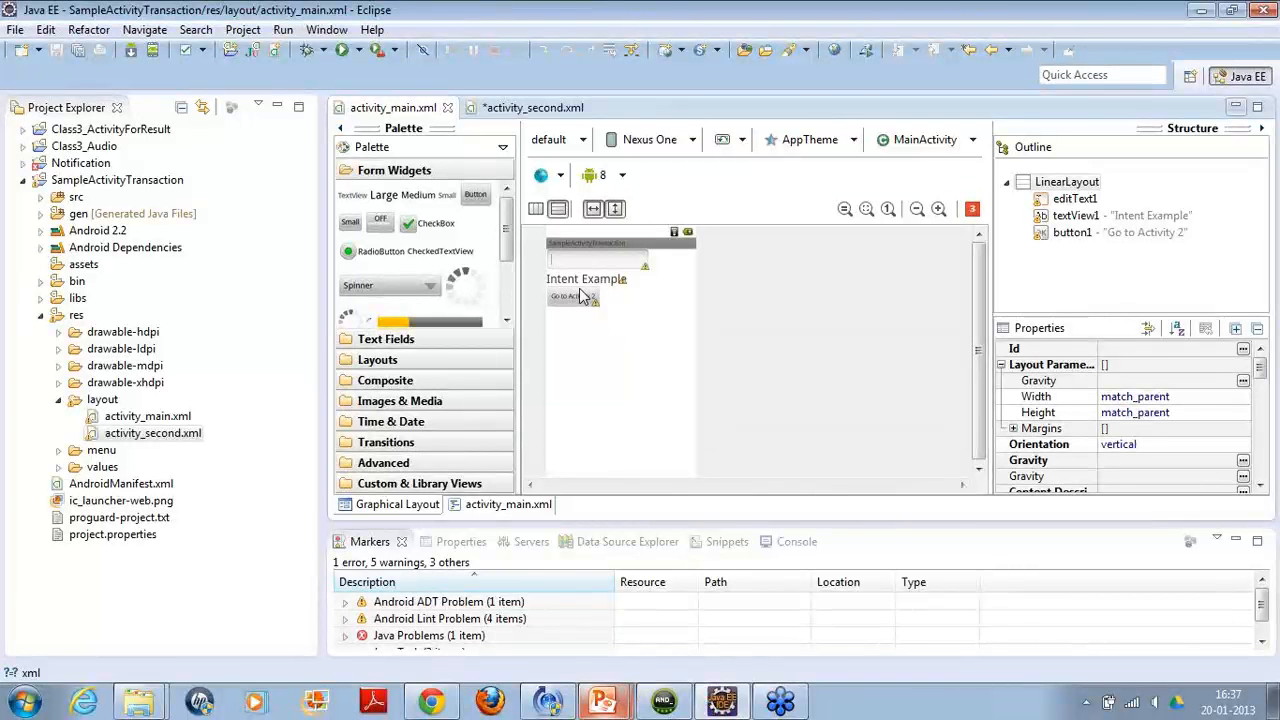
pyautogui.moveTo(792, 298)
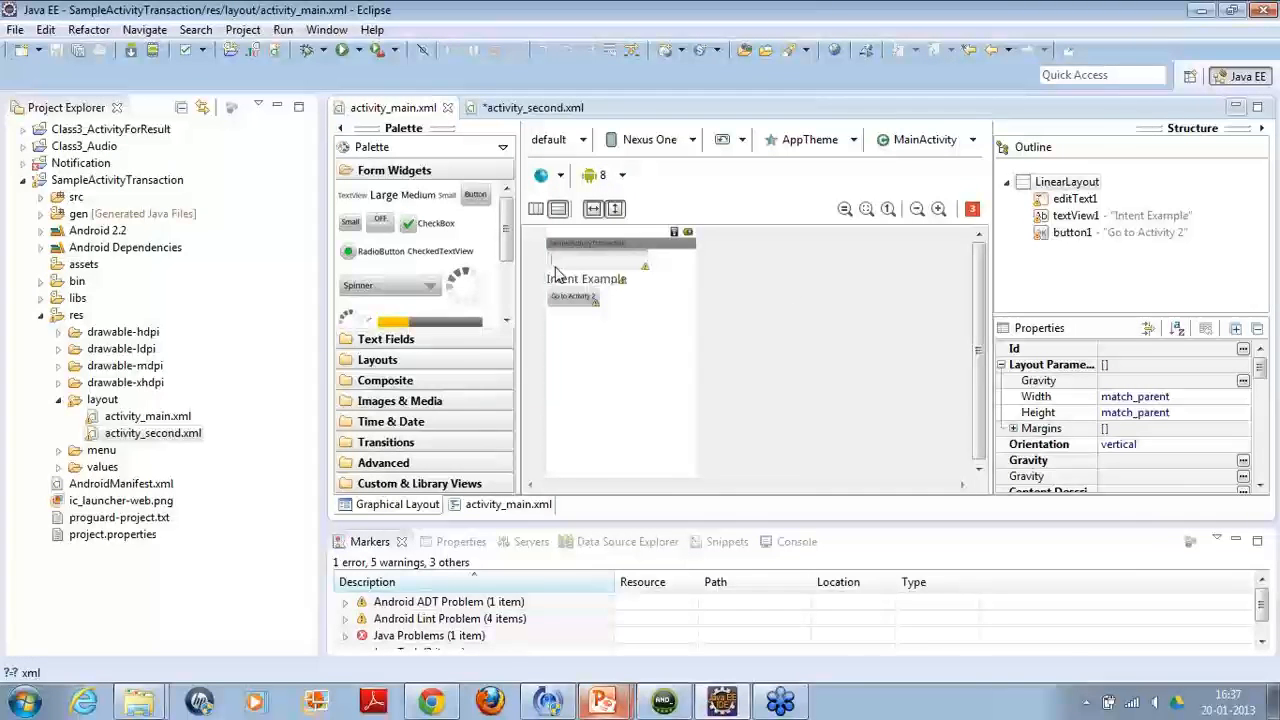
pyautogui.moveTo(632, 280)
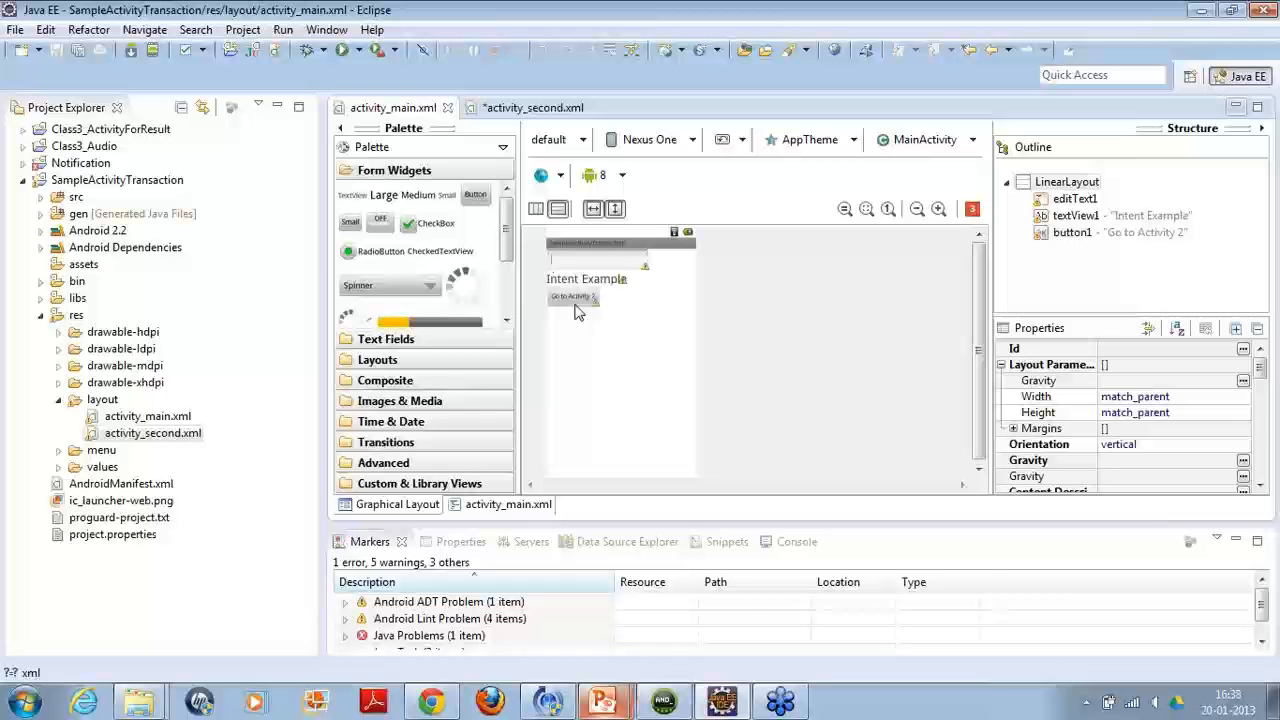
pyautogui.moveTo(774, 296)
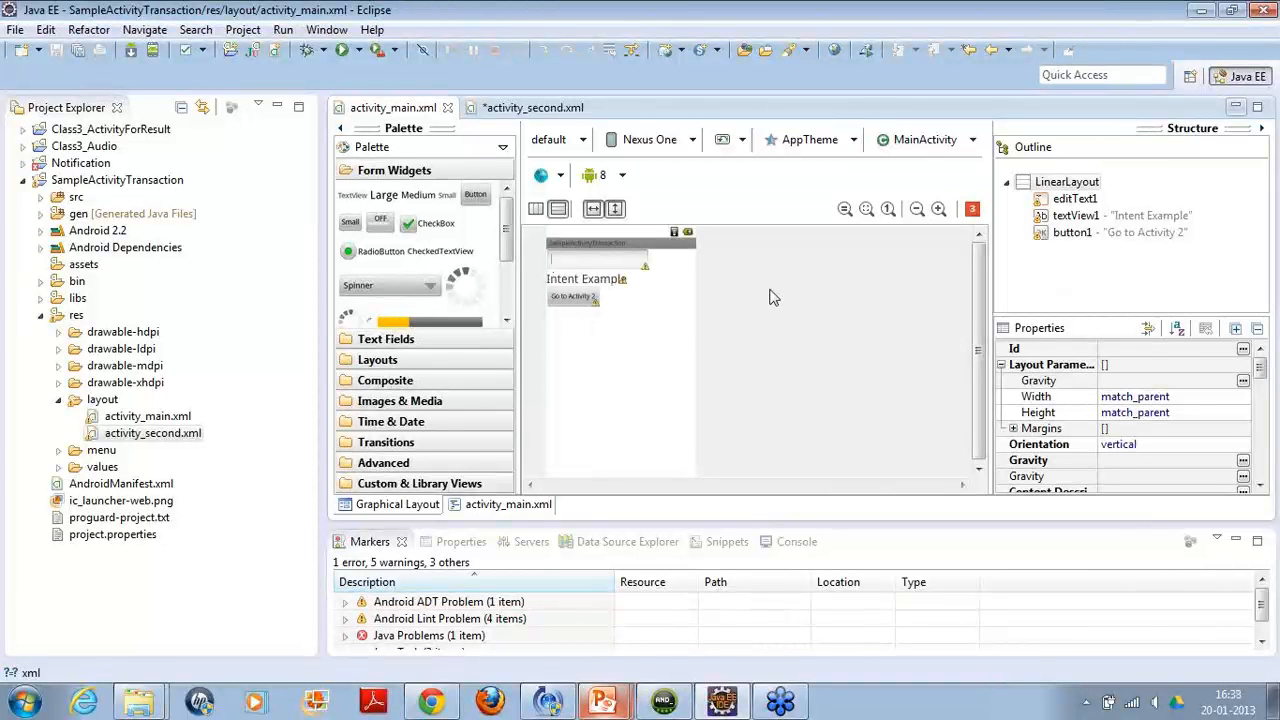
pyautogui.moveTo(866, 282)
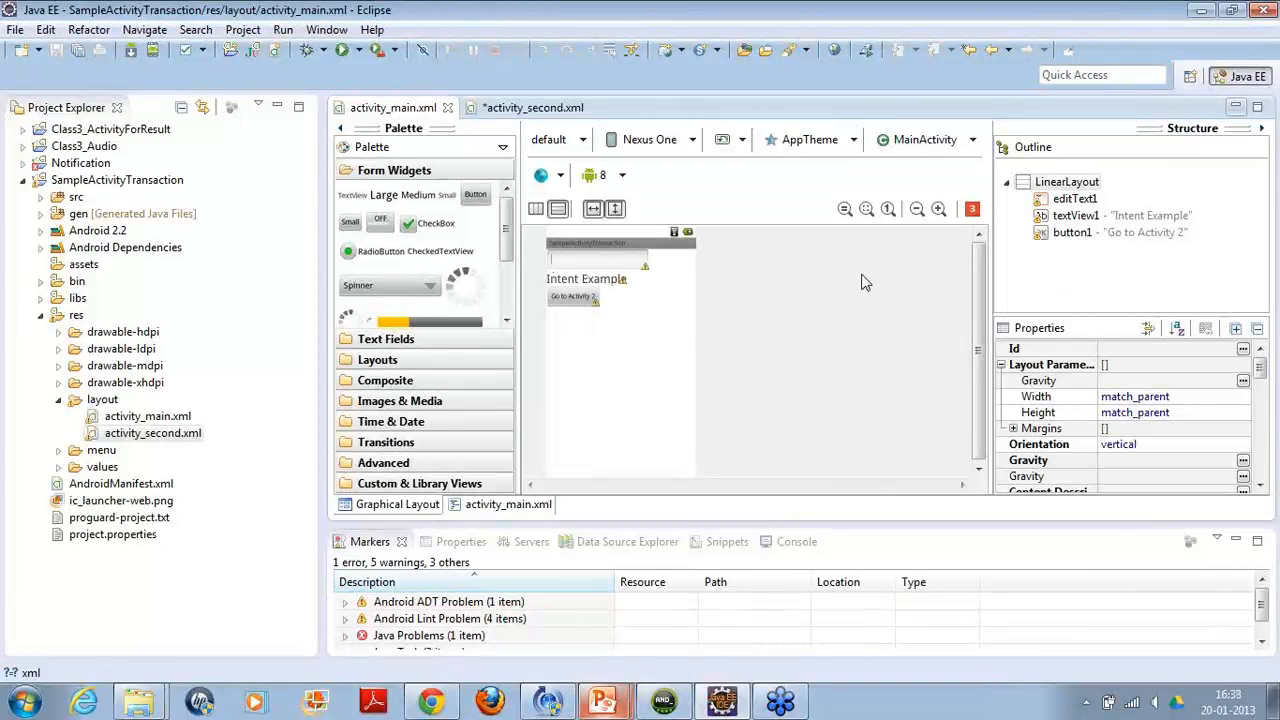
pyautogui.moveTo(852, 284)
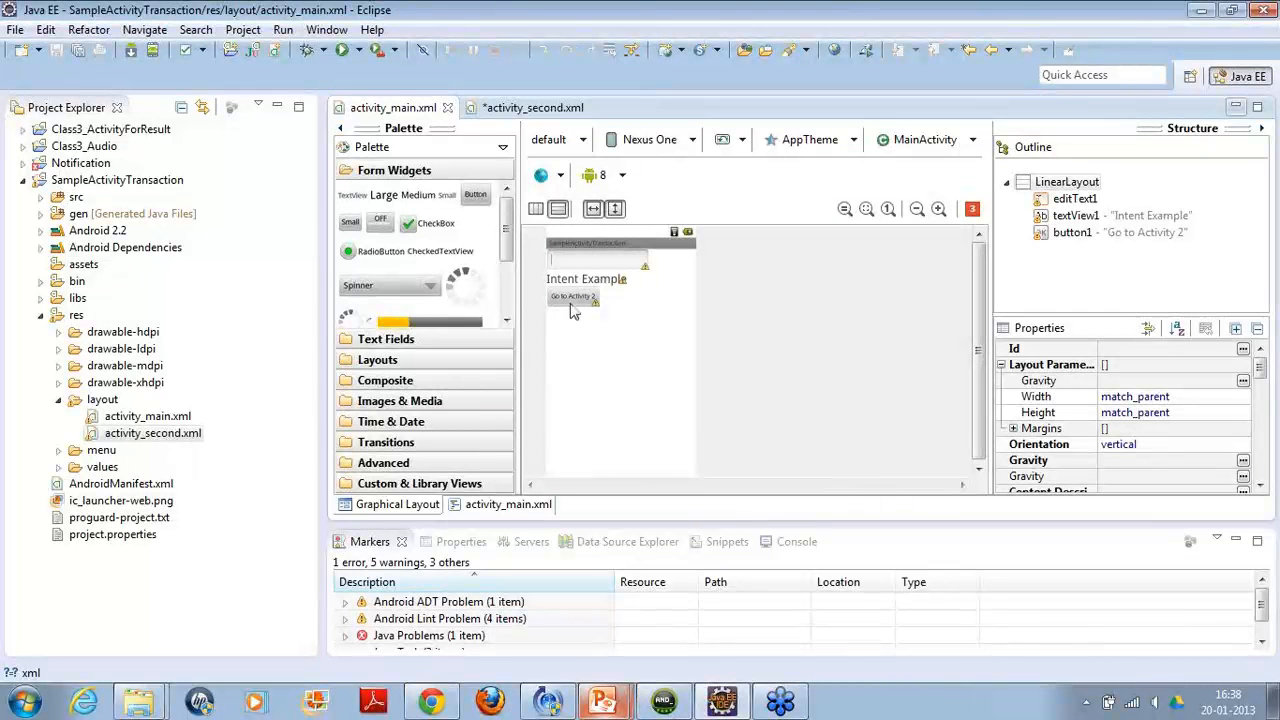
pyautogui.moveTo(844, 320)
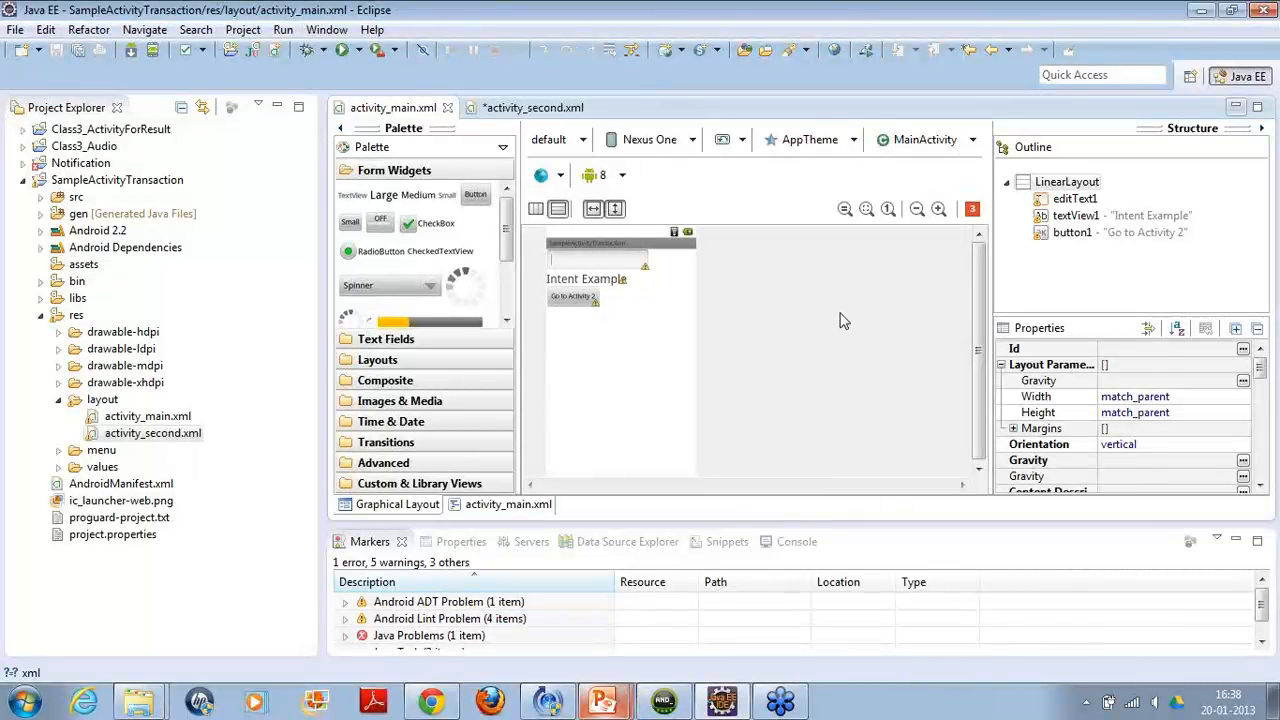
pyautogui.moveTo(516, 80)
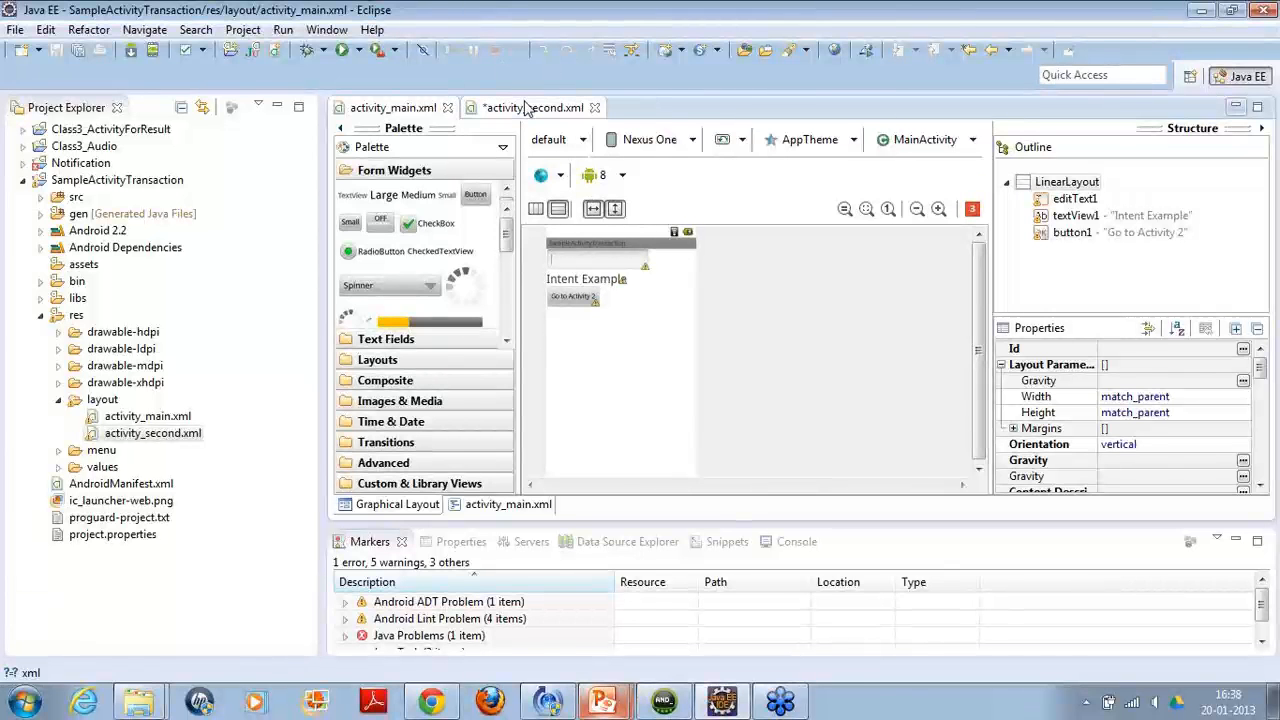
# Expand com.example.sampleactivitytransaction under src and open MainActivity.java in the editor.
pyautogui.click(528, 108)
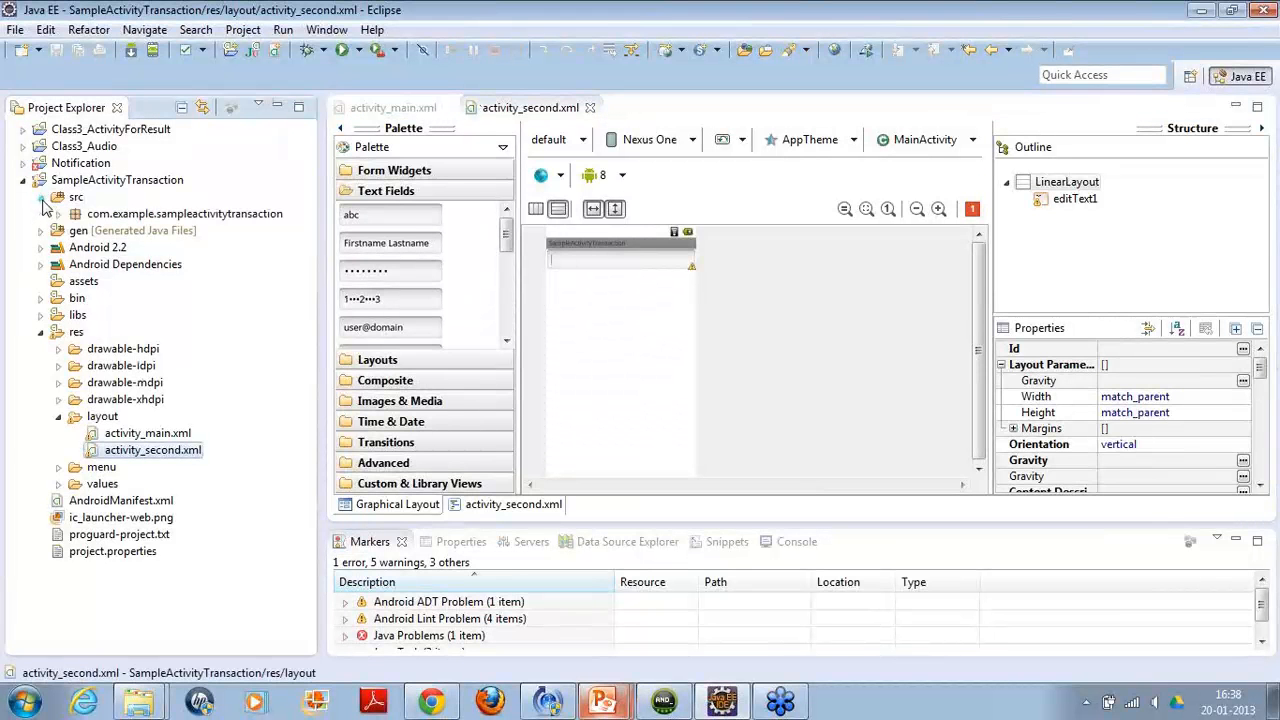
pyautogui.click(40, 212)
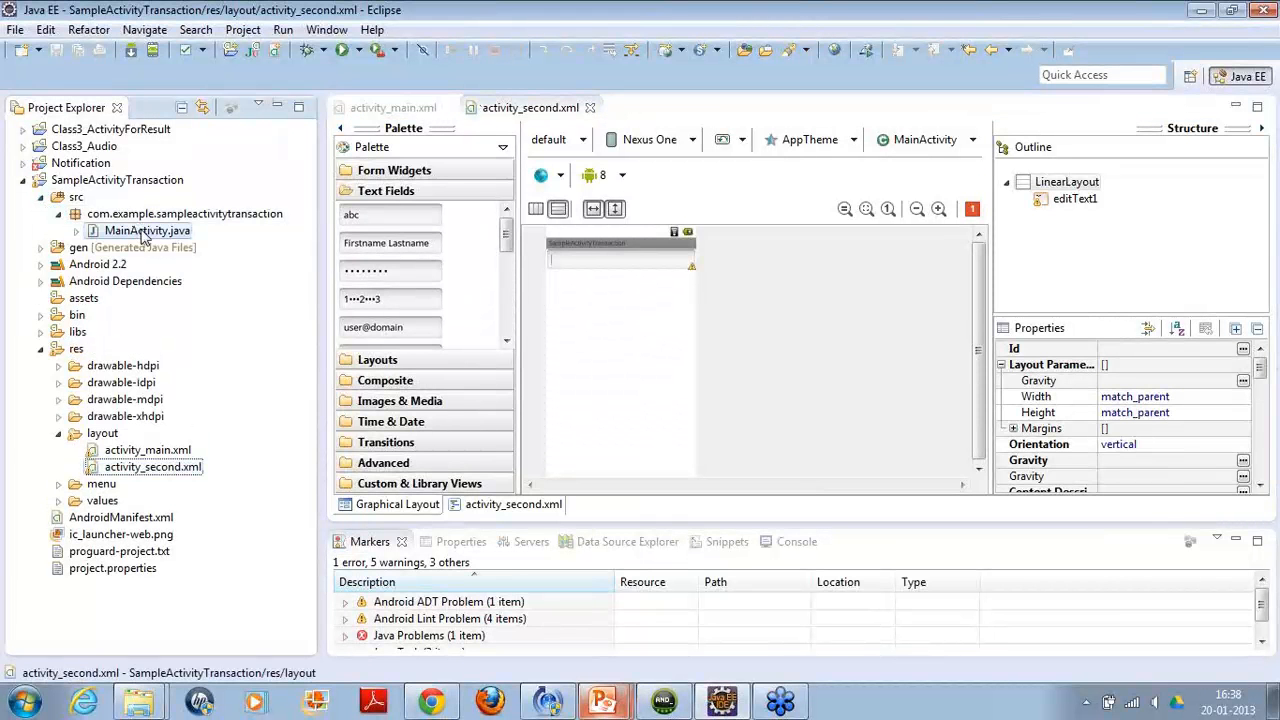
pyautogui.doubleClick(148, 230)
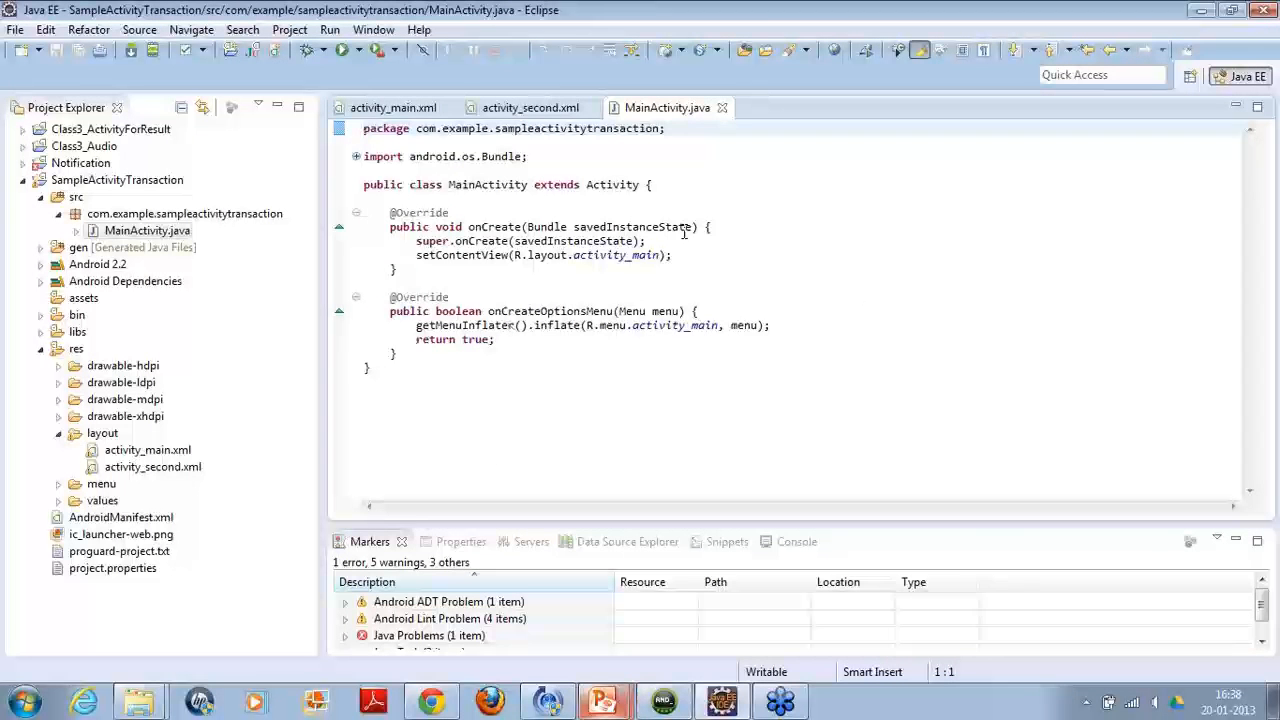
# Delete the onCreateOptionsMenu method so only onCreate remains in MainActivity.
pyautogui.moveTo(392, 296); pyautogui.dragTo(368, 368)
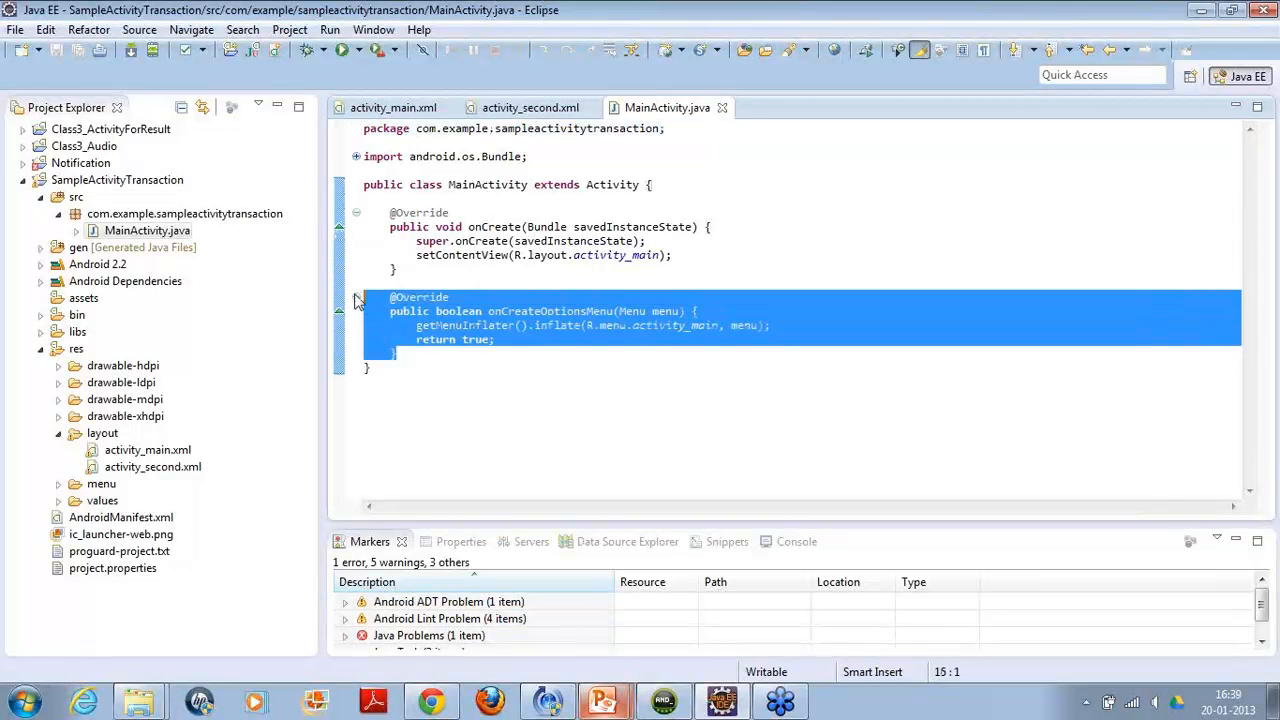
pyautogui.press('Delete')
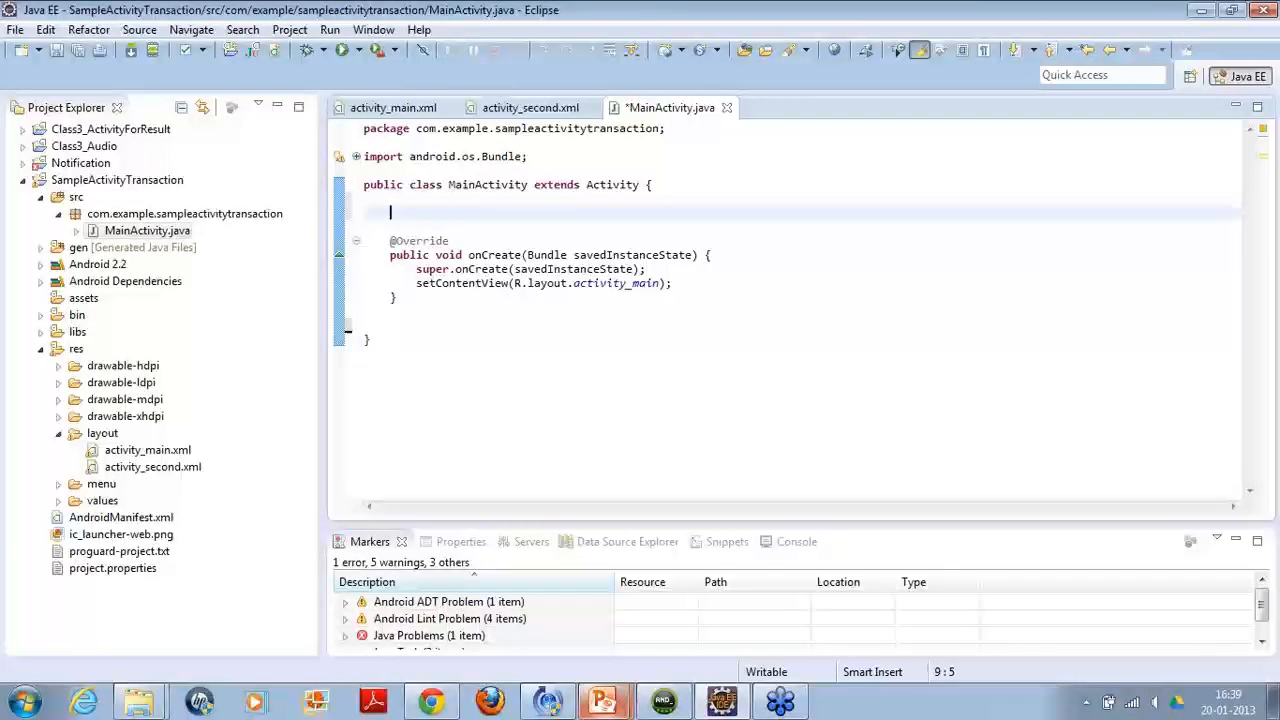
# Declare the field 'EditText edittext_first_screen;' inside the MainActivity class.
pyautogui.write('E')
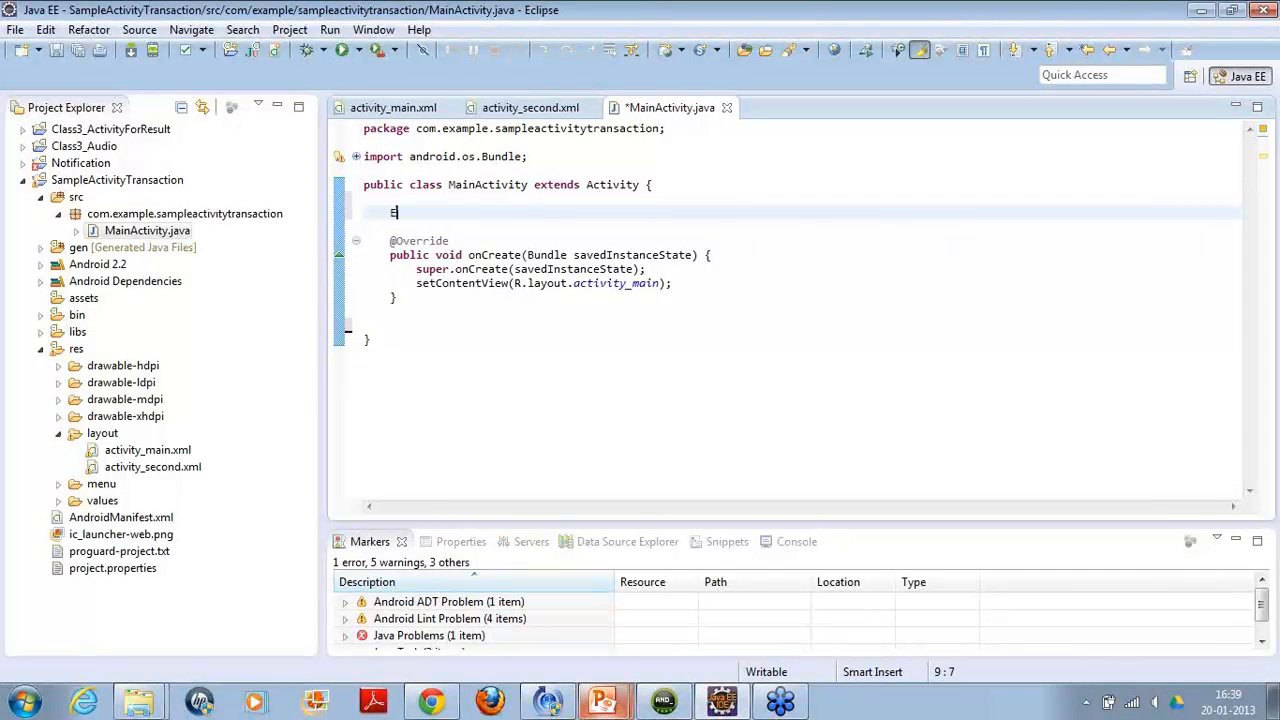
pyautogui.write('ditText')
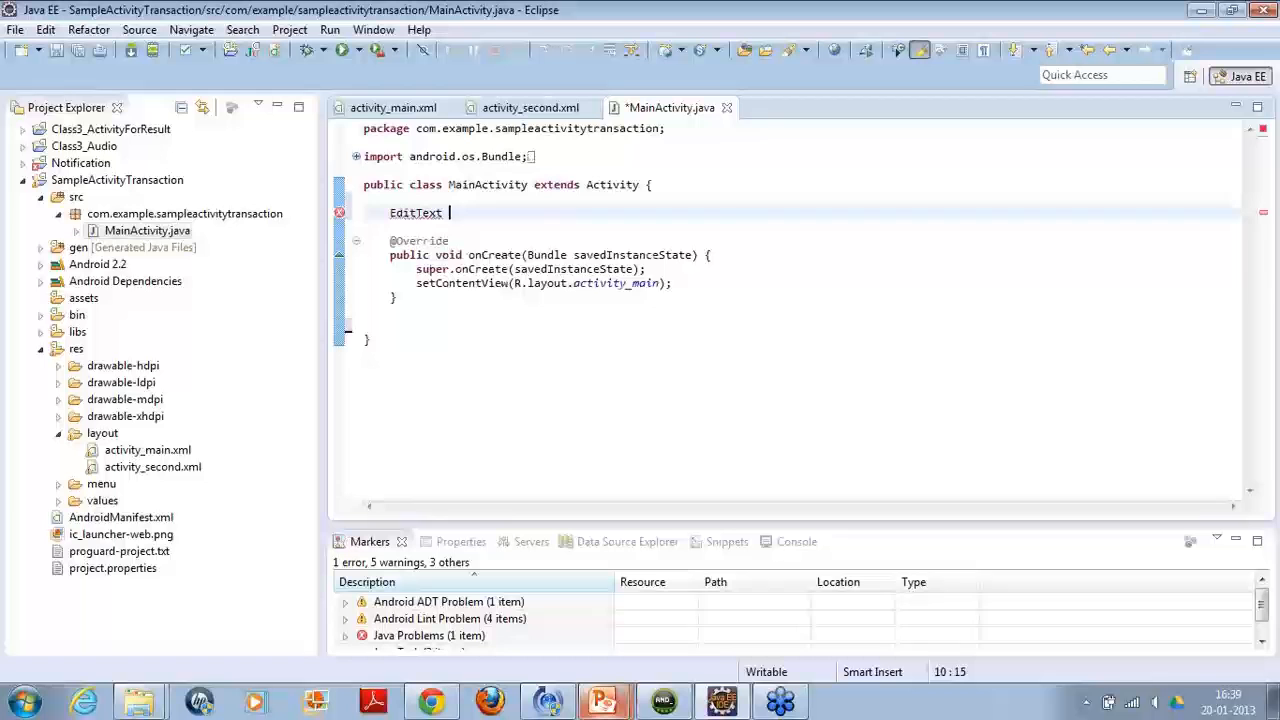
pyautogui.write('e')
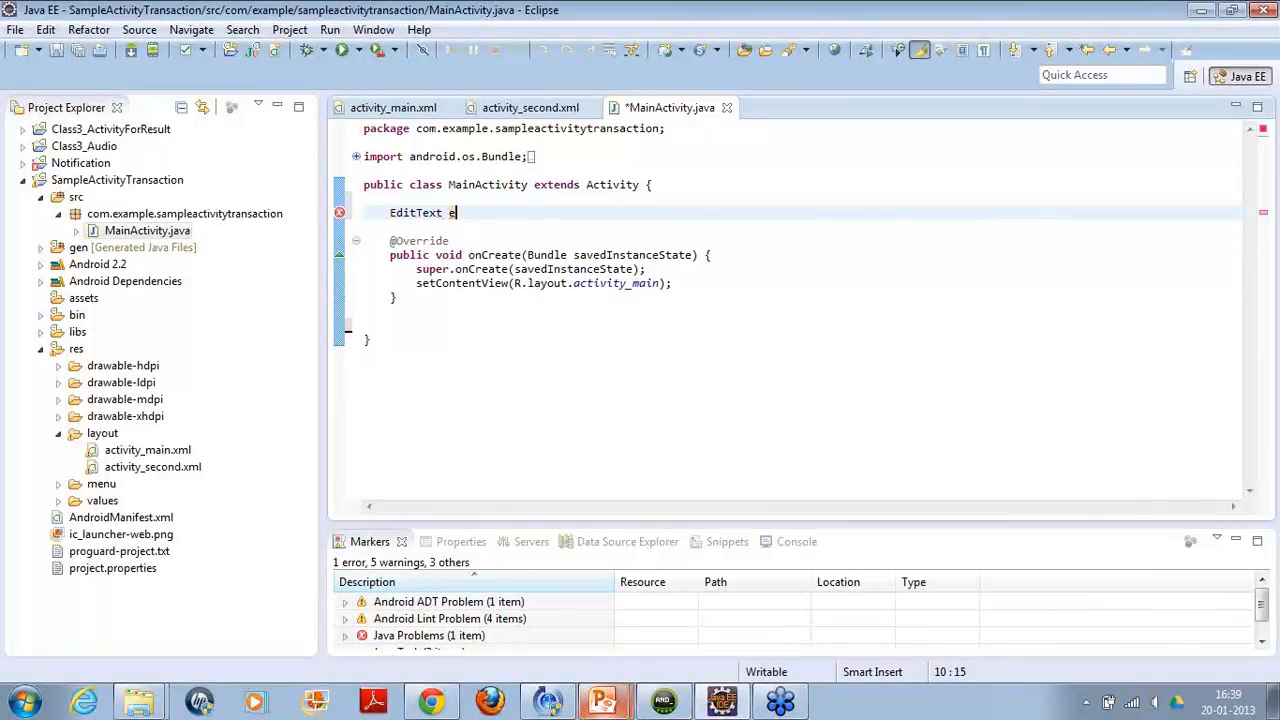
pyautogui.write('dit')
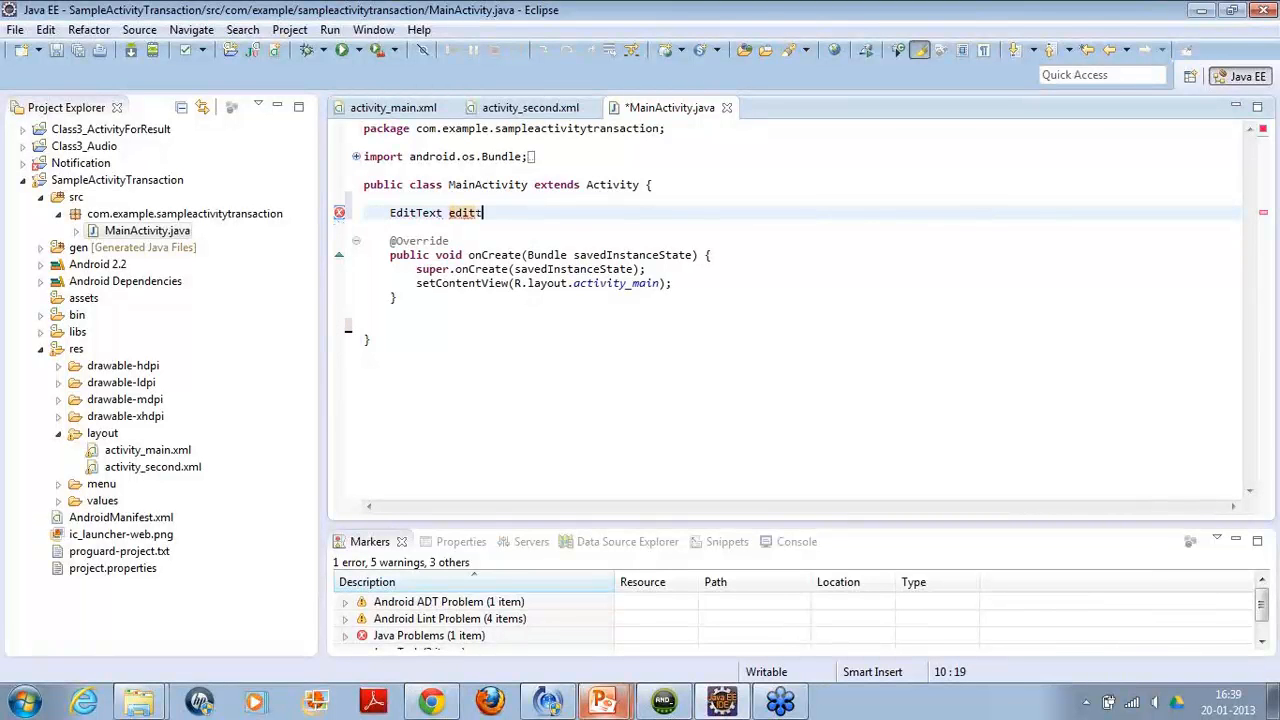
pyautogui.write('text')
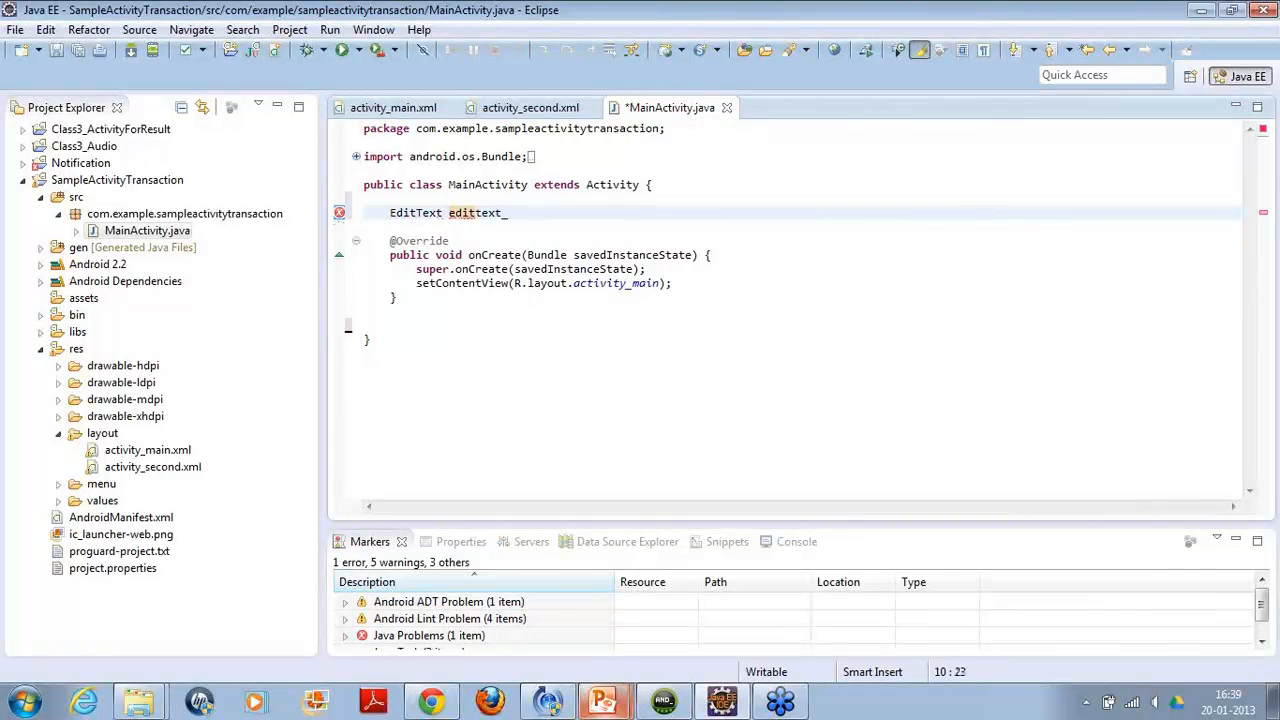
pyautogui.write('_first_s')
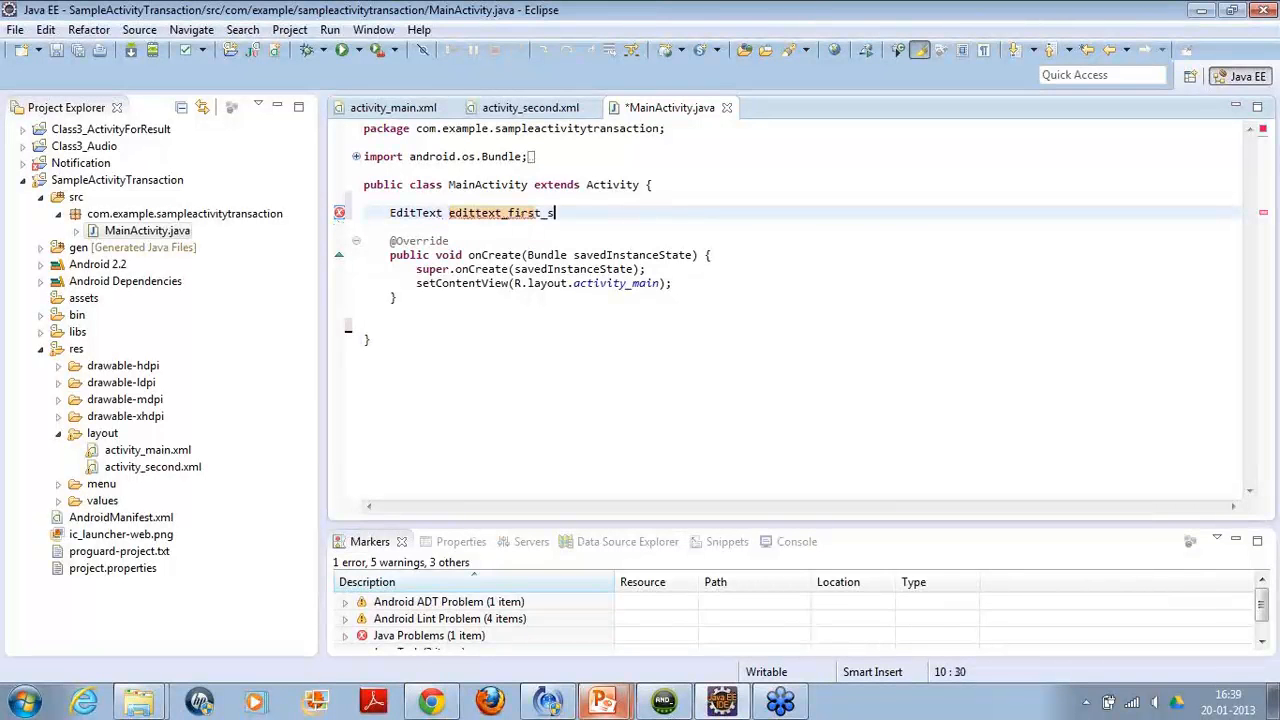
pyautogui.write('creen;')
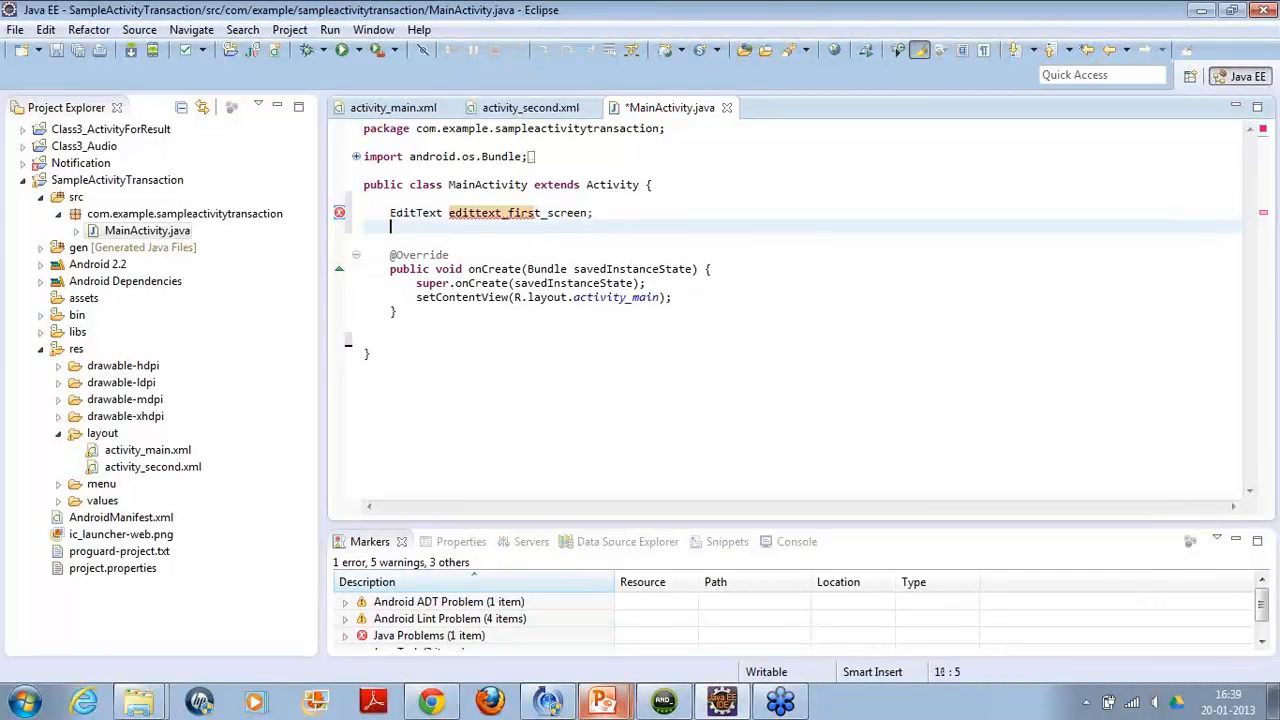
# Declare the field 'Button btn;' below it.
pyautogui.write('Button')
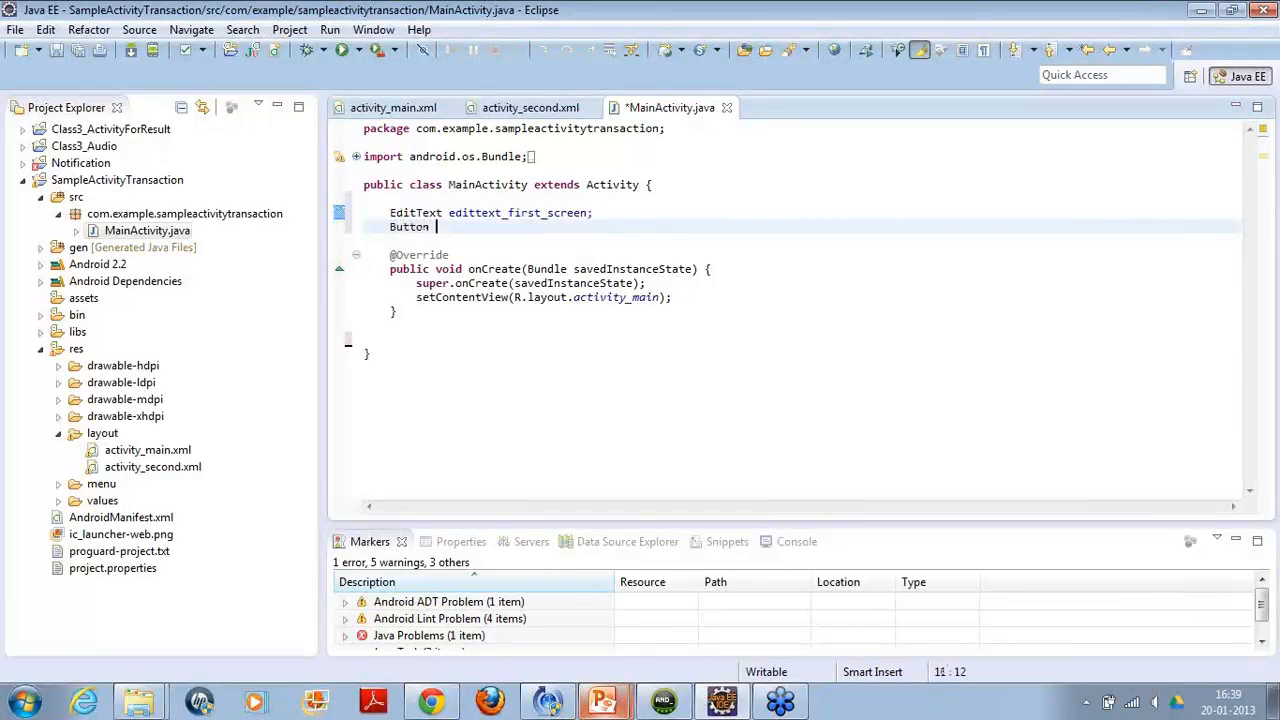
pyautogui.write('btn')
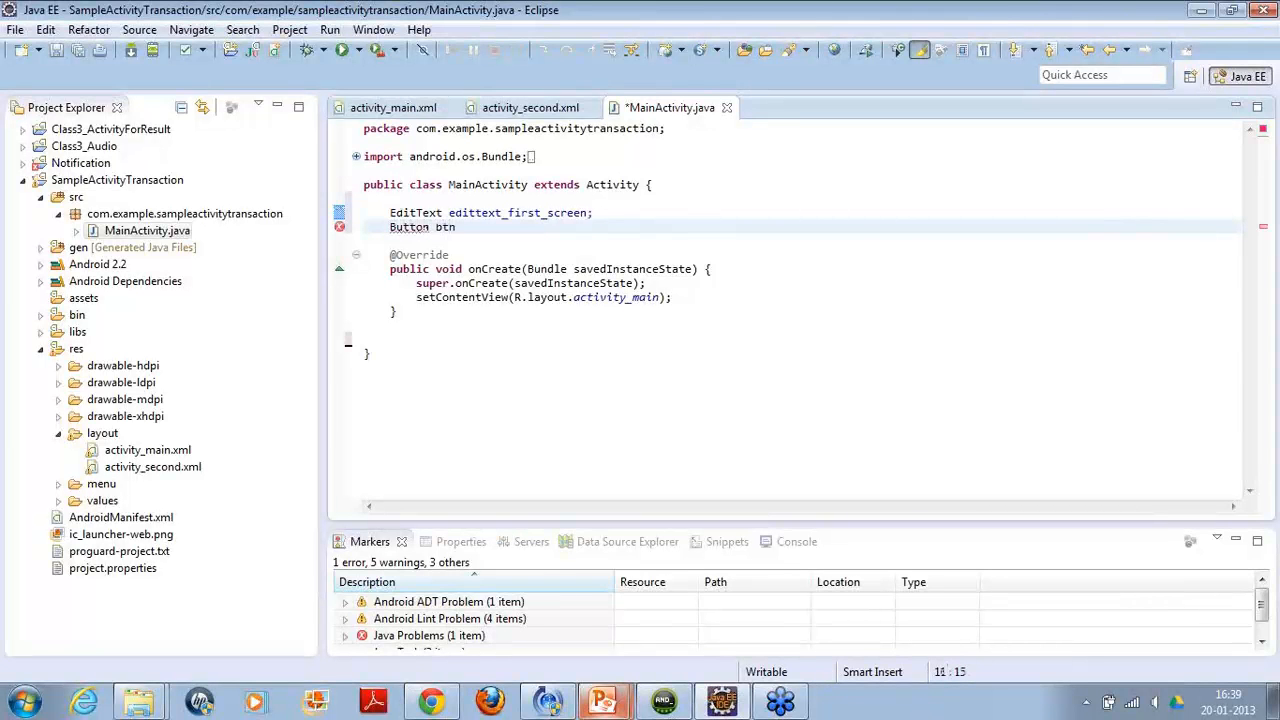
pyautogui.write(';')
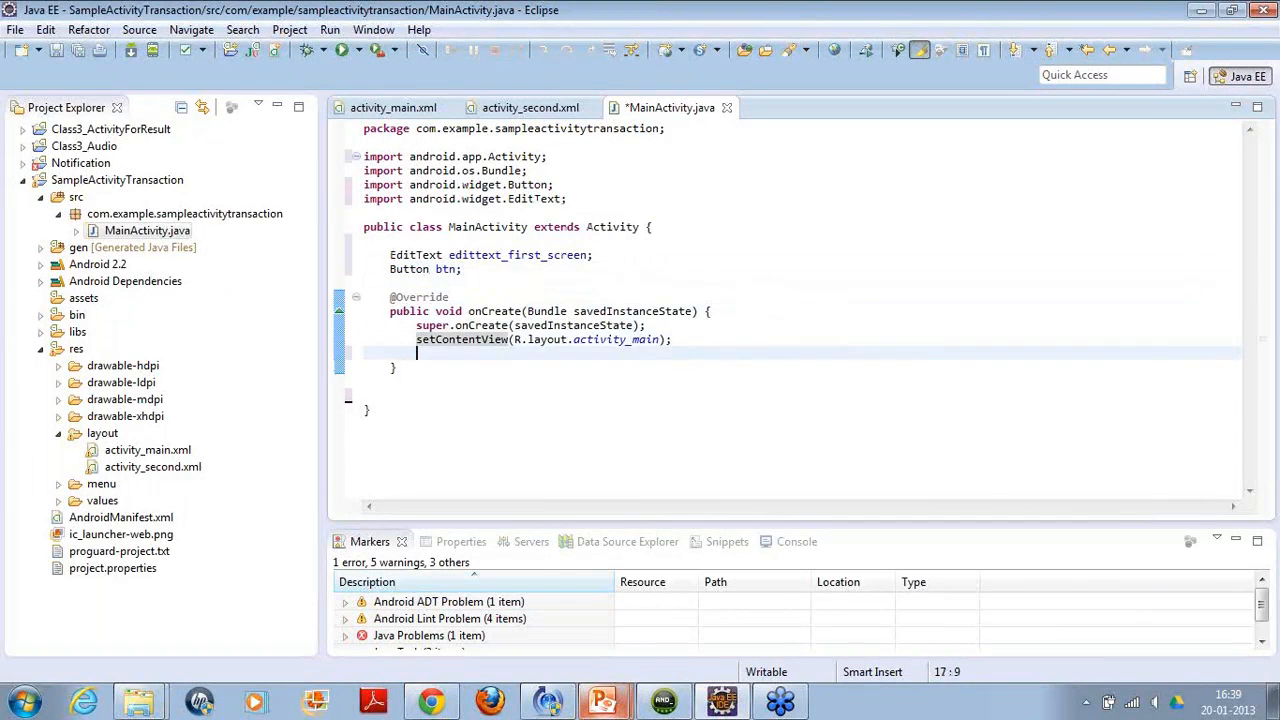
# Assign edittext_first_screen = (EditText)findViewById(R.id.editText1); after setContentView in onCreate.
pyautogui.write('edi')
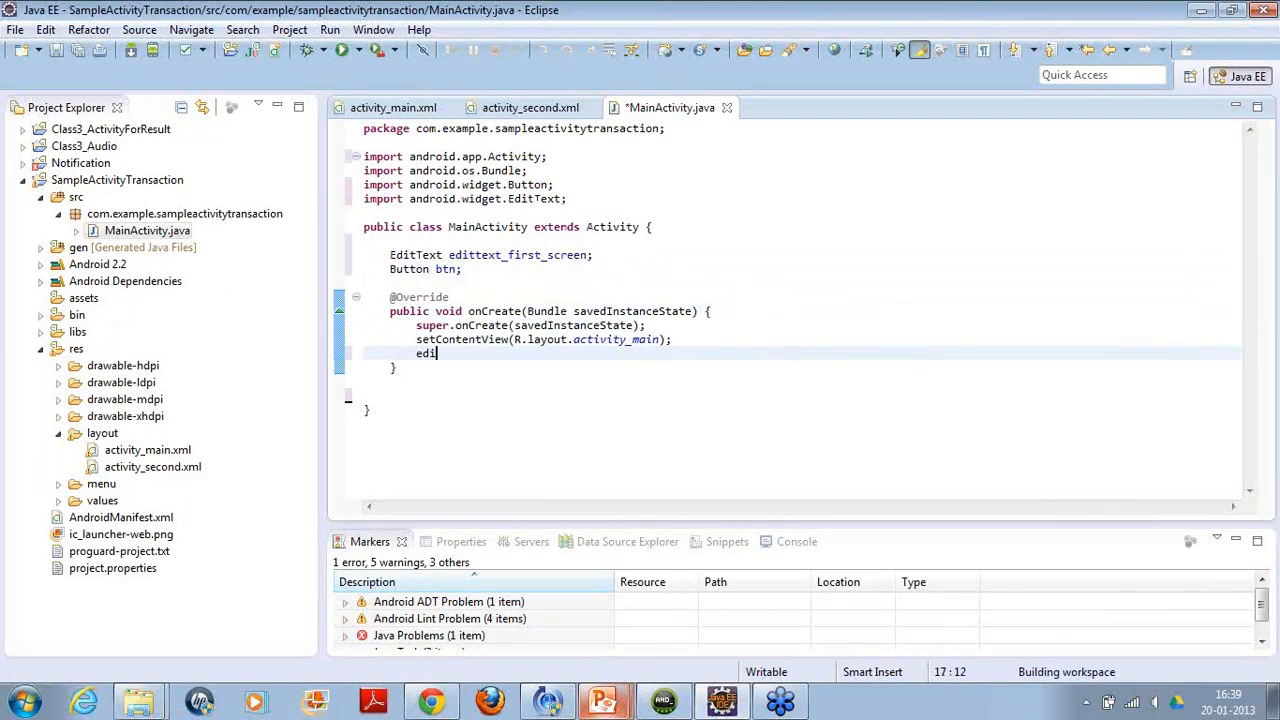
pyautogui.write('ttext_first_screen = (')
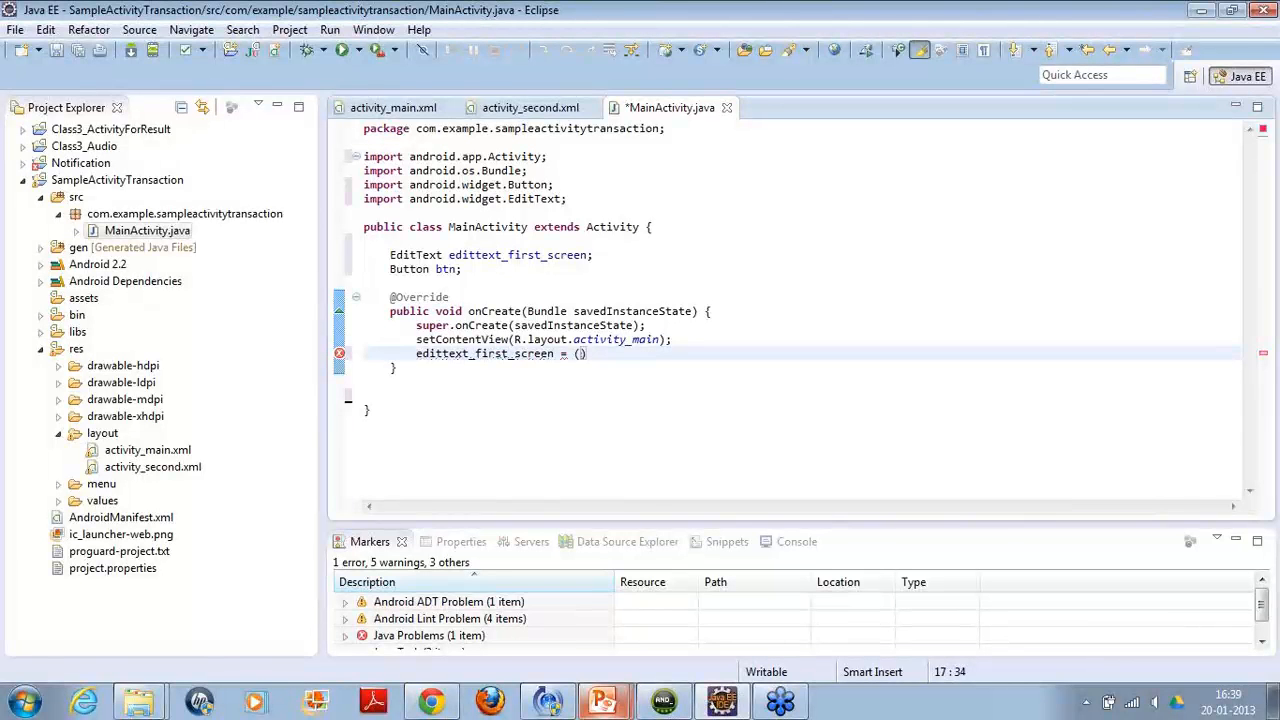
pyautogui.write('EditText')
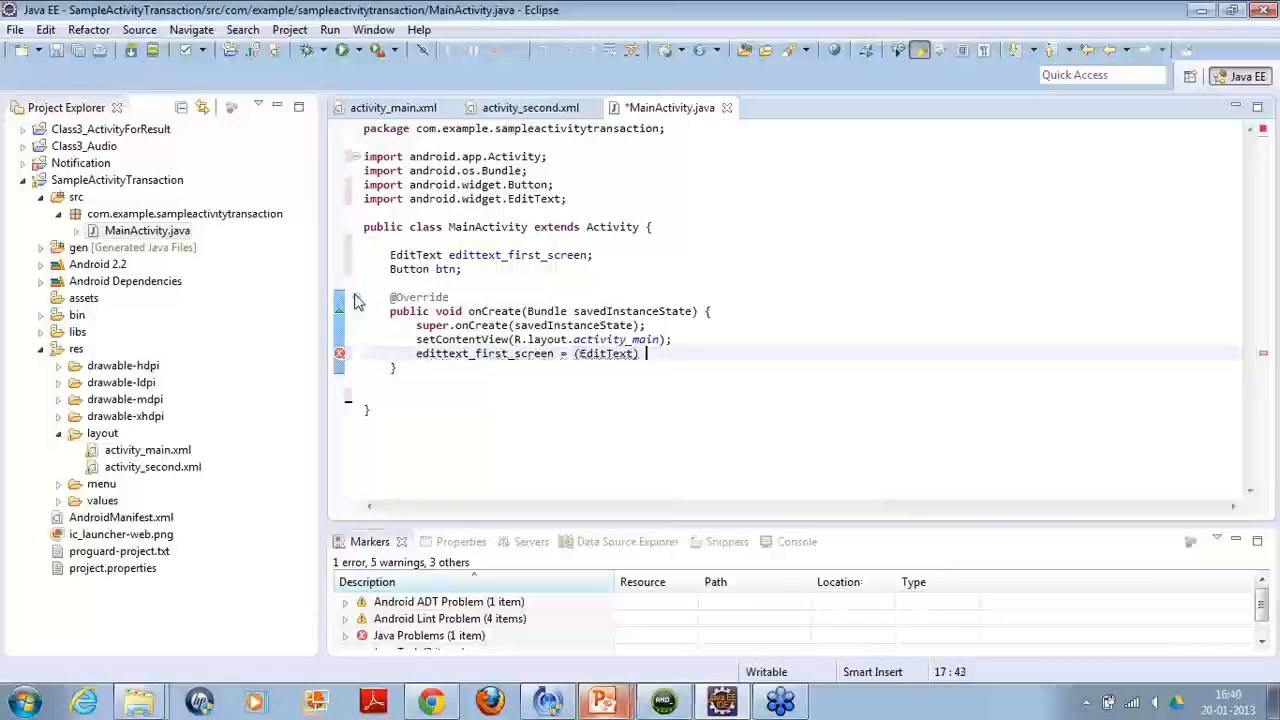
pyautogui.write('findViewById(id')
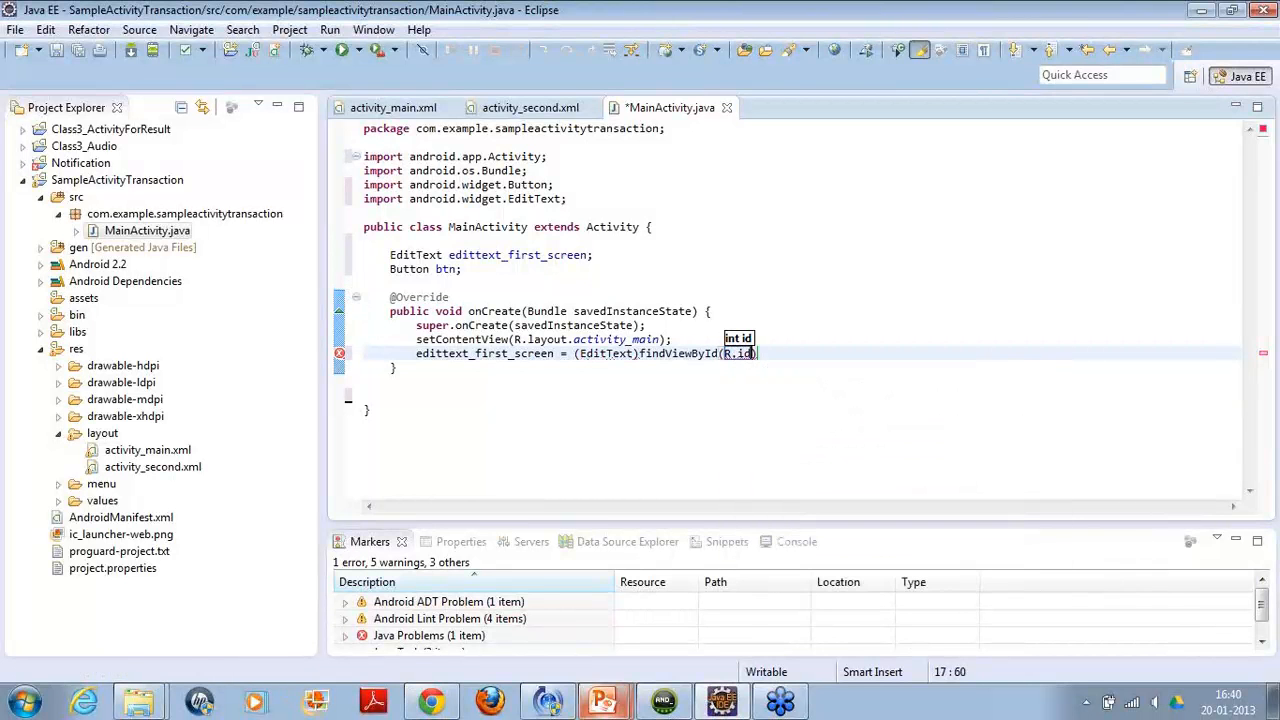
pyautogui.write('.editText1')
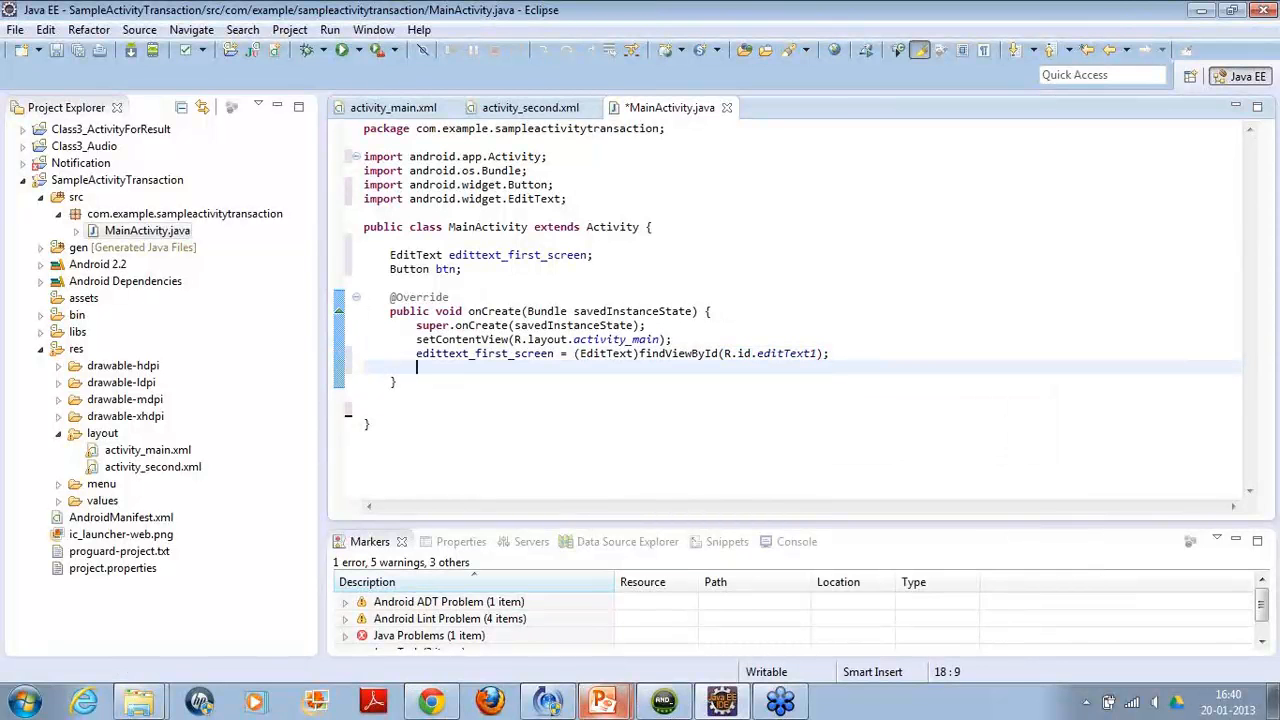
# Start the next assignment line 'btn = ()' below it.
pyautogui.write('btn')
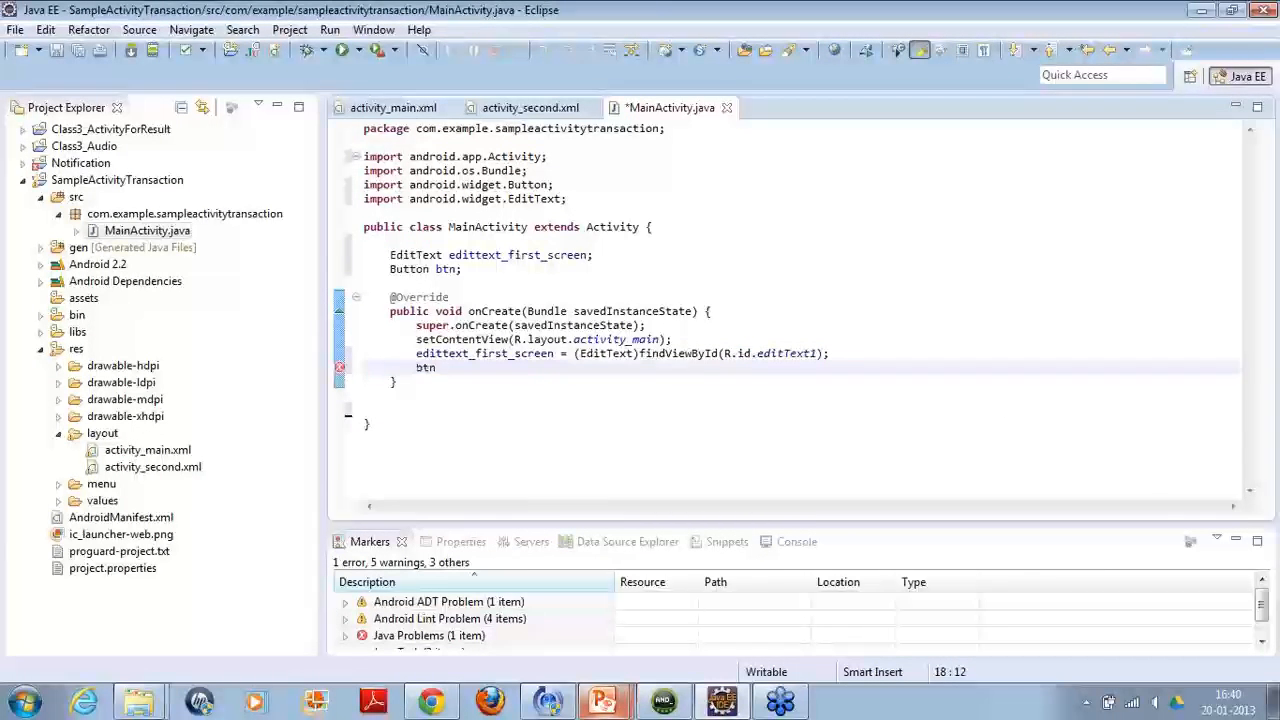
pyautogui.write('= ()')
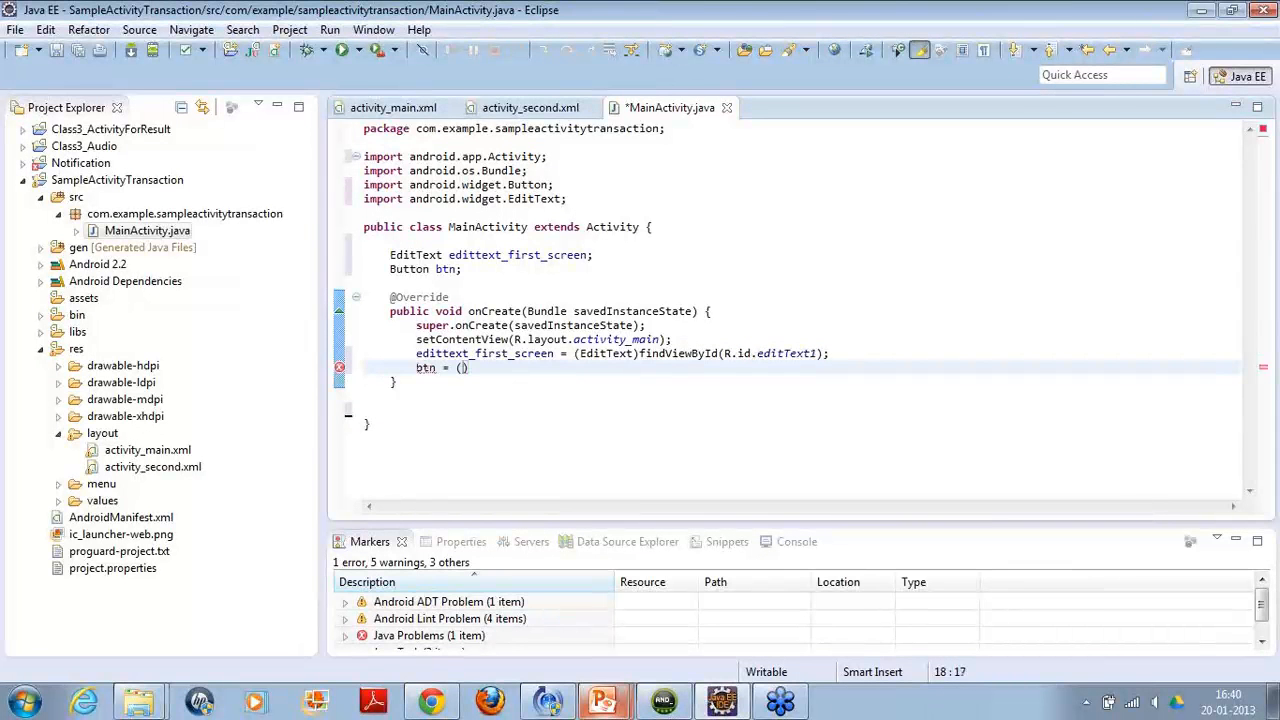